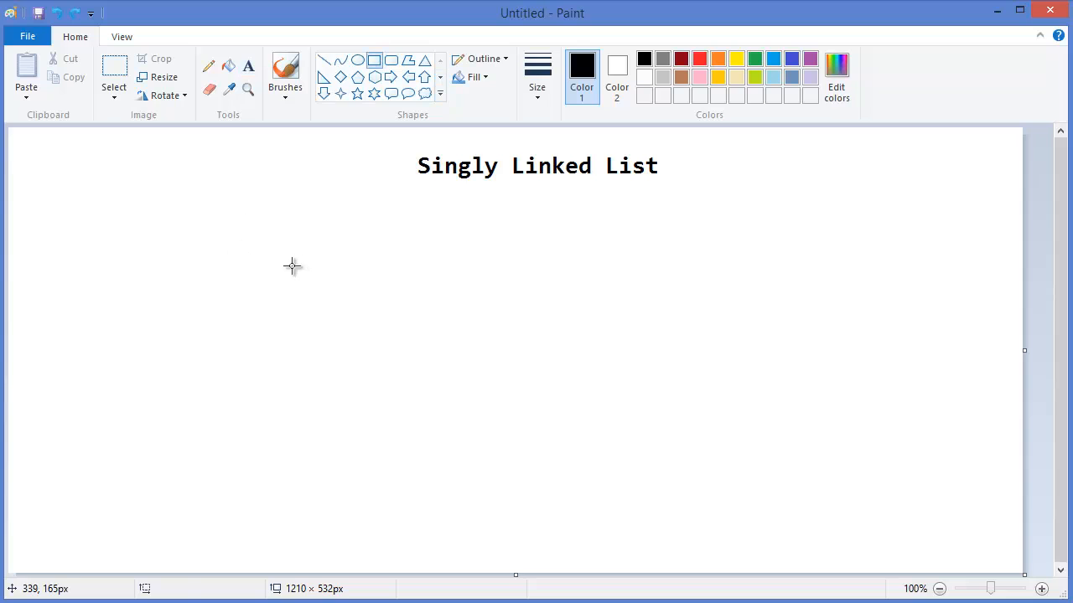
Draw three two-part node boxes joined by link lines, with a line trailing the third box.
left_click_drag(287, 258, 372, 279)
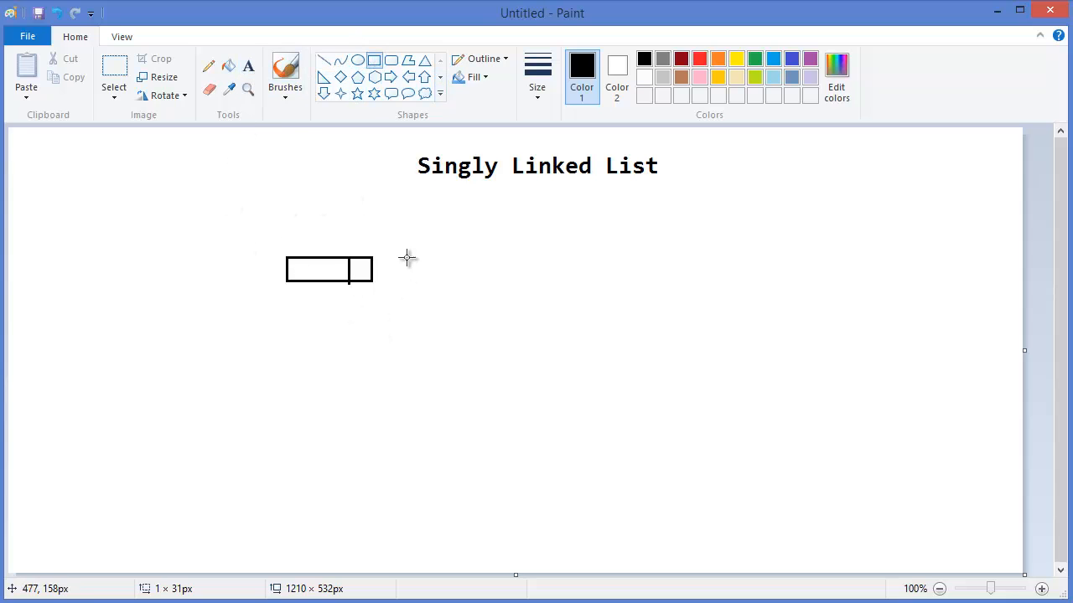
left_click_drag(405, 254, 493, 281)
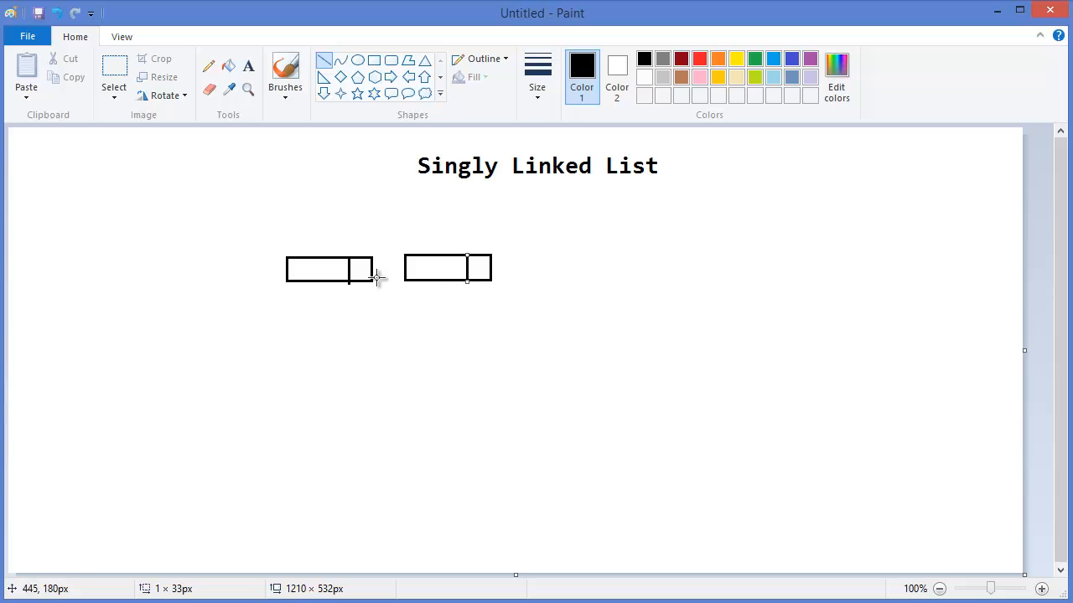
left_click_drag(360, 270, 404, 270)
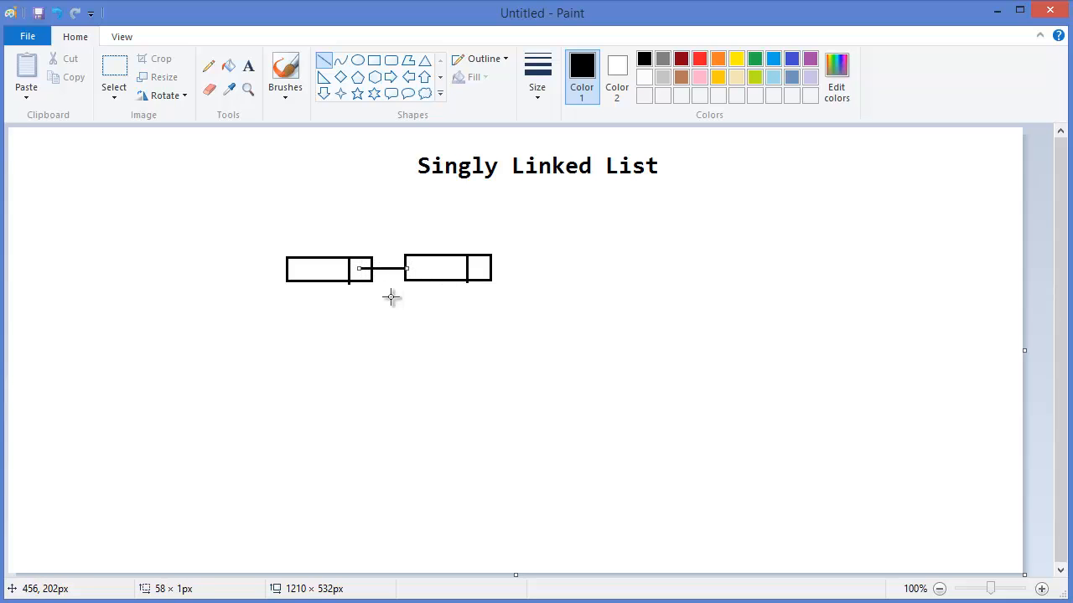
mouse_move(484, 266)
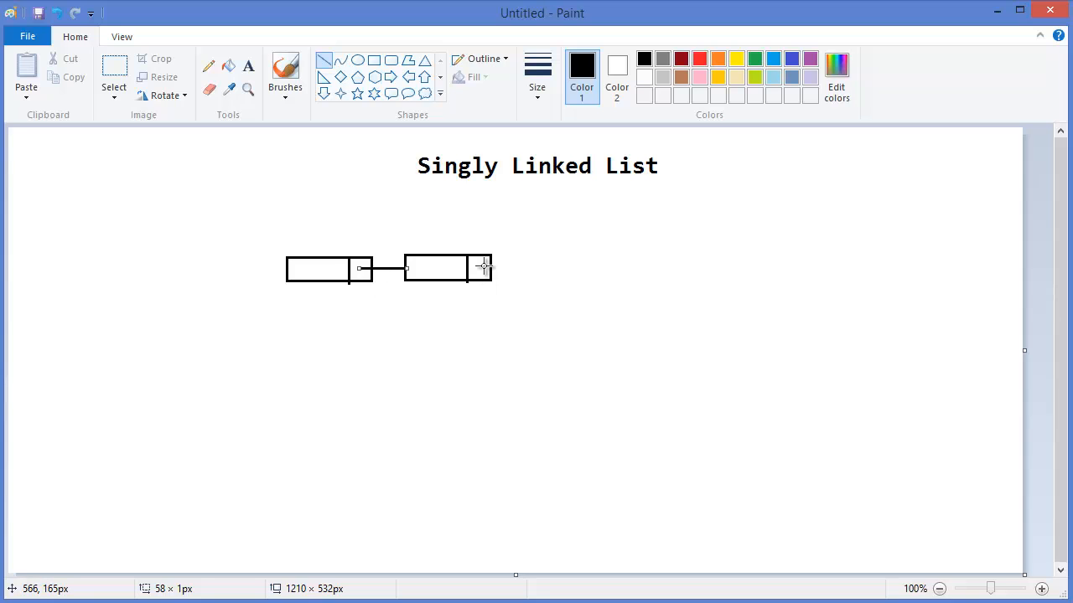
left_click_drag(488, 268, 526, 268)
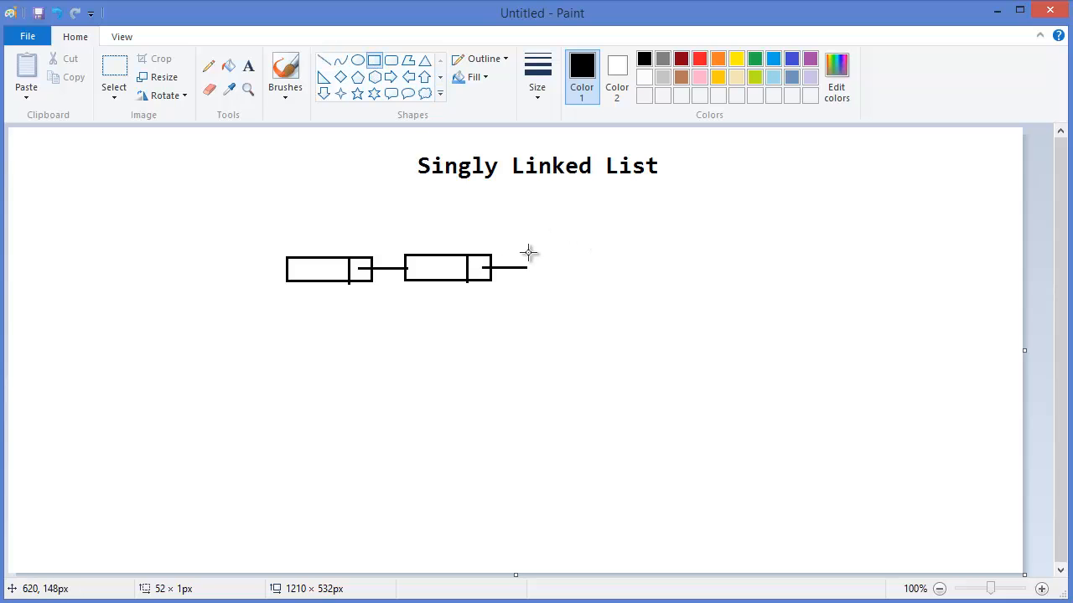
left_click_drag(520, 254, 599, 284)
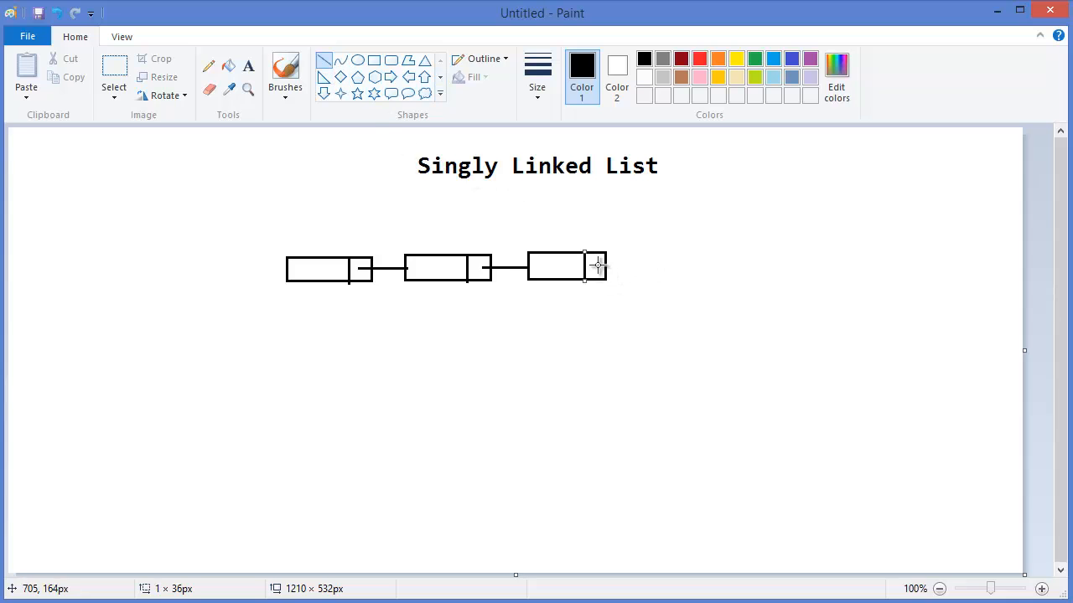
left_click_drag(597, 266, 641, 267)
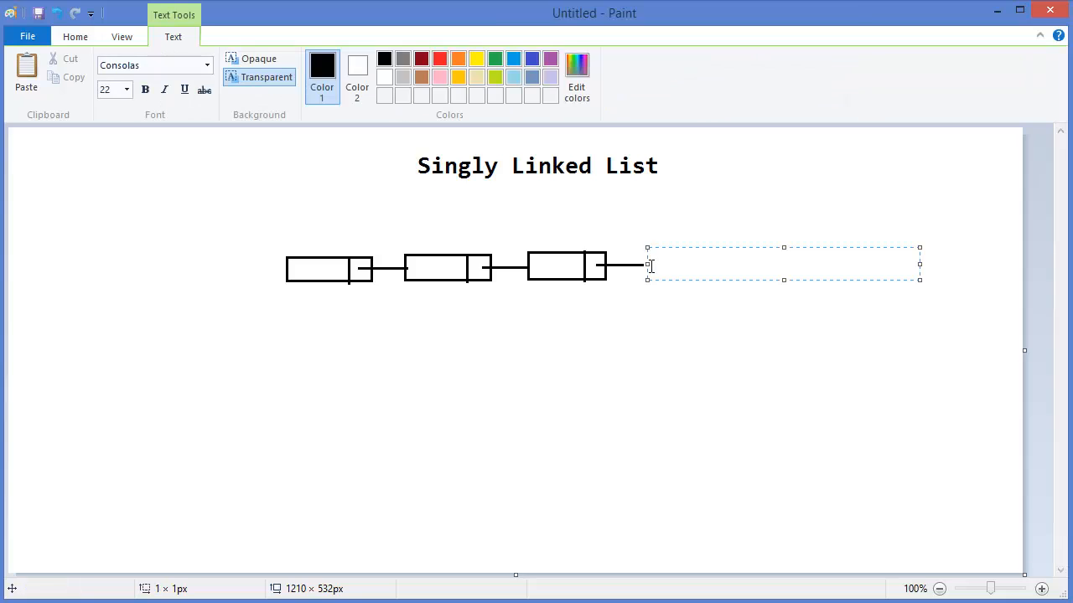
Write 'null' after the trailing link and label the nodes 7, 5 and 12.
type("Null")
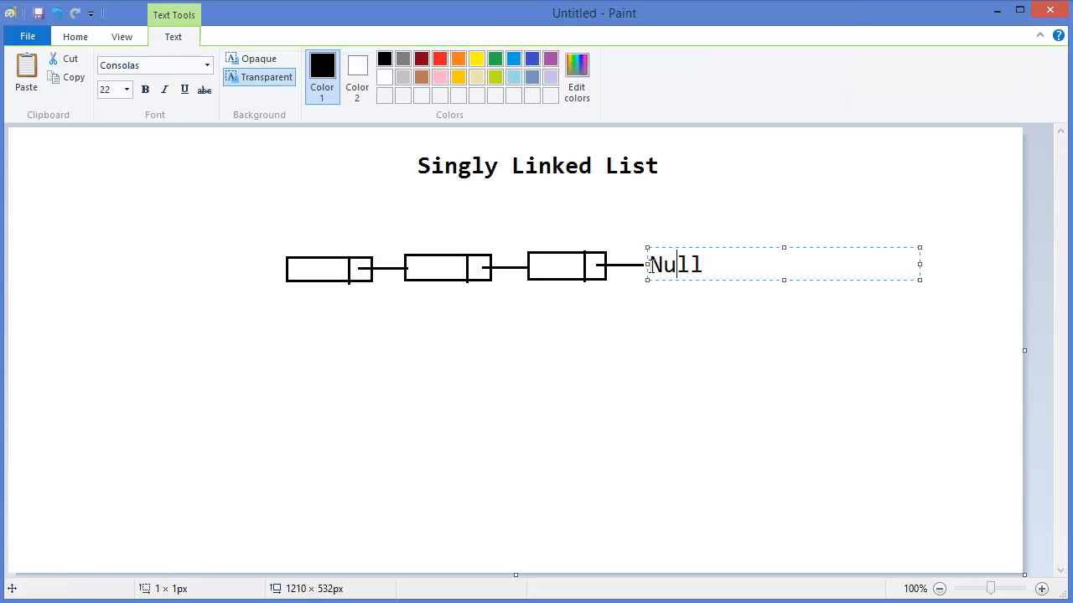
type("null")
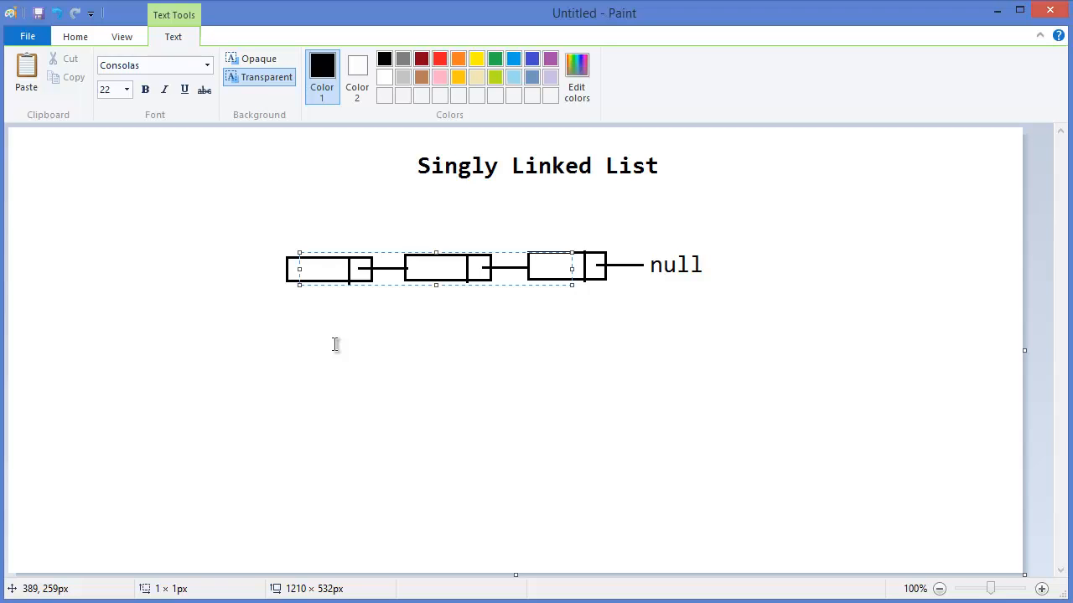
type("7")
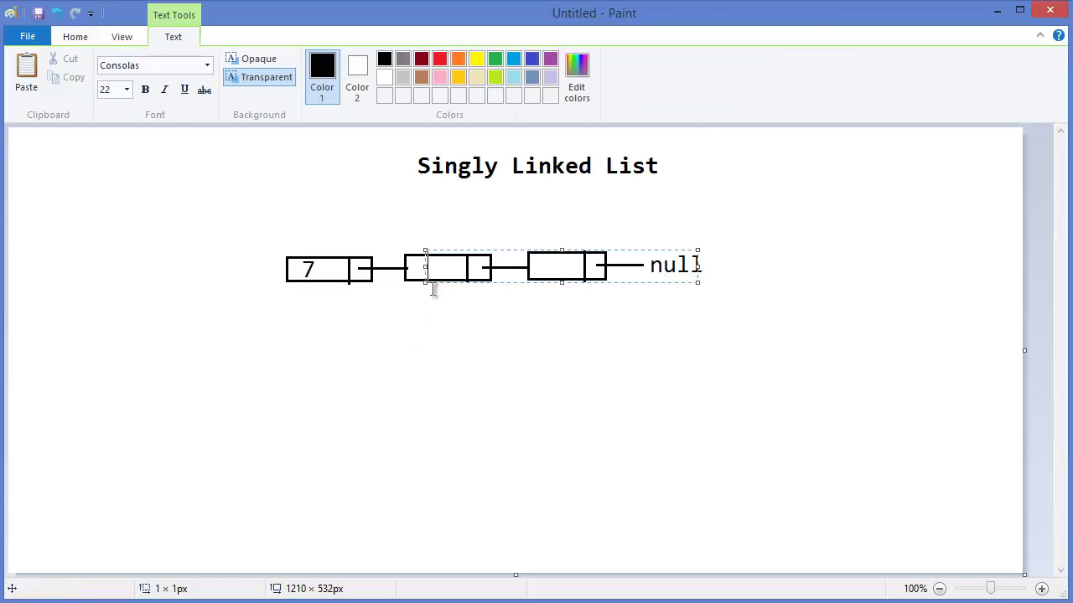
type("5")
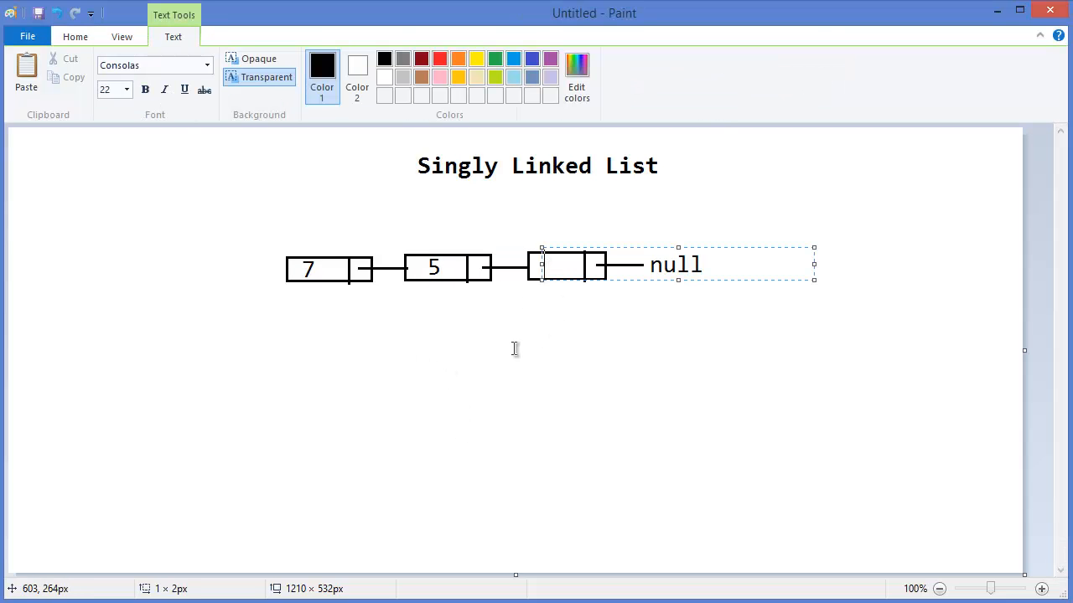
type("12")
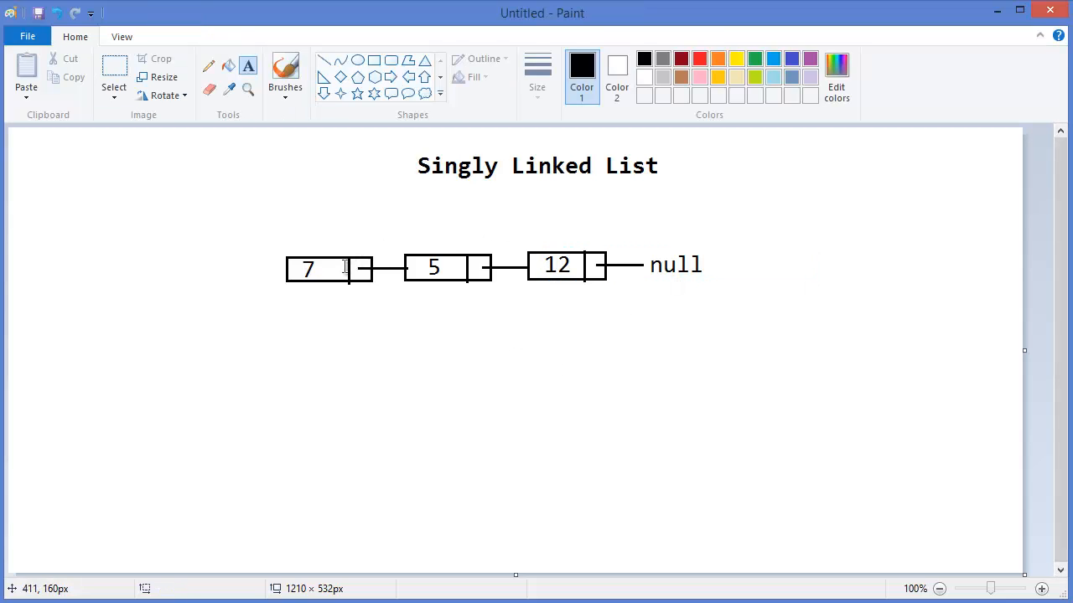
mouse_move(667, 308)
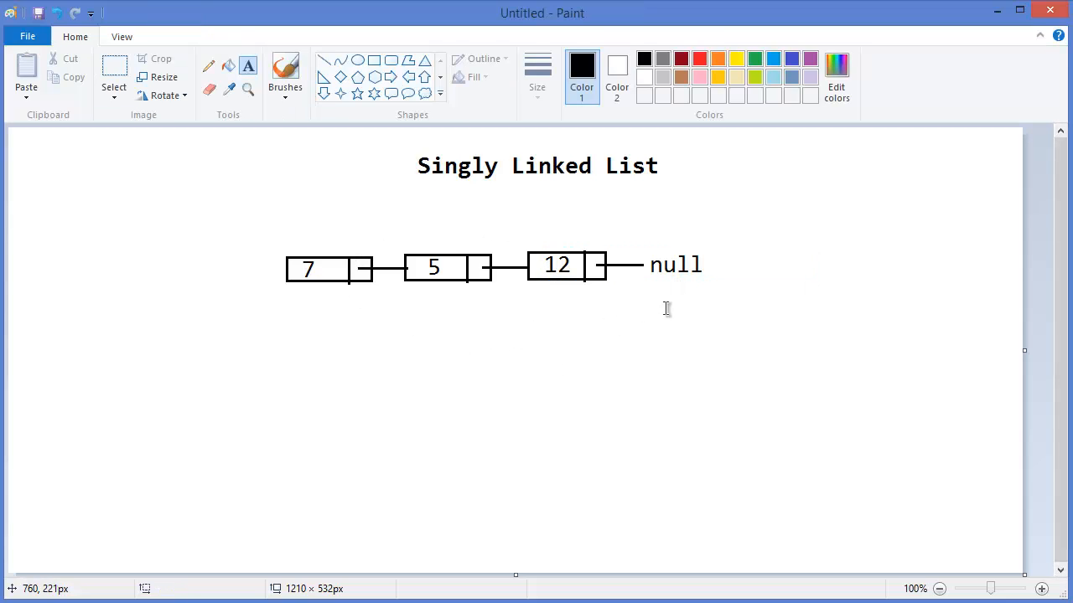
mouse_move(313, 269)
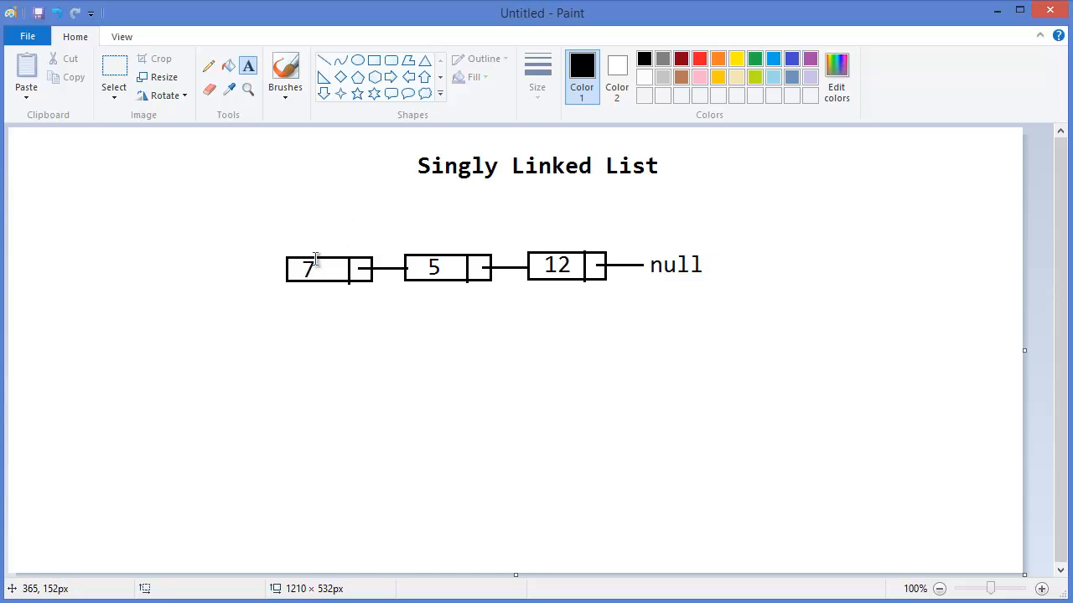
mouse_move(329, 266)
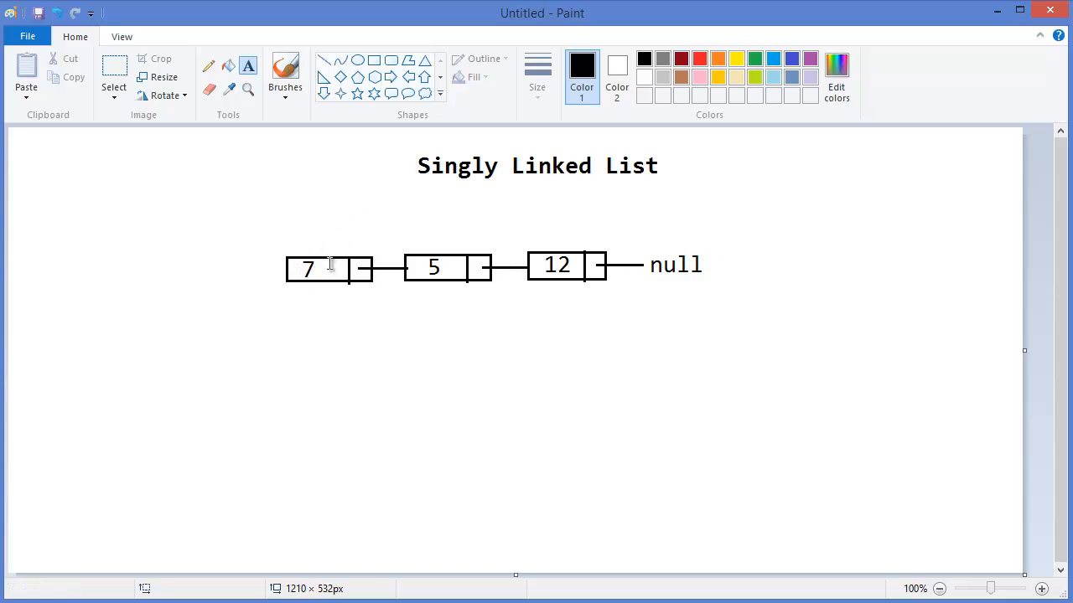
mouse_move(446, 272)
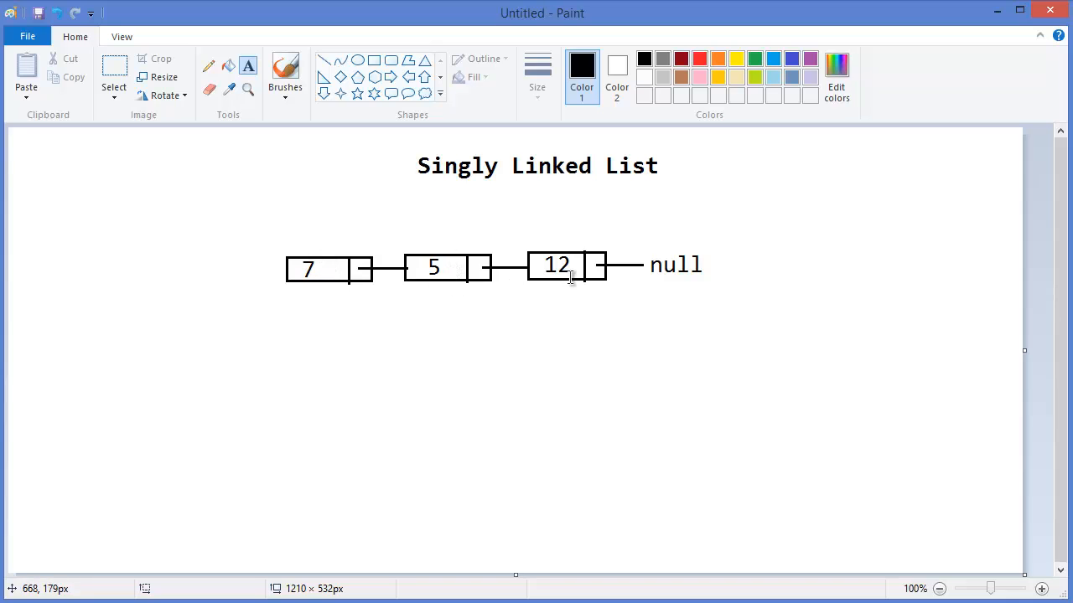
mouse_move(669, 246)
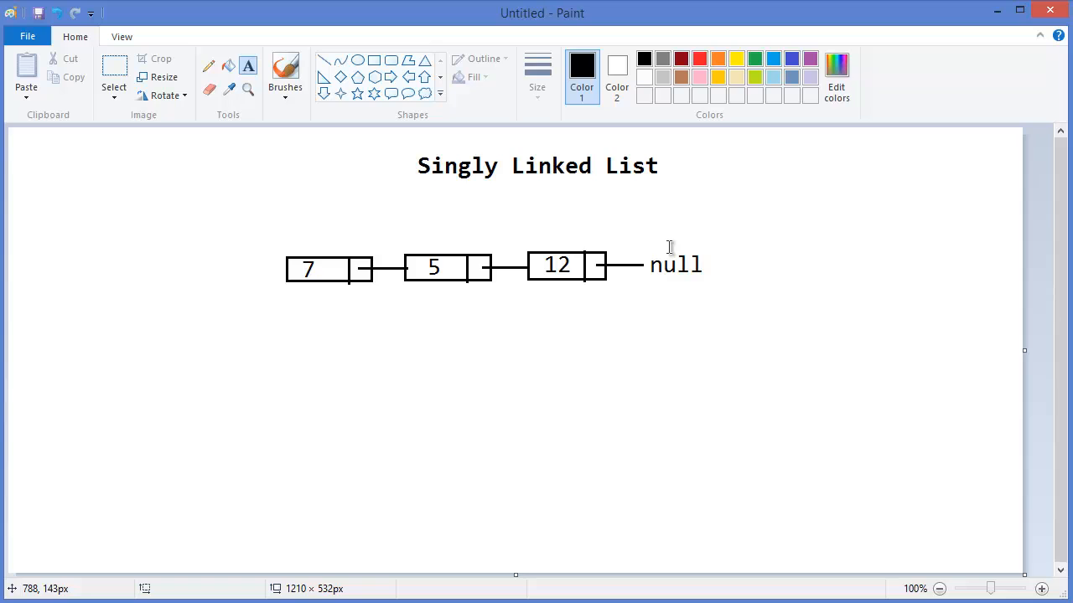
mouse_move(305, 235)
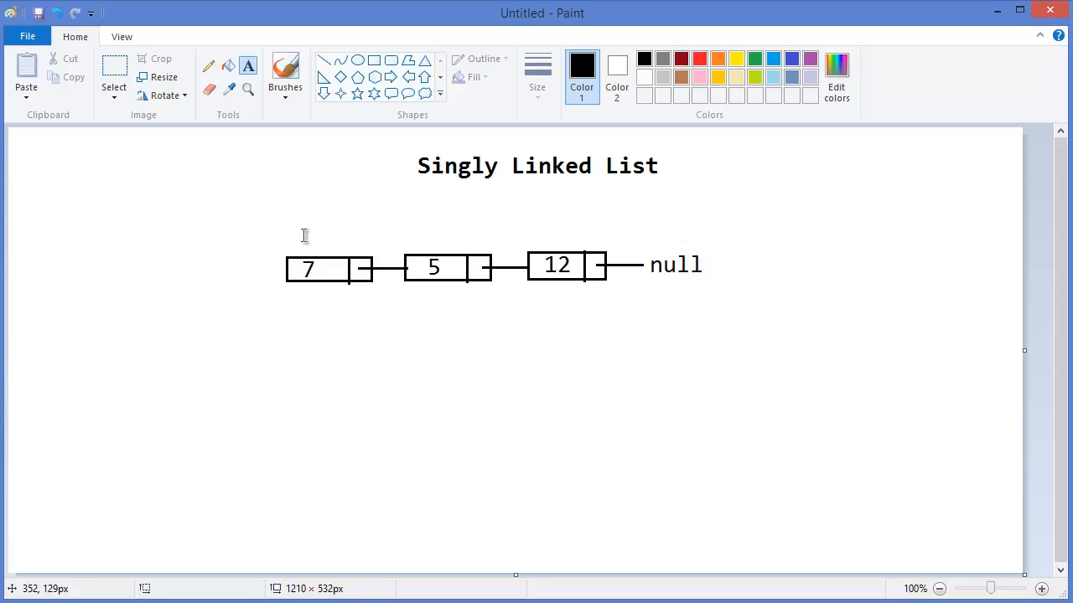
mouse_move(314, 280)
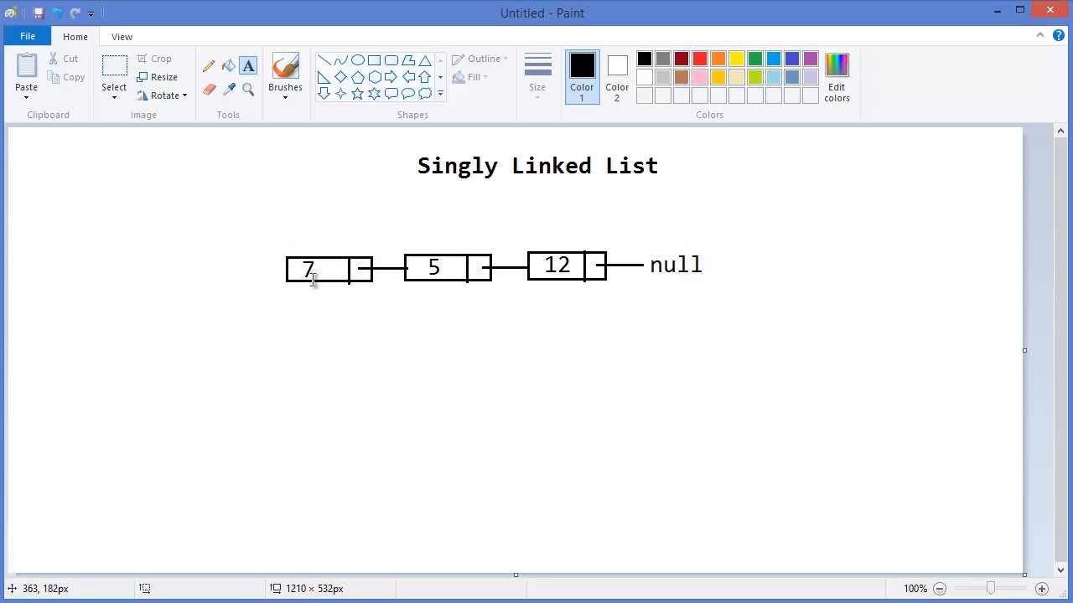
mouse_move(364, 176)
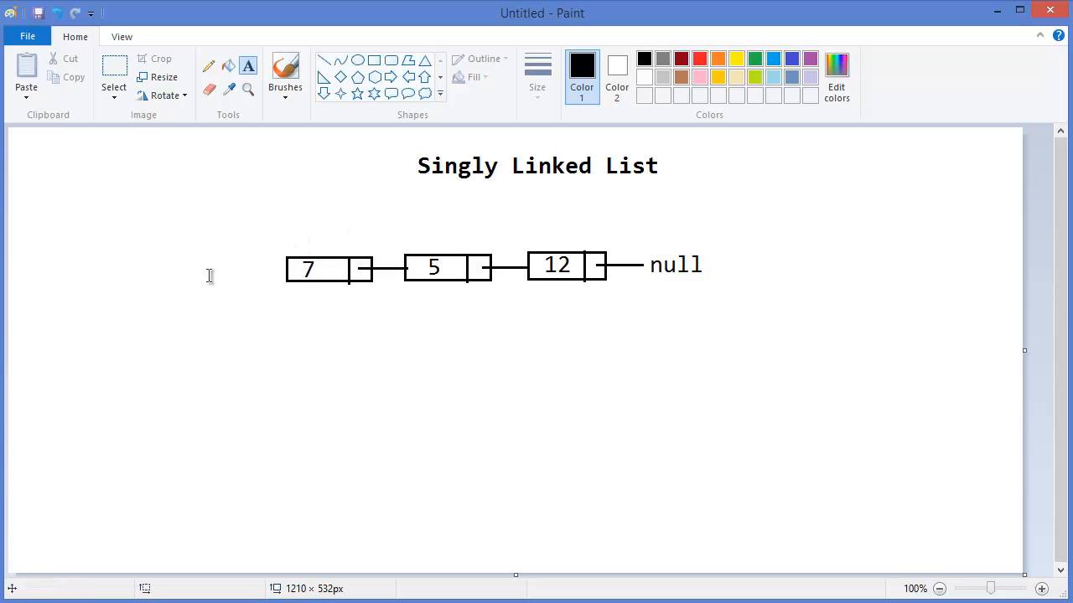
mouse_move(305, 95)
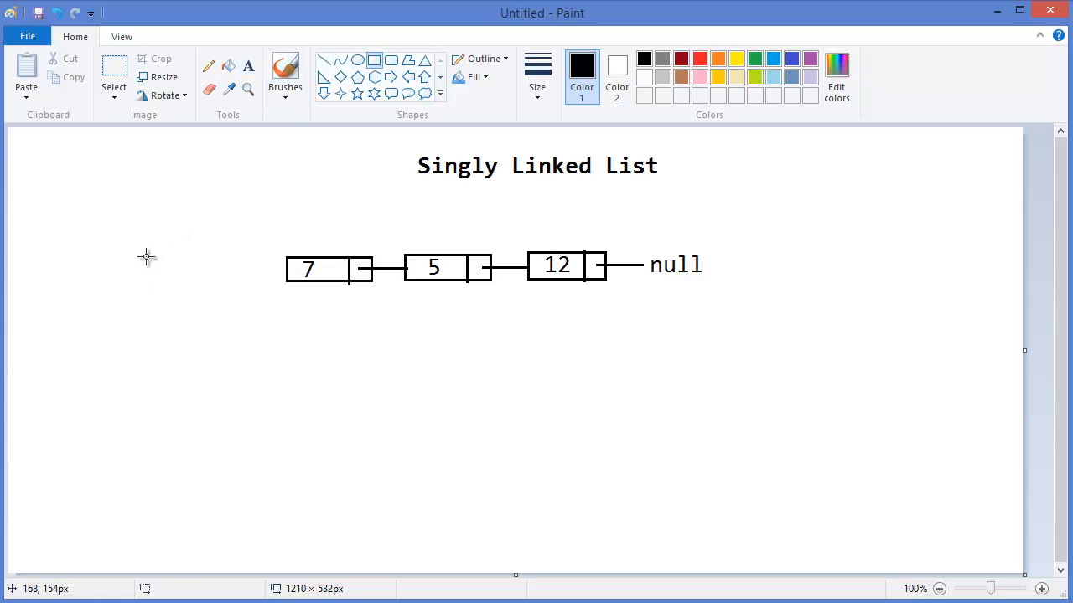
left_click_drag(141, 252, 210, 283)
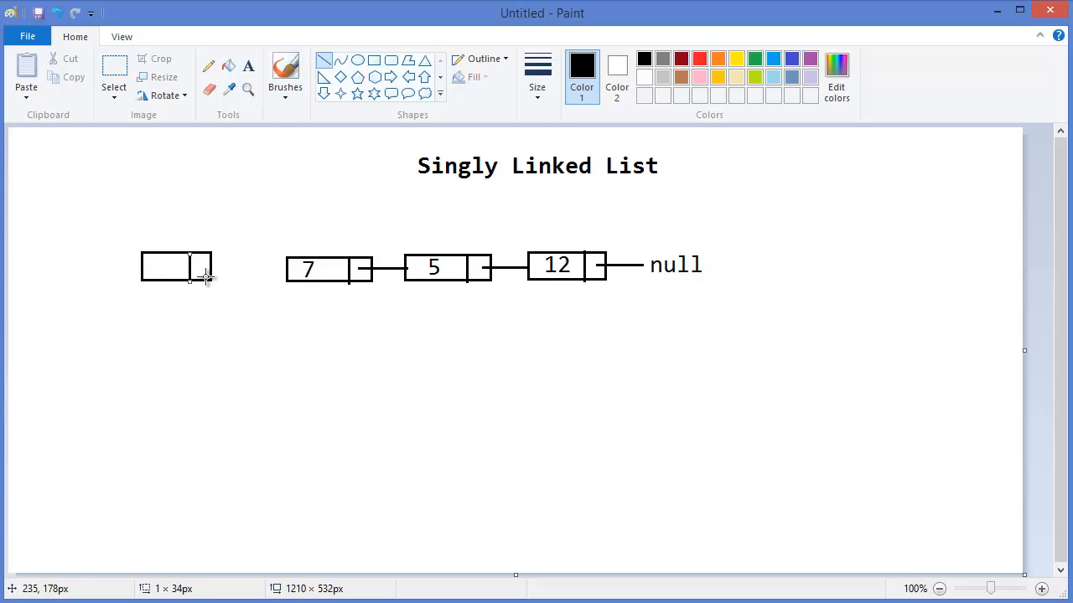
mouse_move(207, 266)
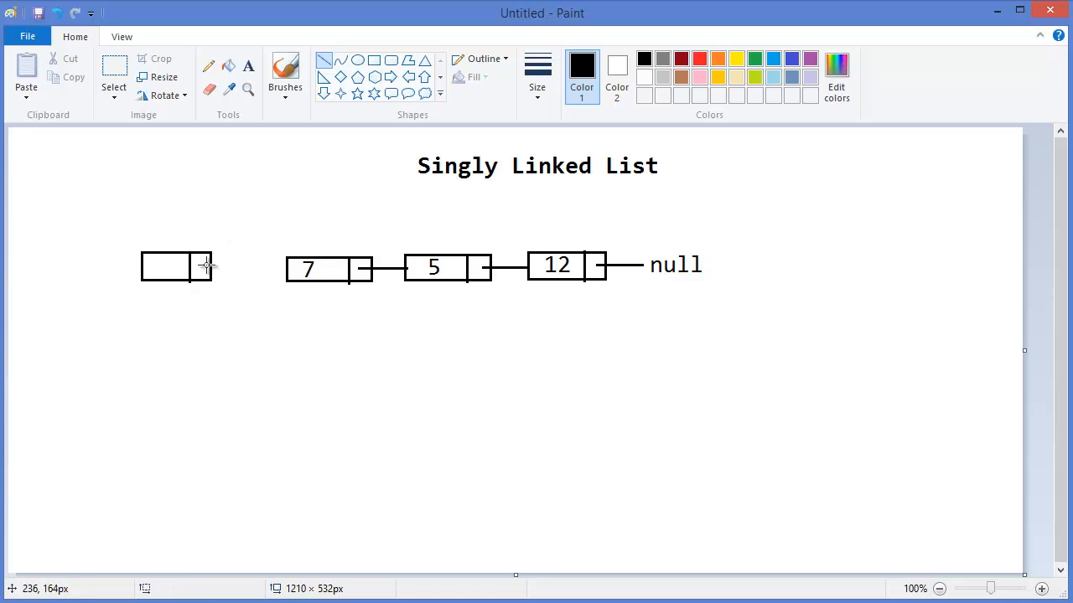
left_click_drag(201, 266, 276, 268)
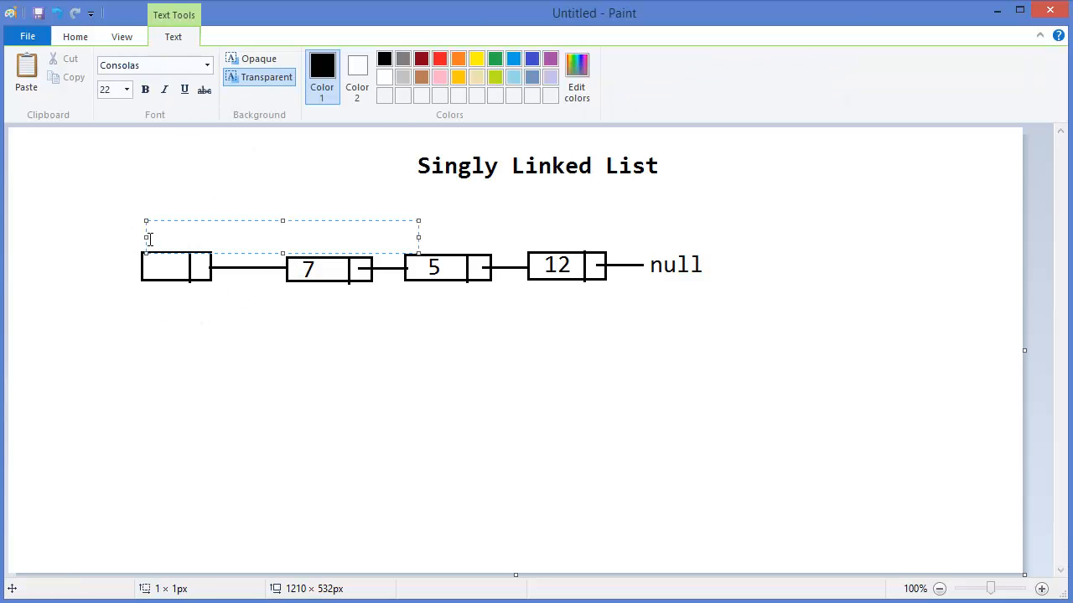
type("Head")
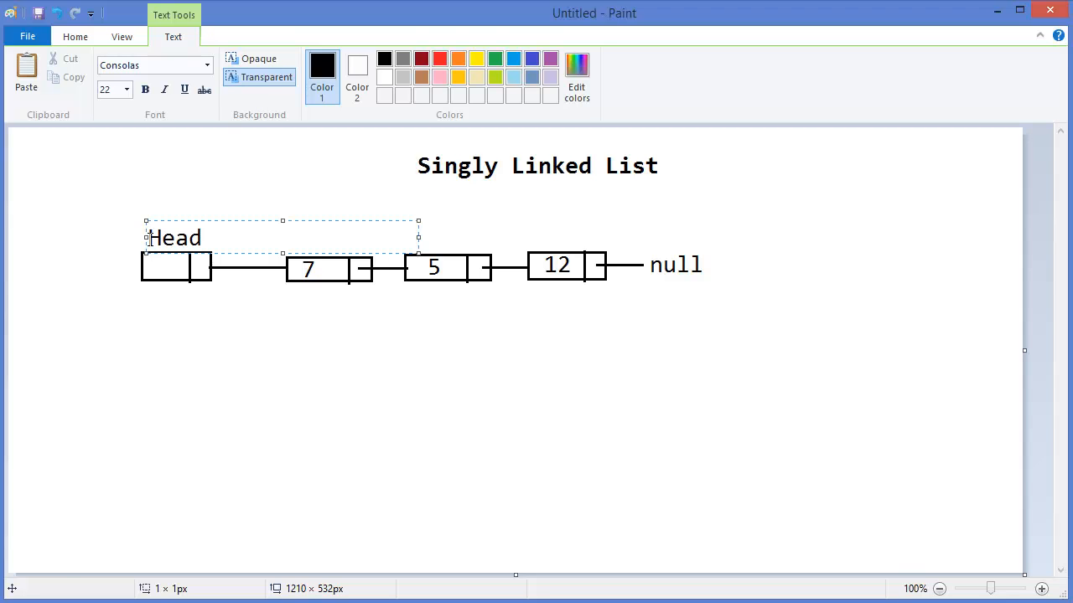
left_click(337, 371)
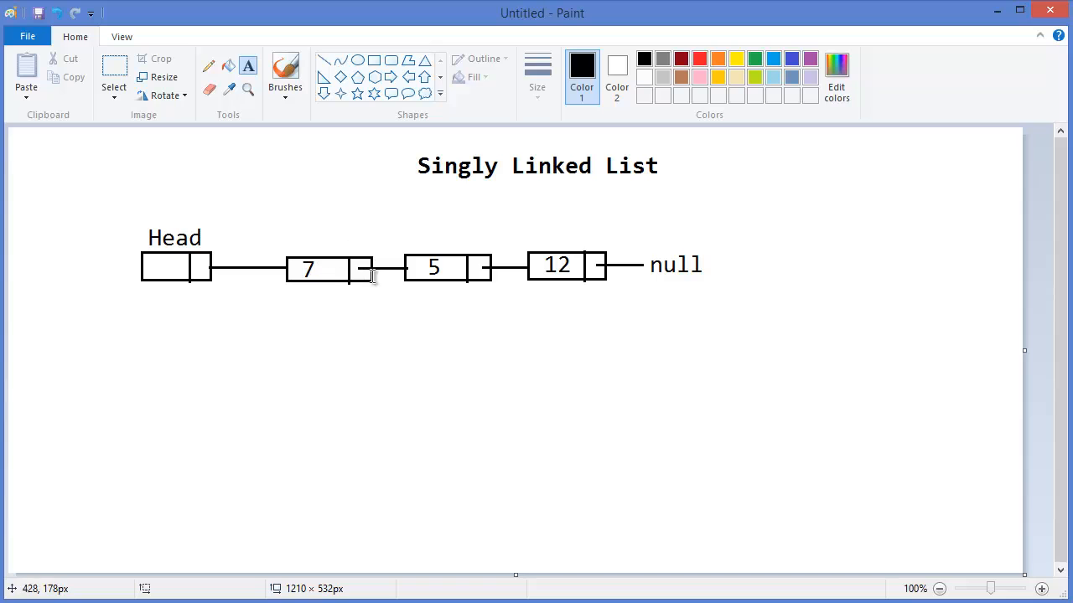
mouse_move(296, 246)
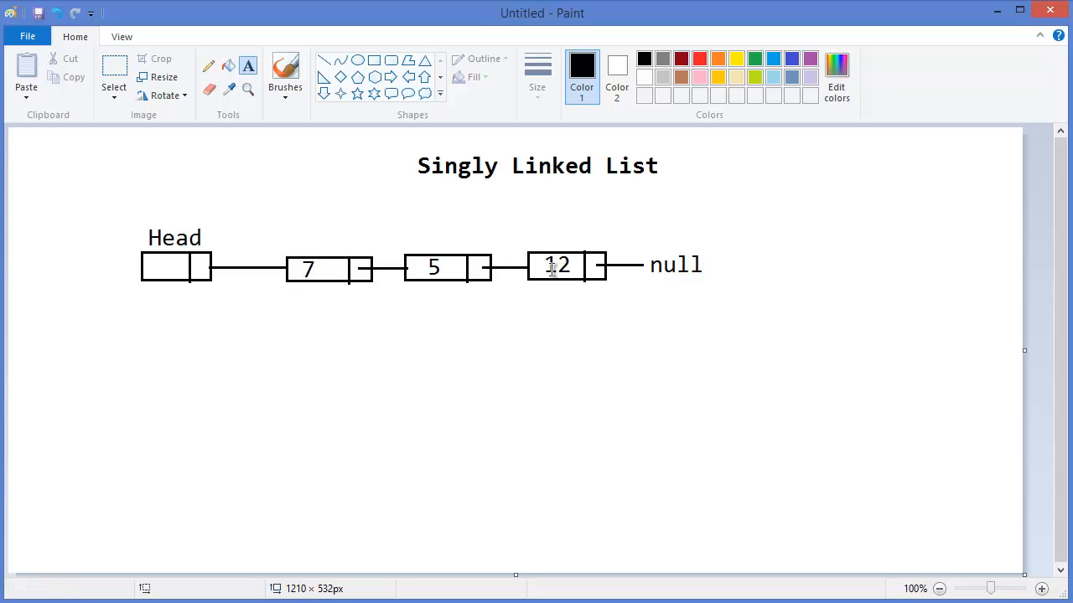
mouse_move(397, 274)
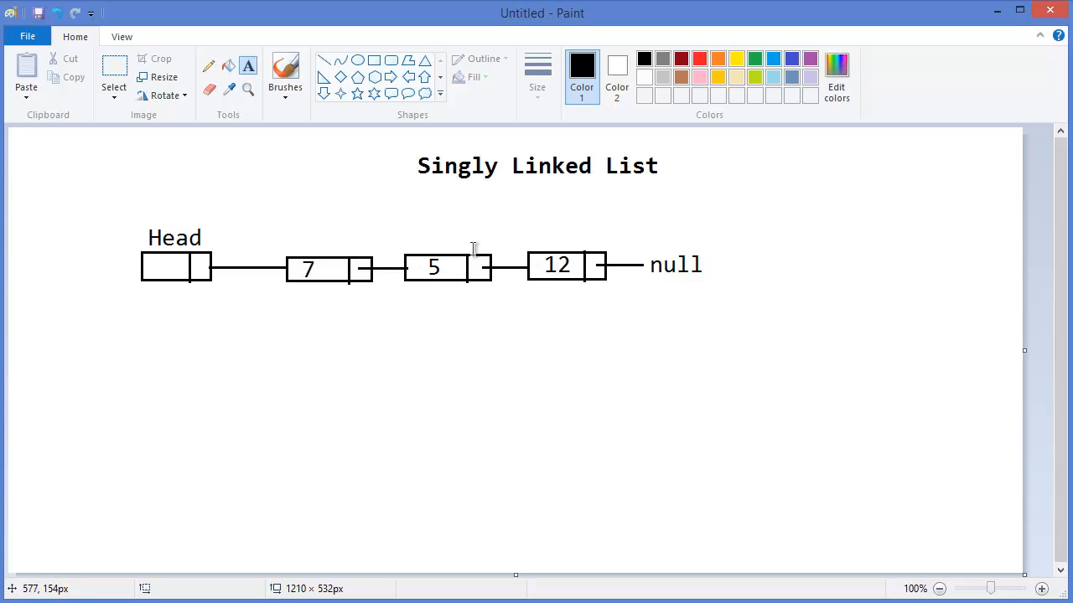
mouse_move(409, 255)
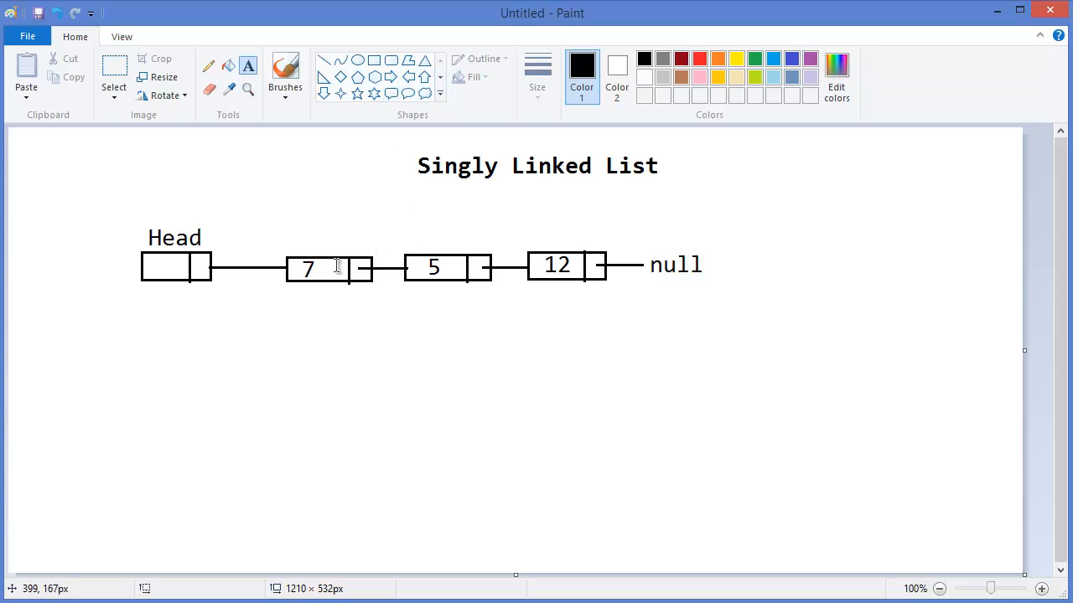
mouse_move(574, 273)
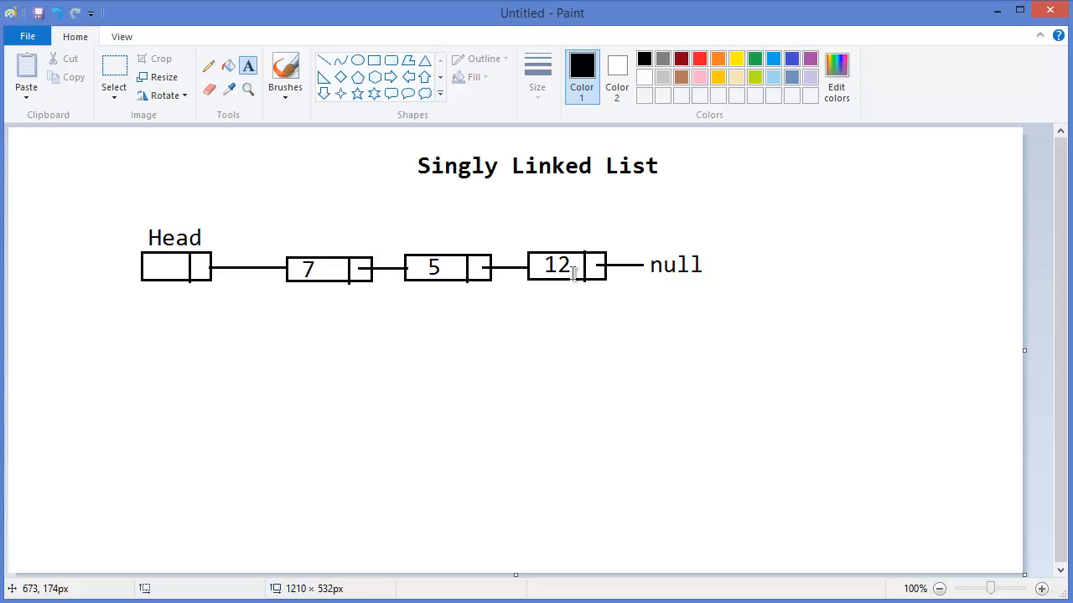
mouse_move(414, 289)
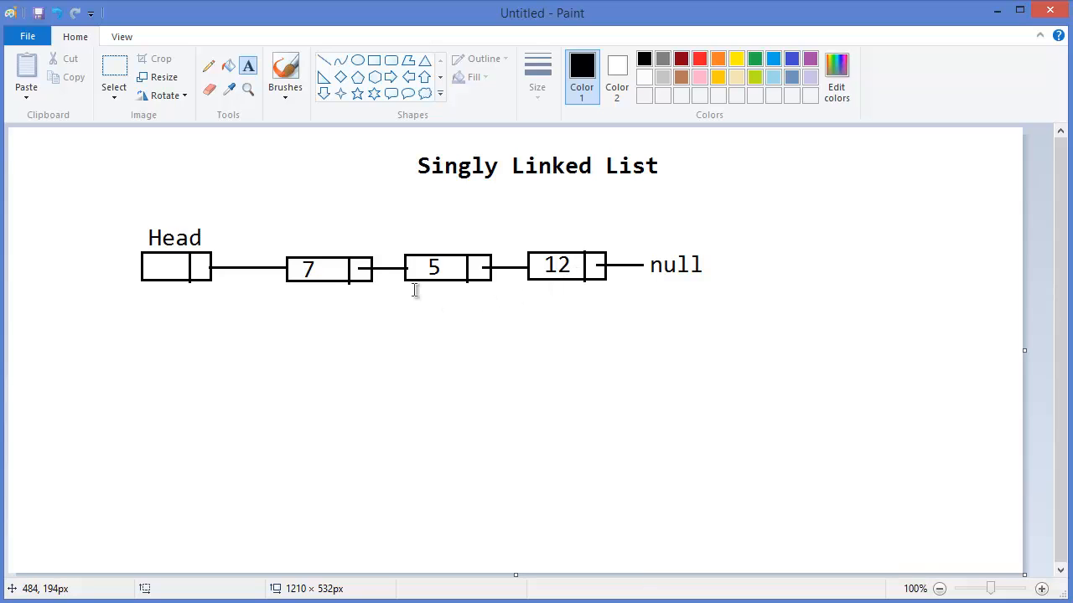
mouse_move(736, 439)
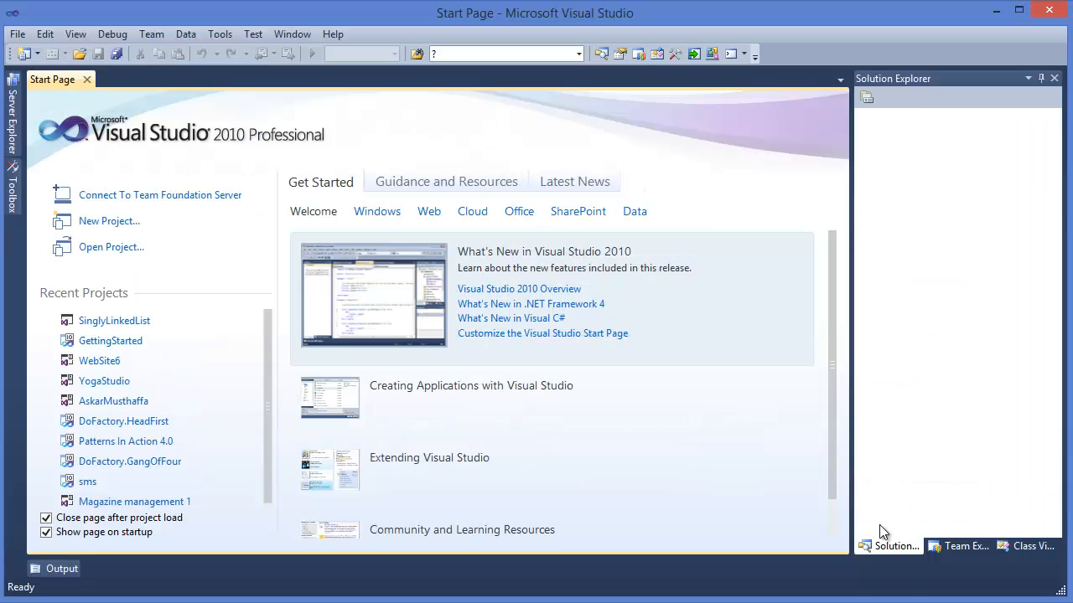
Create a Visual C# Console Application named SinglyLinkedList in E:\Interview Questions and Answers\.
left_click(12, 33)
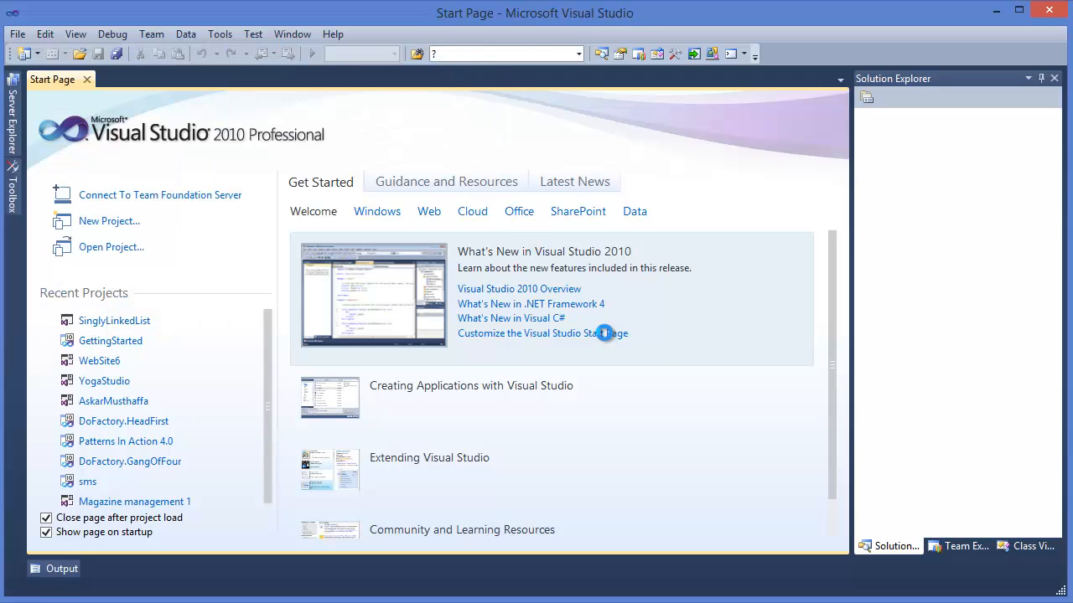
left_click(108, 221)
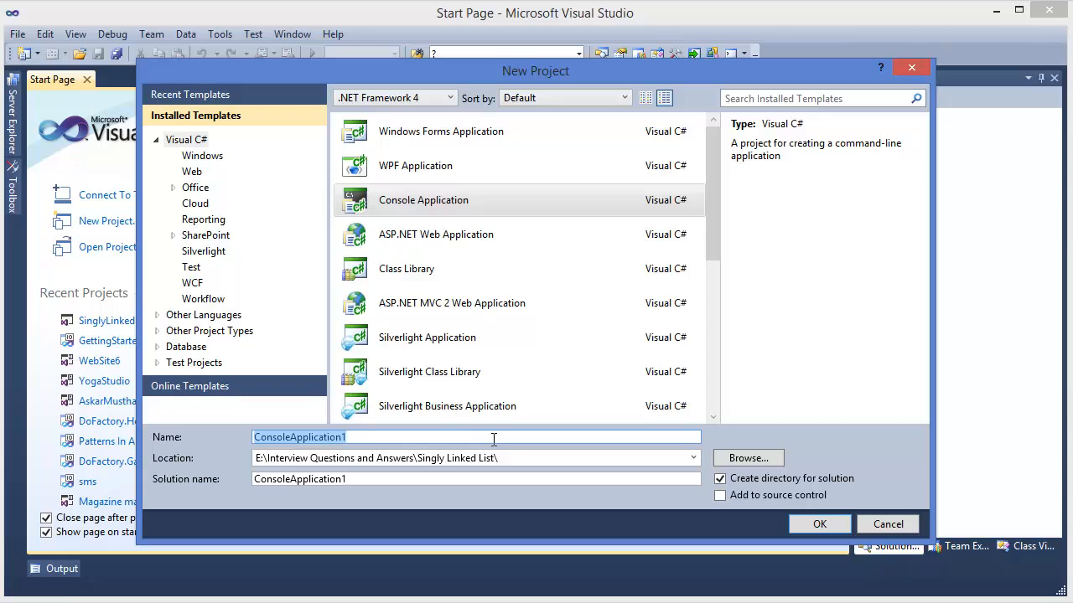
type("Single")
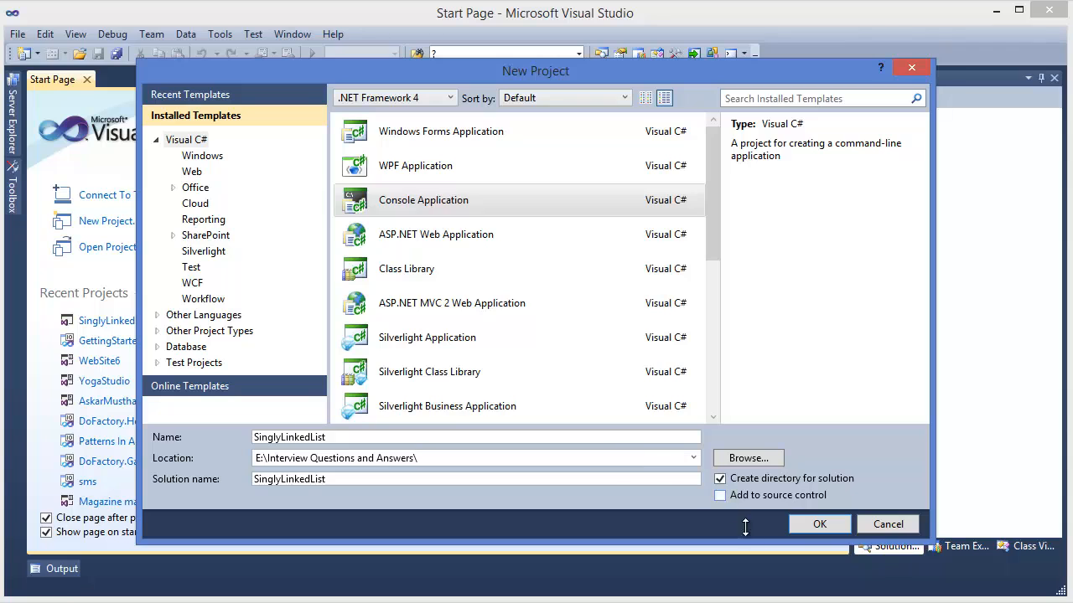
left_click(819, 524)
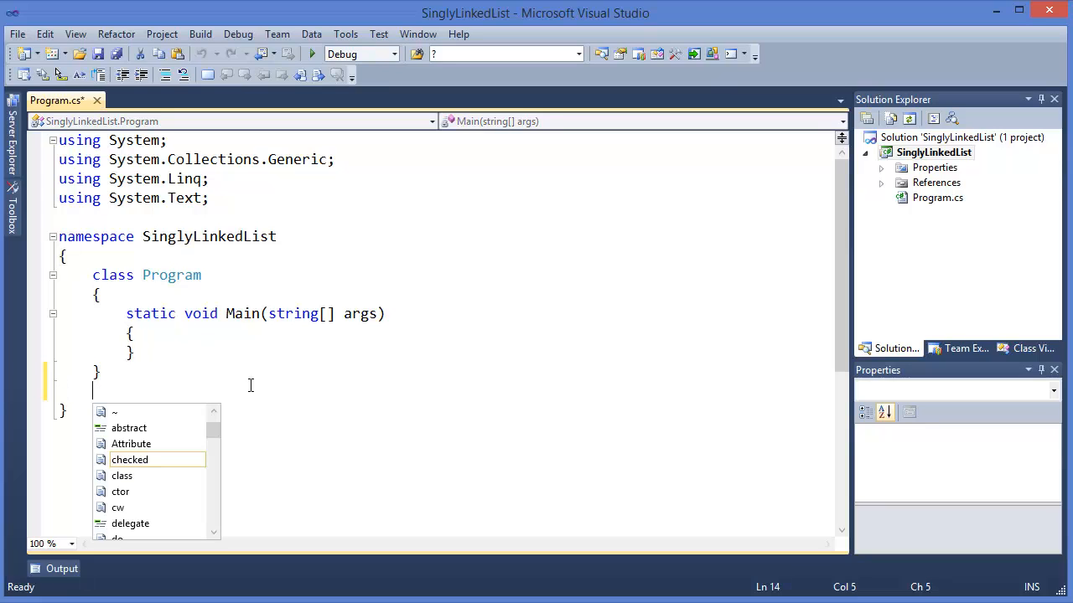
Declare 'public class Node { public Node next; }' below the Program class.
type("publ")
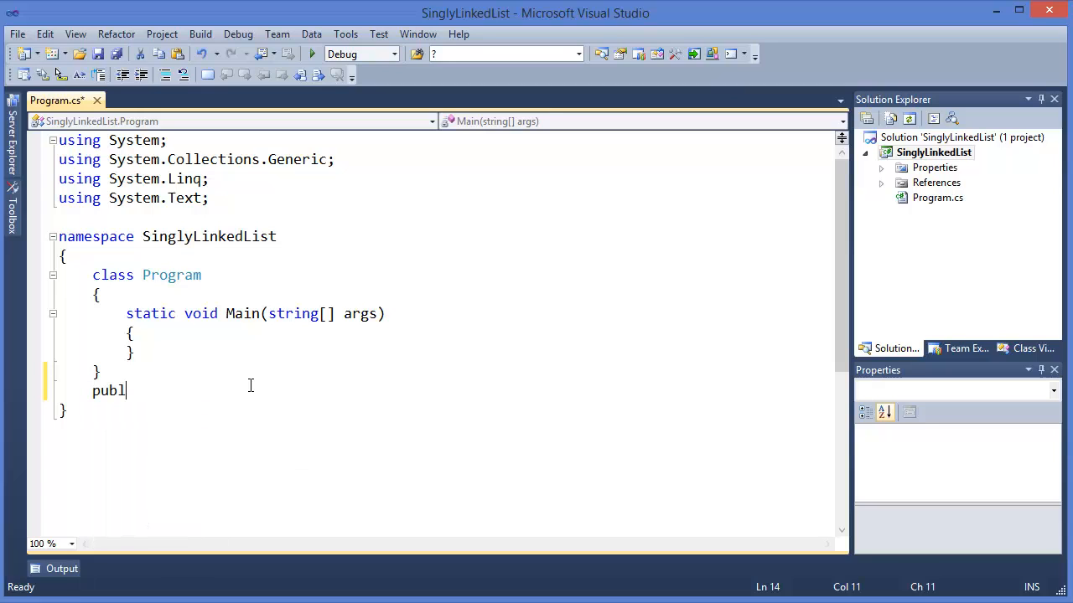
type("ic class Node")
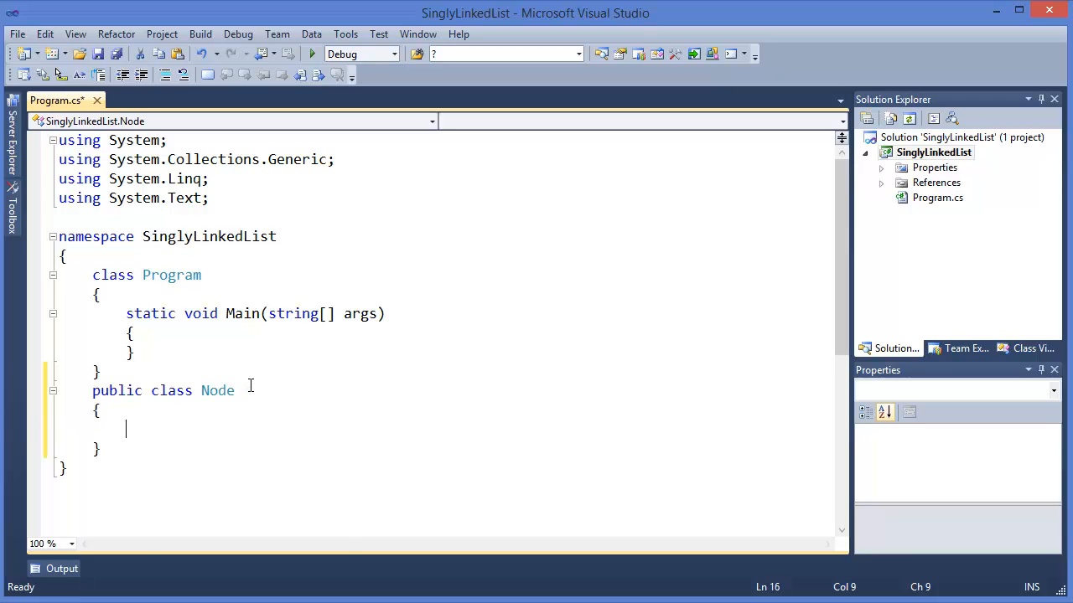
type("public")
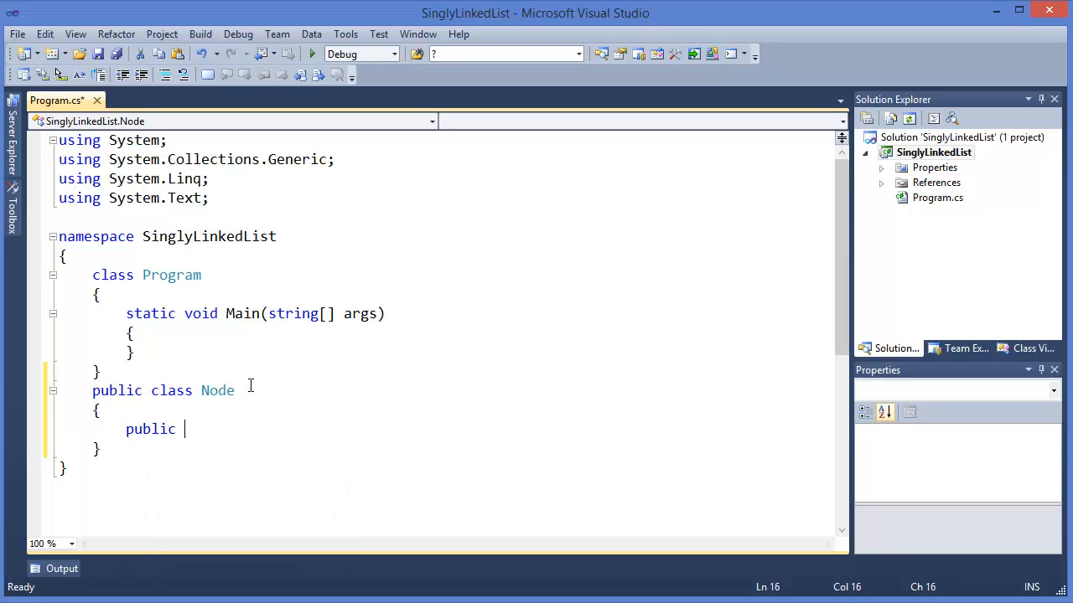
type("Node next")
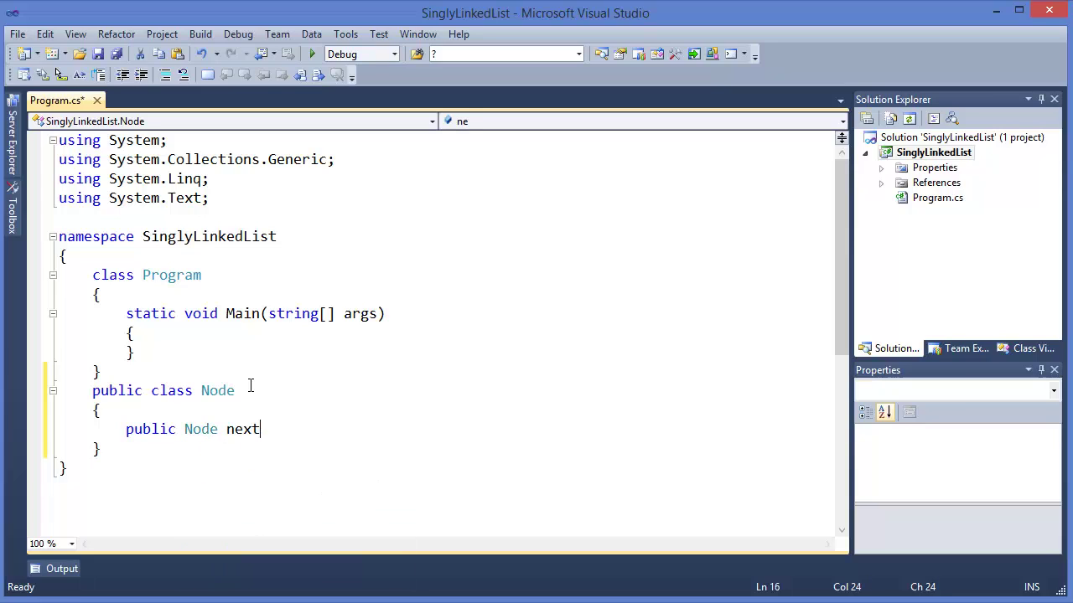
type(";")
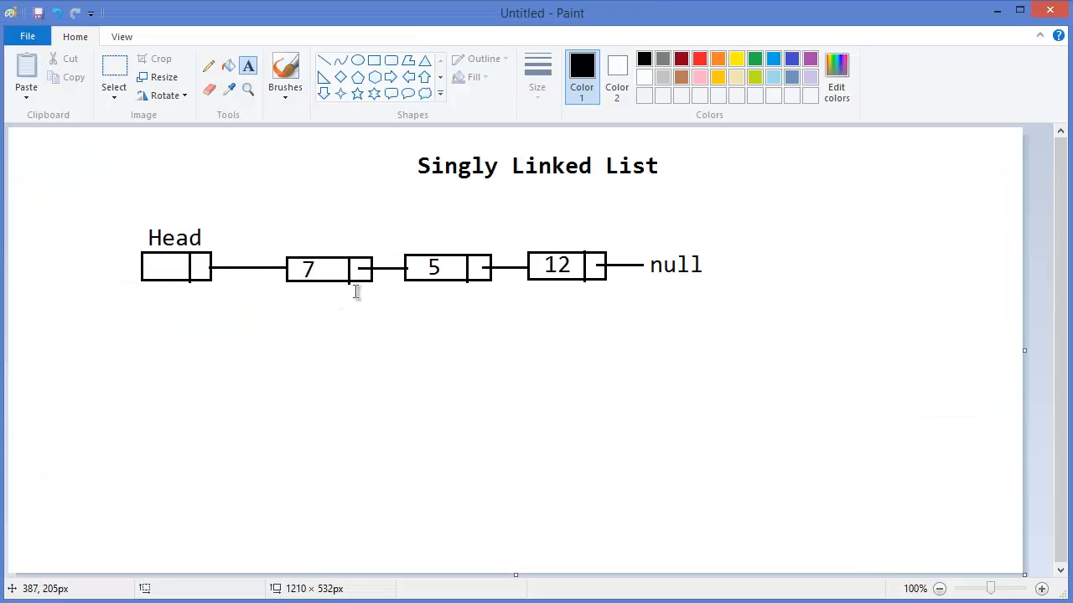
mouse_move(376, 266)
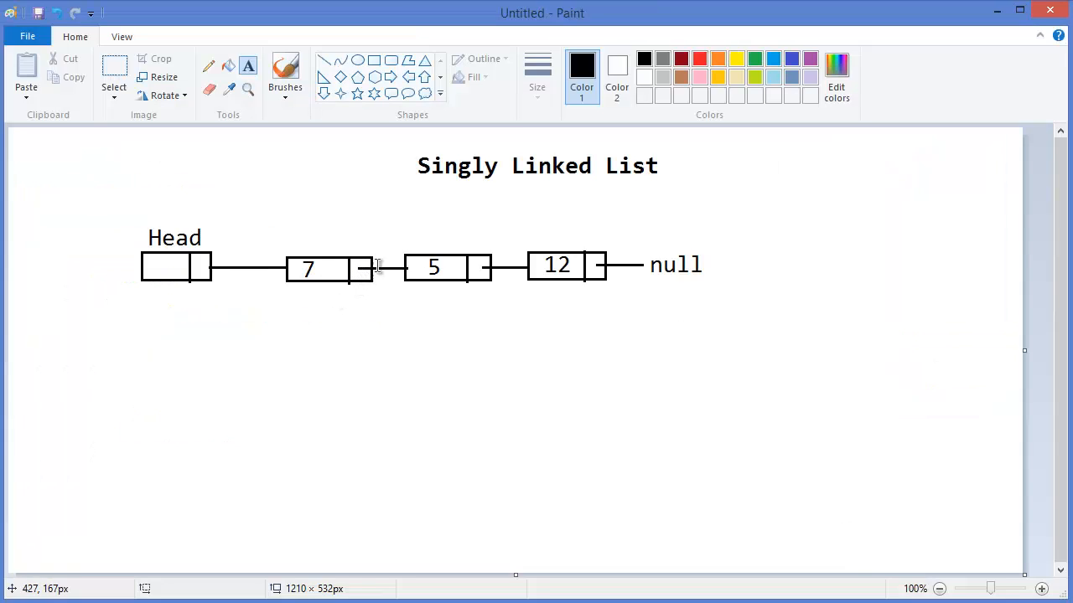
mouse_move(398, 273)
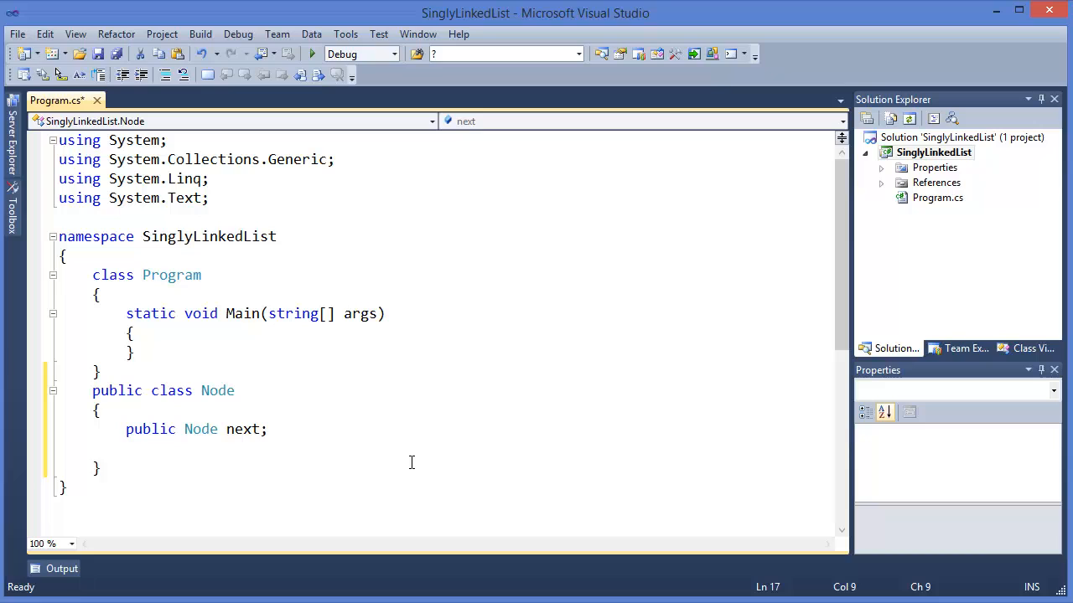
Add 'private int value;' and insert an empty Node() constructor via the ctor snippet.
type("private")
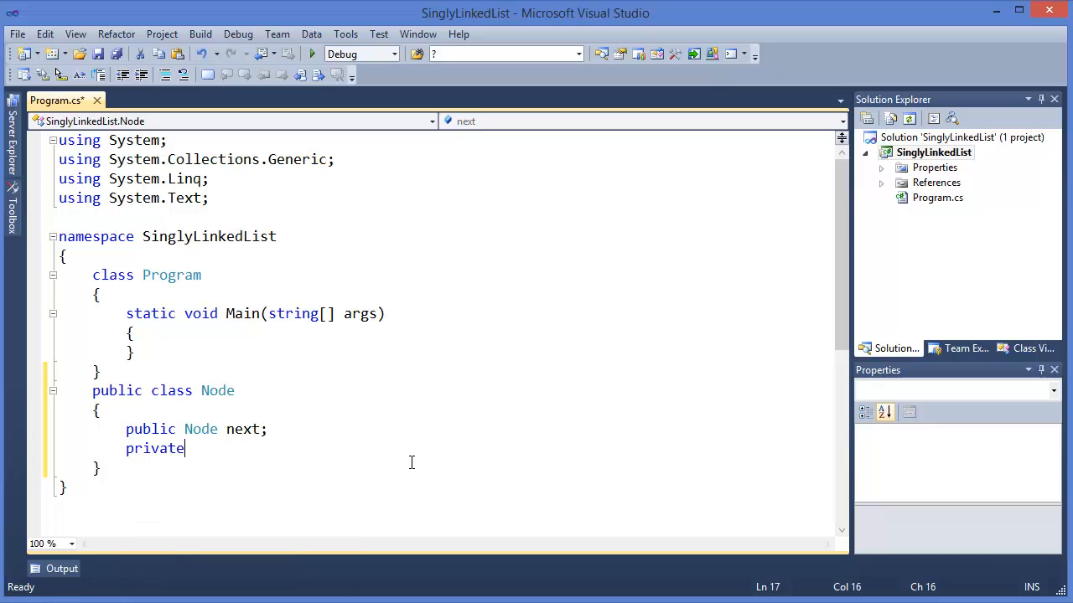
type("int")
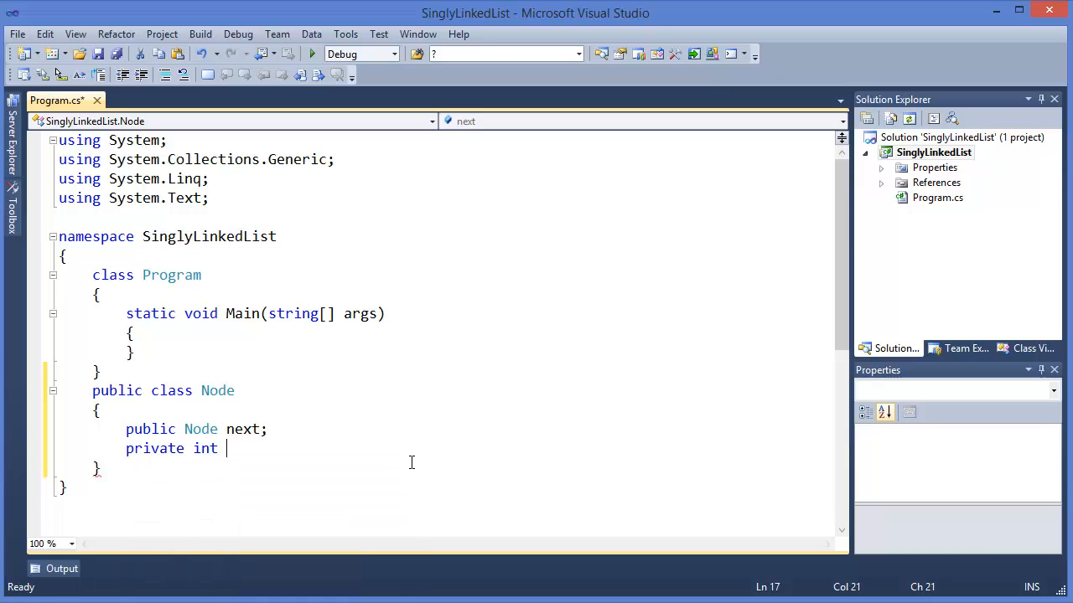
type("va")
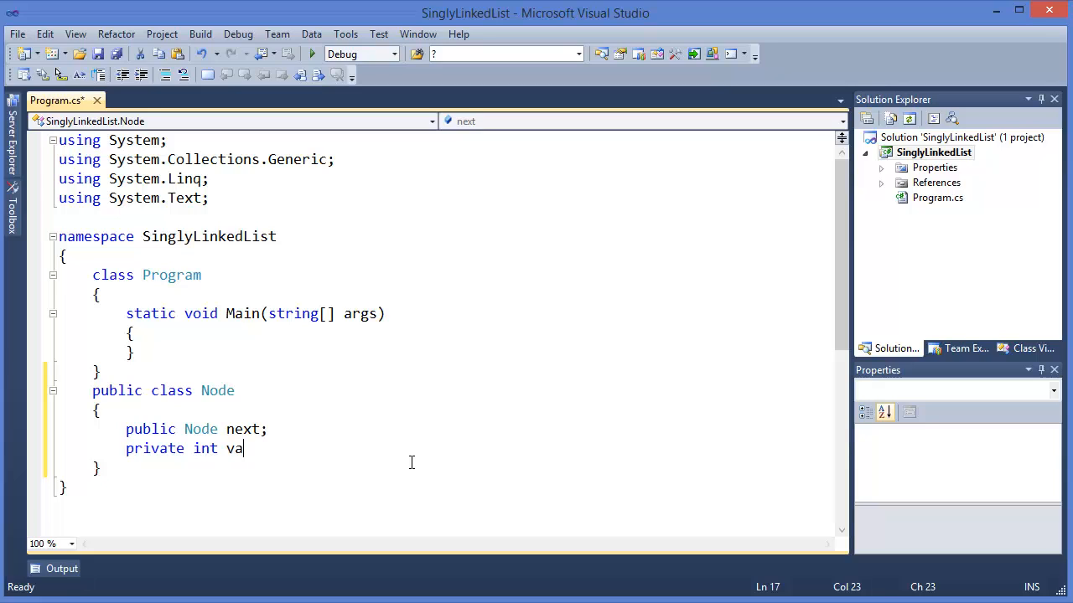
type("lue;")
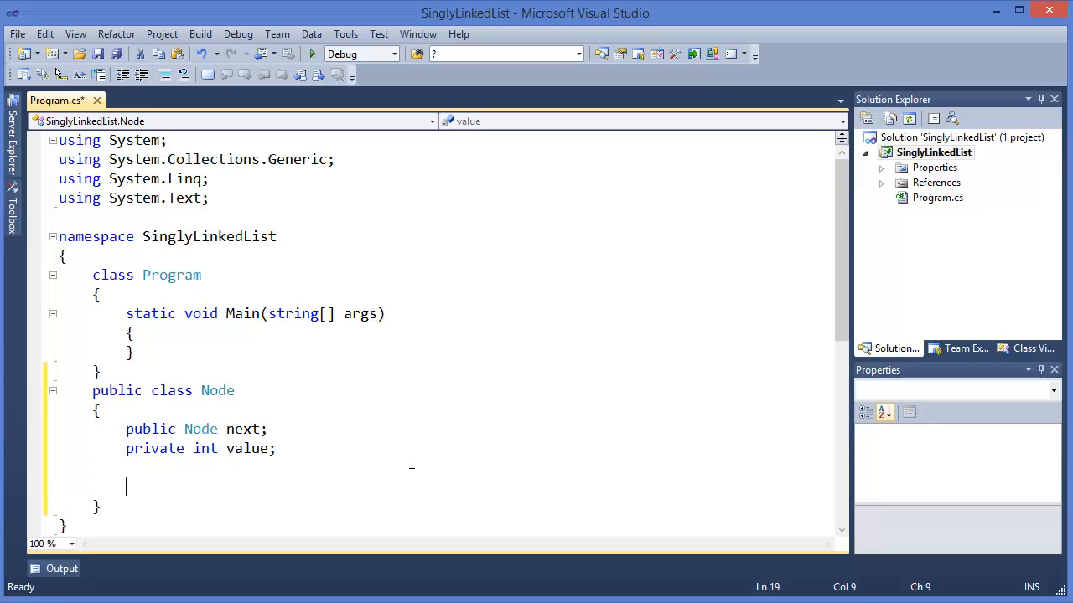
type("ca")
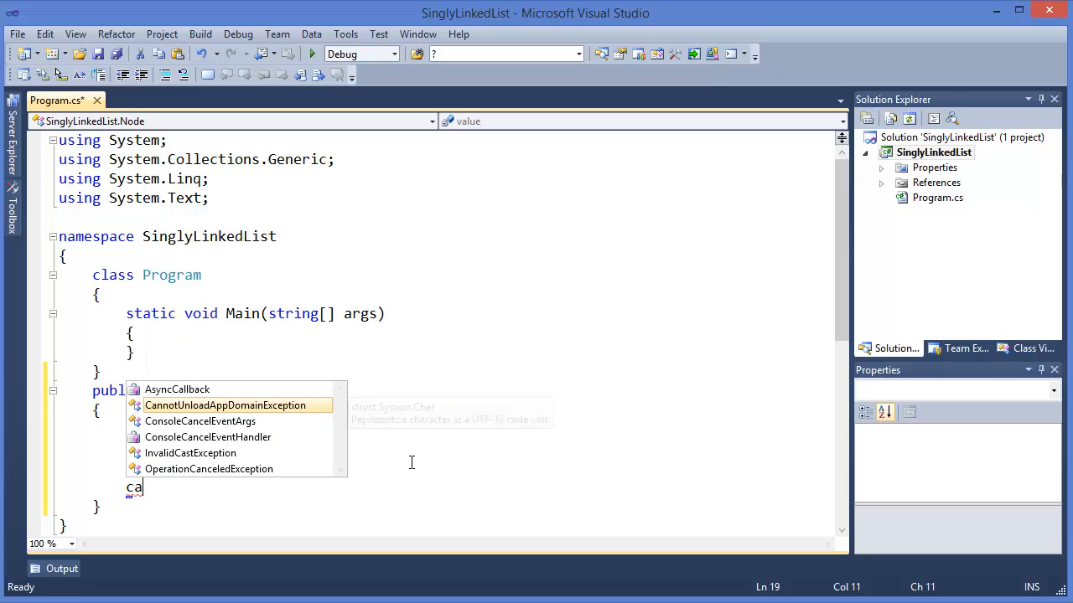
type("tor")
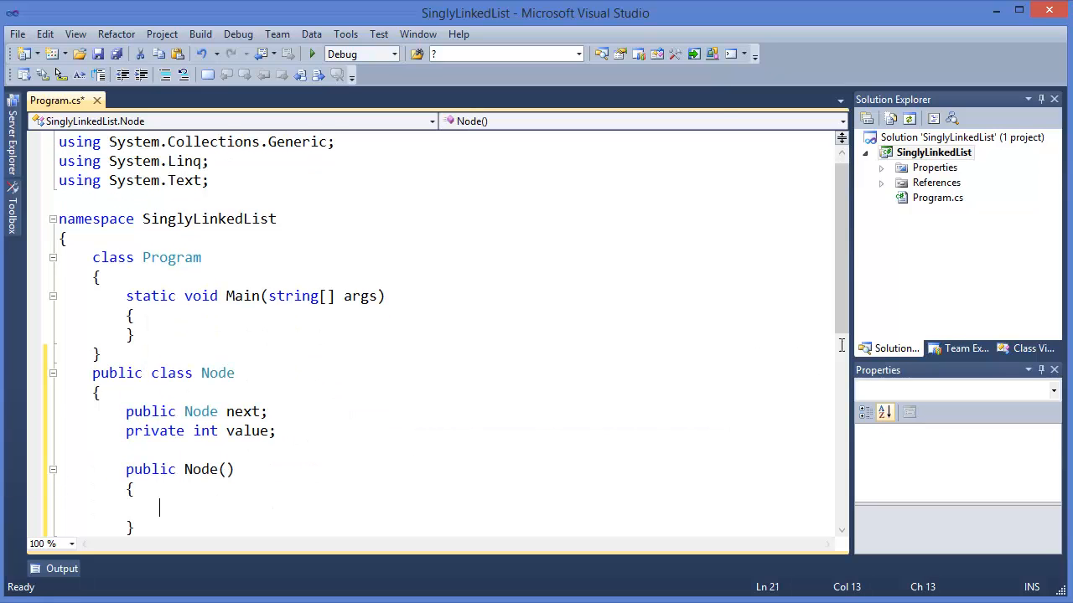
Make the parameterless constructor set next = null and value = 0.
scroll("down", 3)
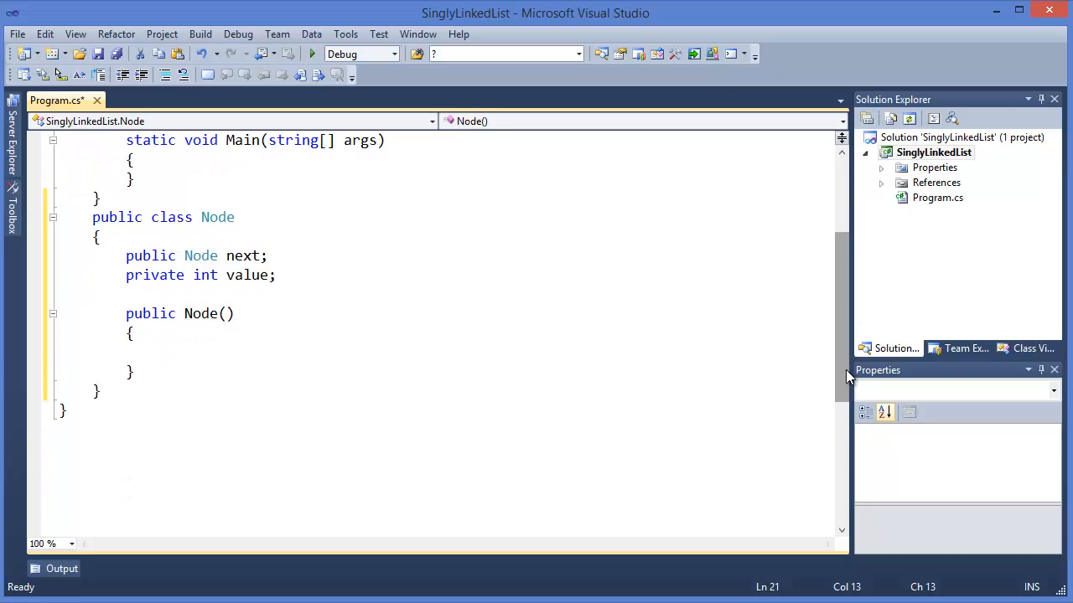
type("n")
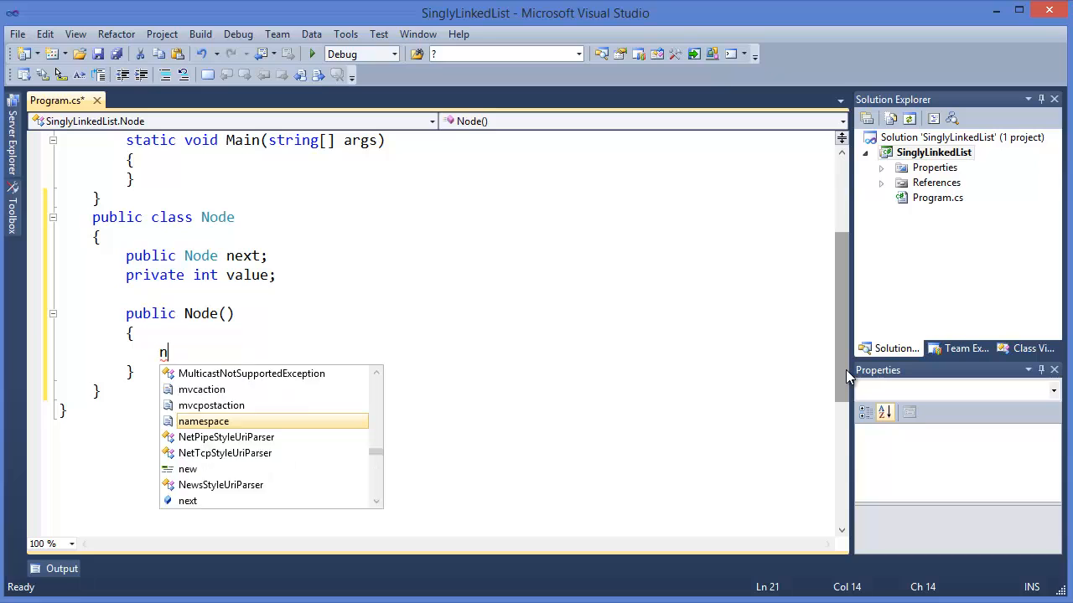
type("ext = null;")
type("value")
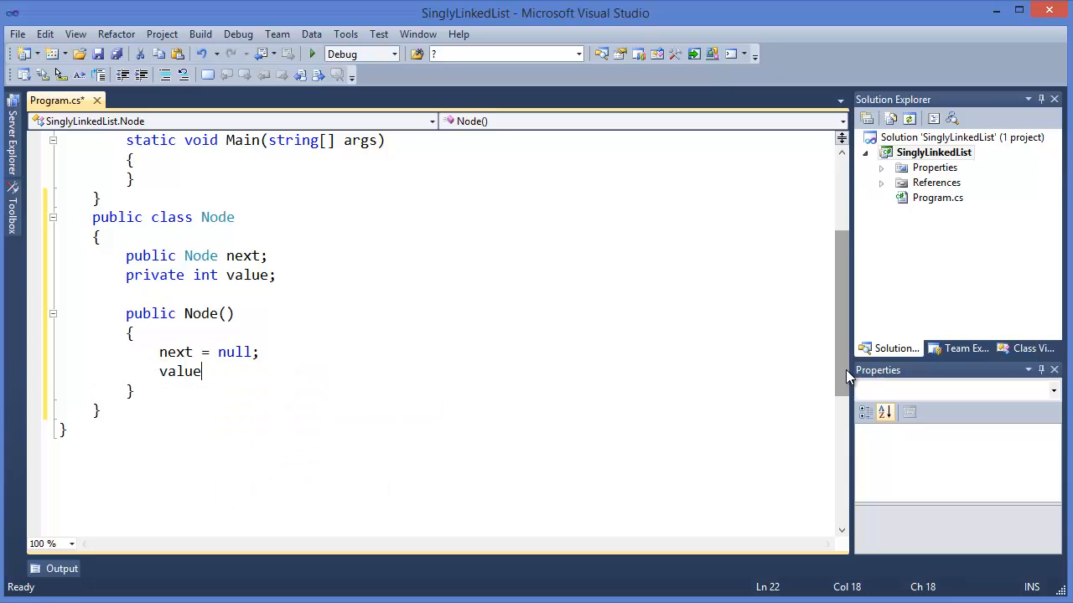
type("= 0;")
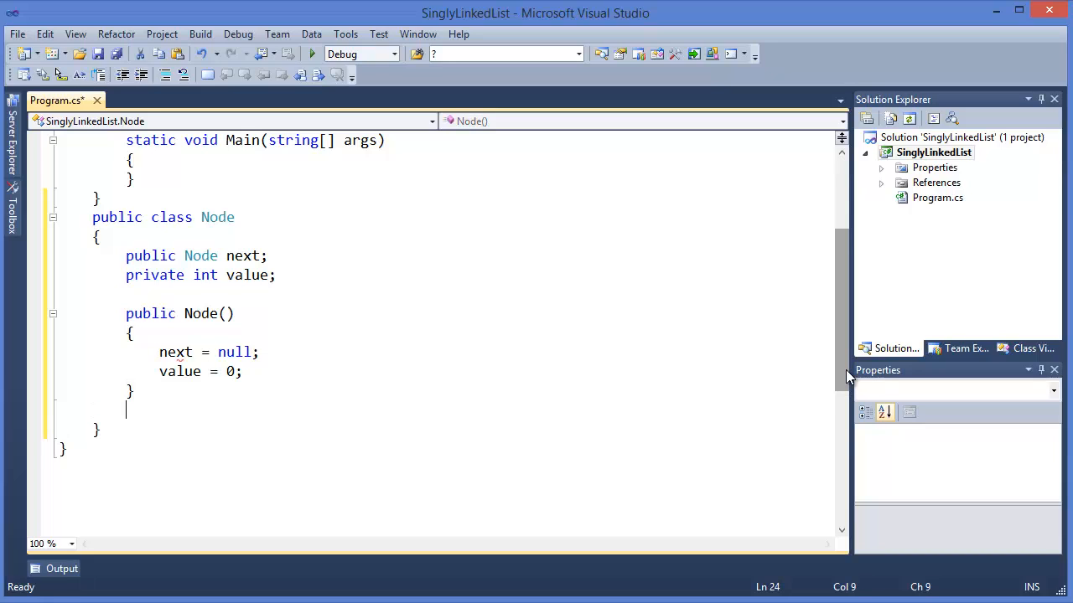
Add a Node(int value) constructor assigning this.value = value and nulling next.
type("public Node(i")
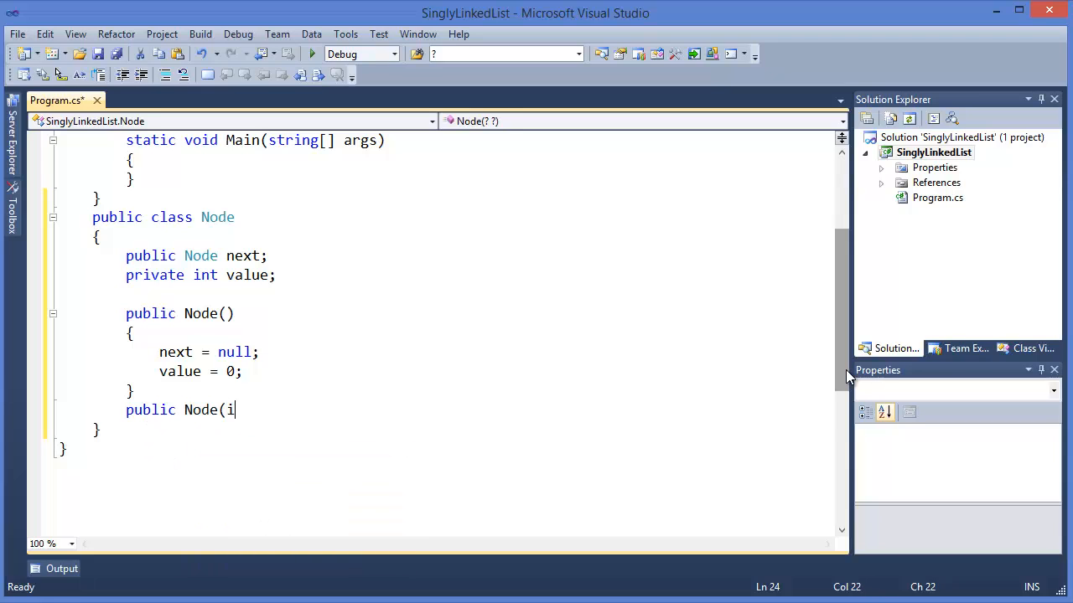
type("nt value")
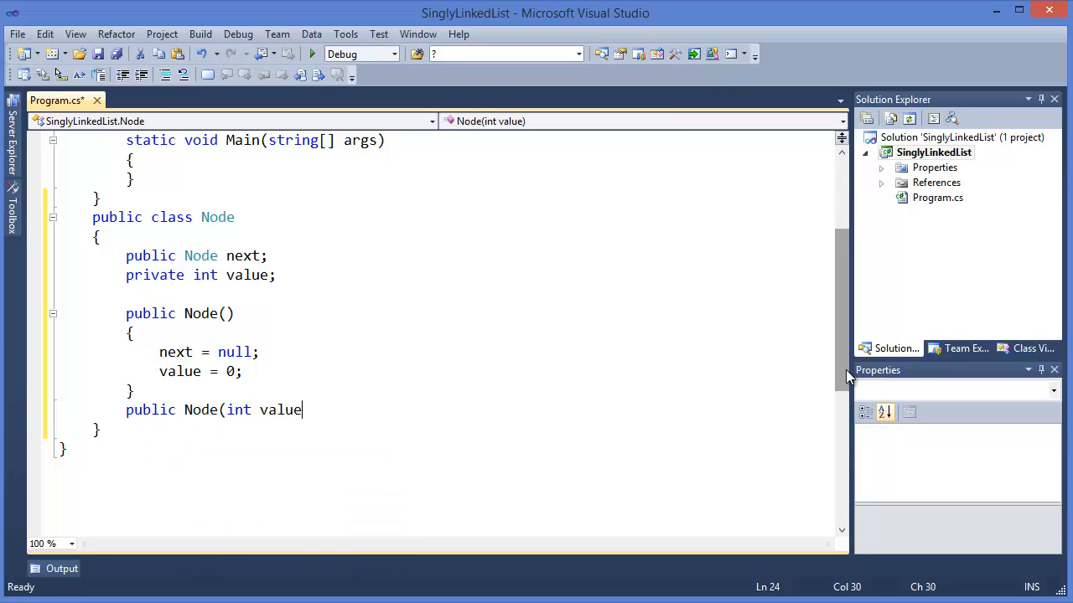
type(")")
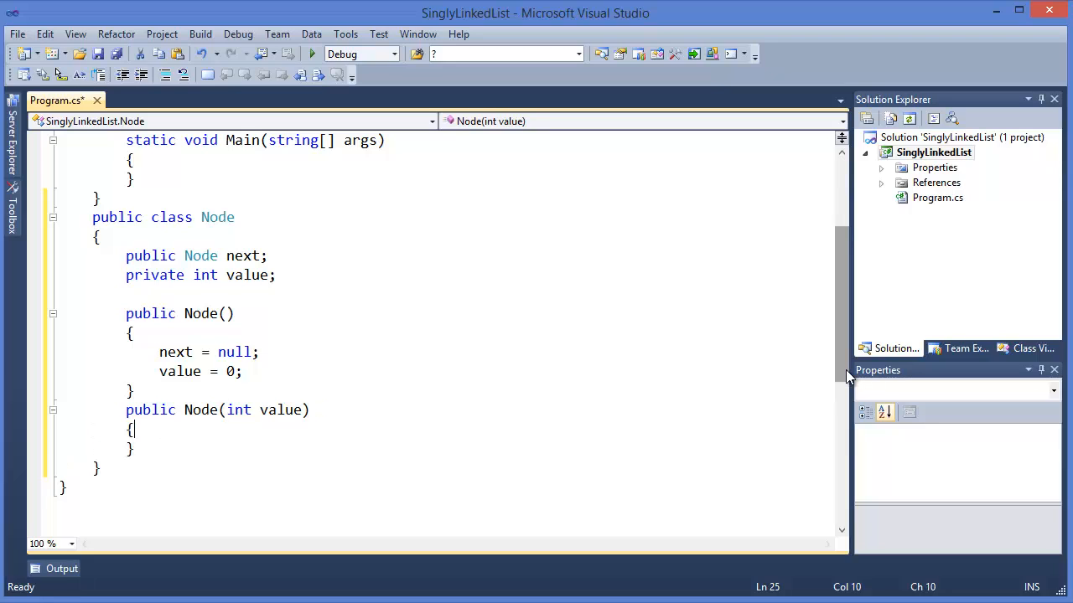
type("this.")
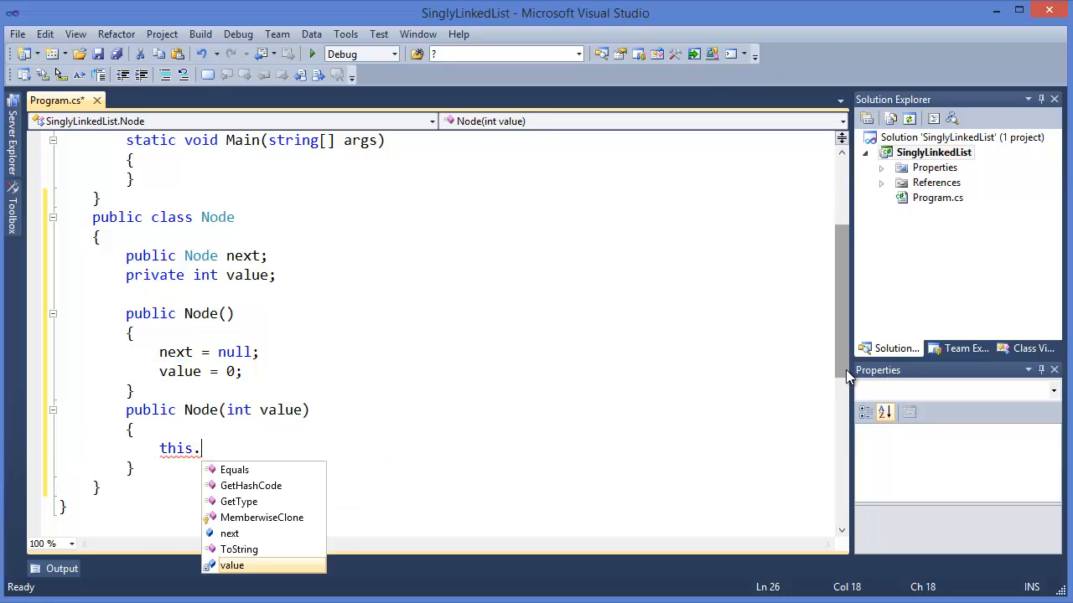
type("value")
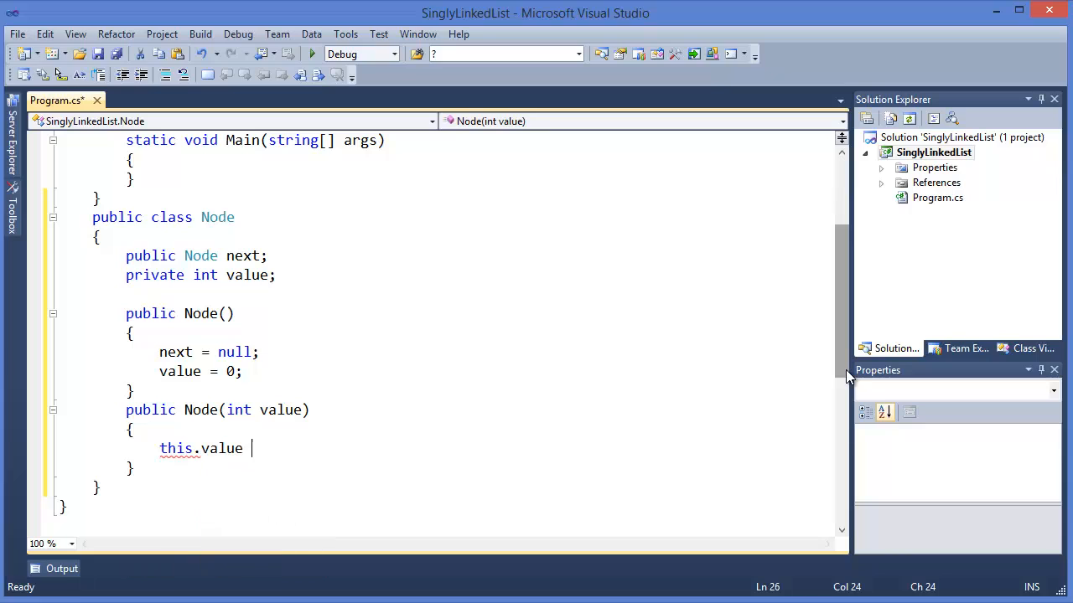
type("= value;")
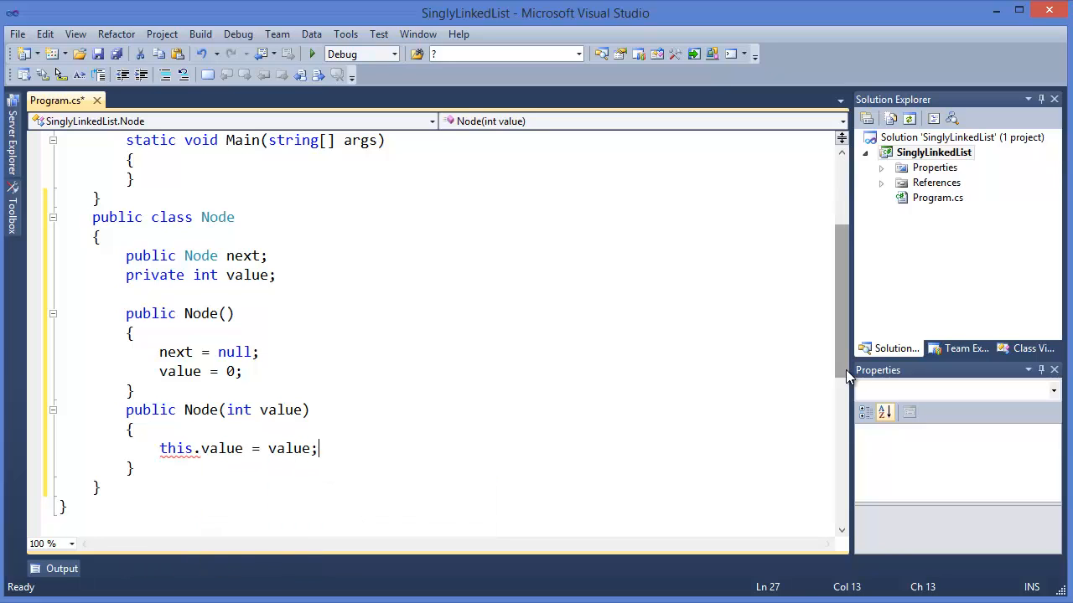
type("next = null;")
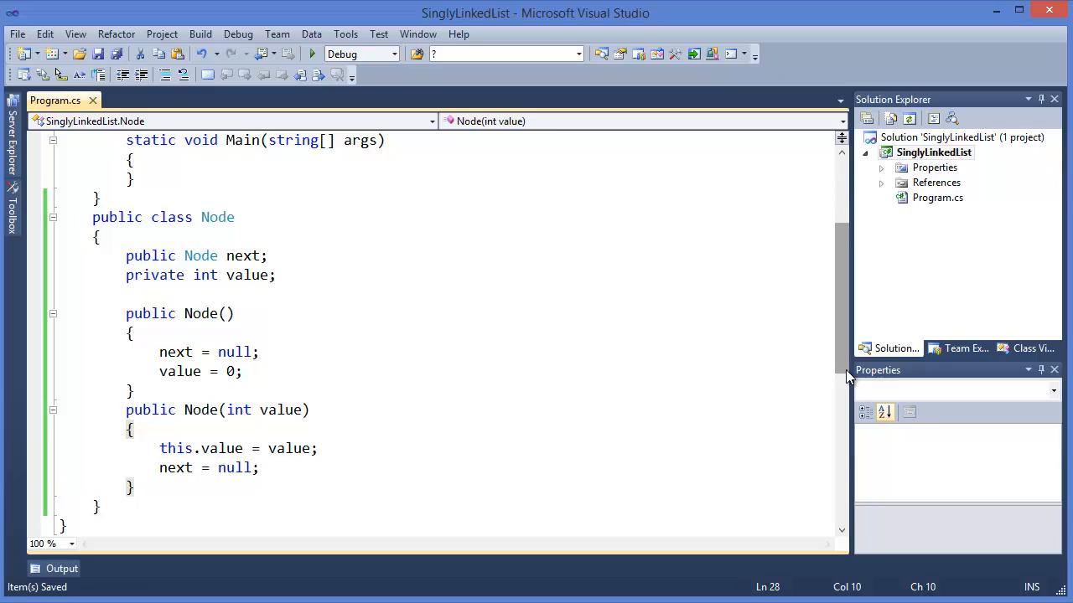
mouse_move(845, 294)
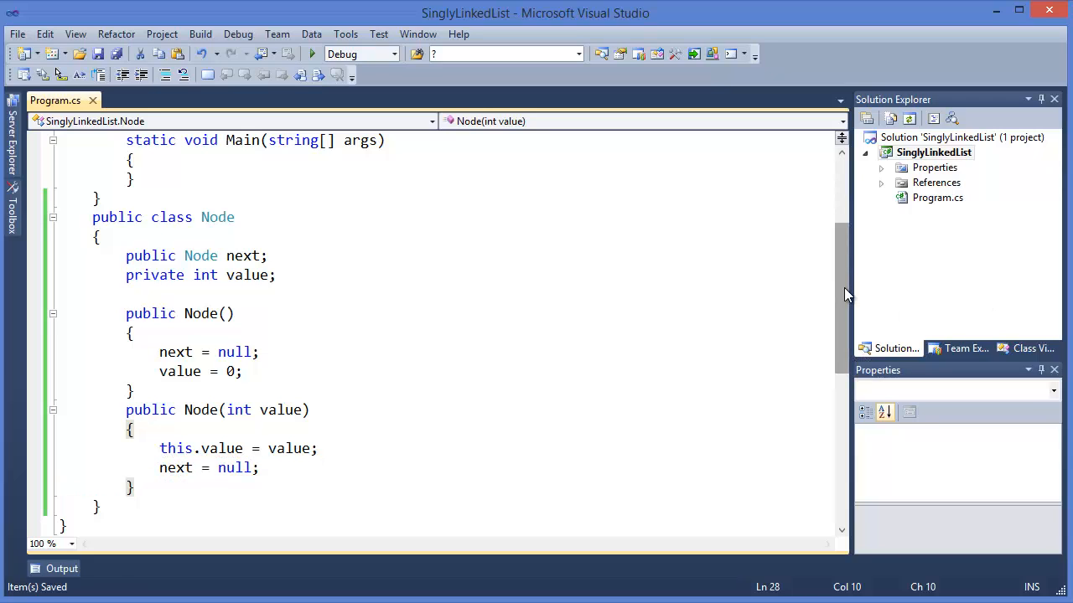
Write 'public int Value { get { return value; } }' in the Node class.
scroll("down", 3)
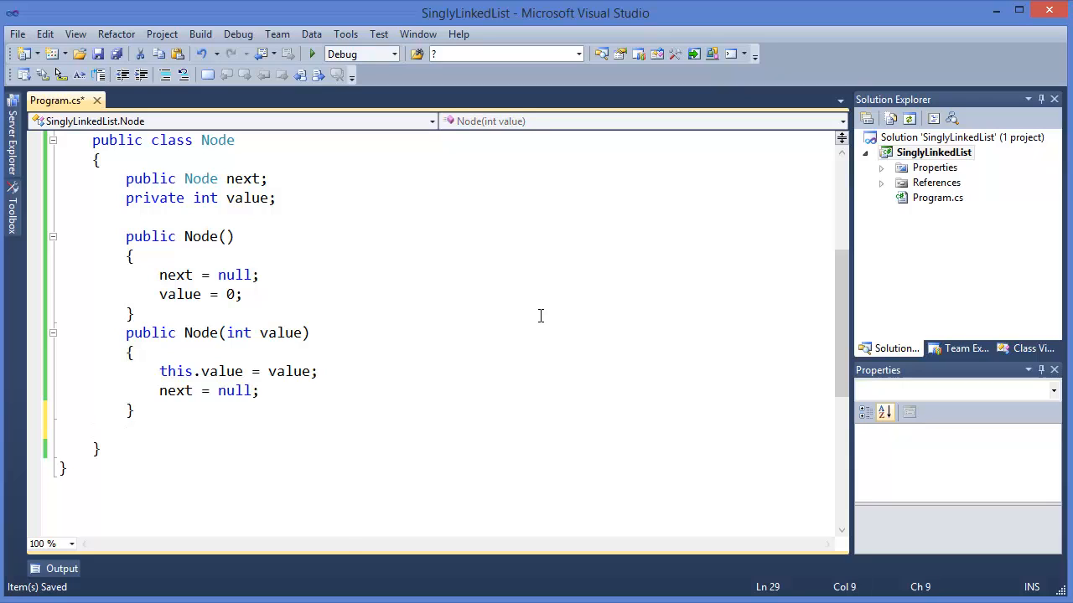
type("public")
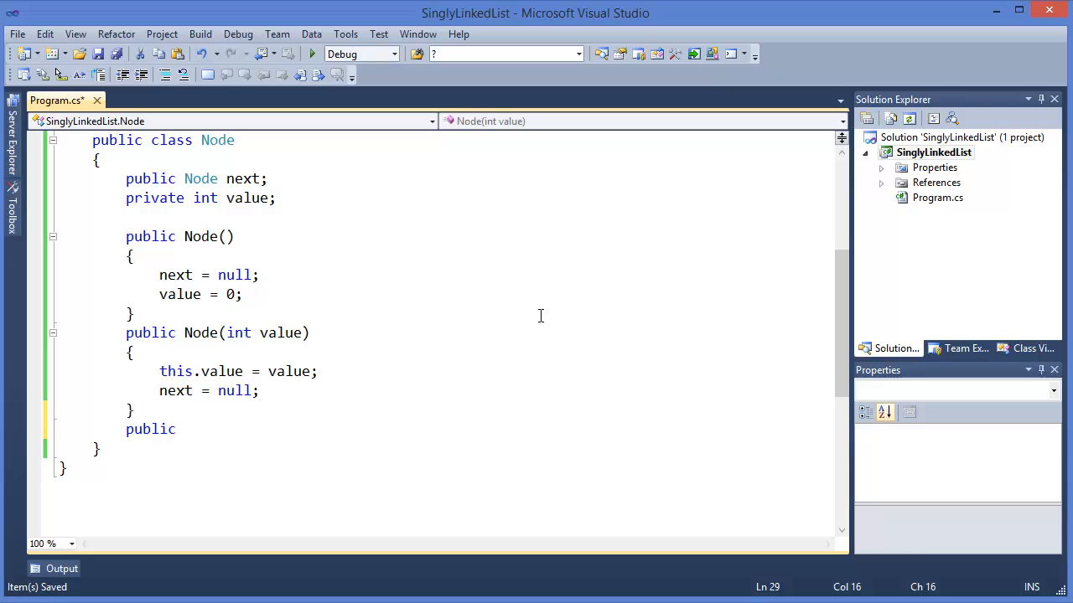
type("int")
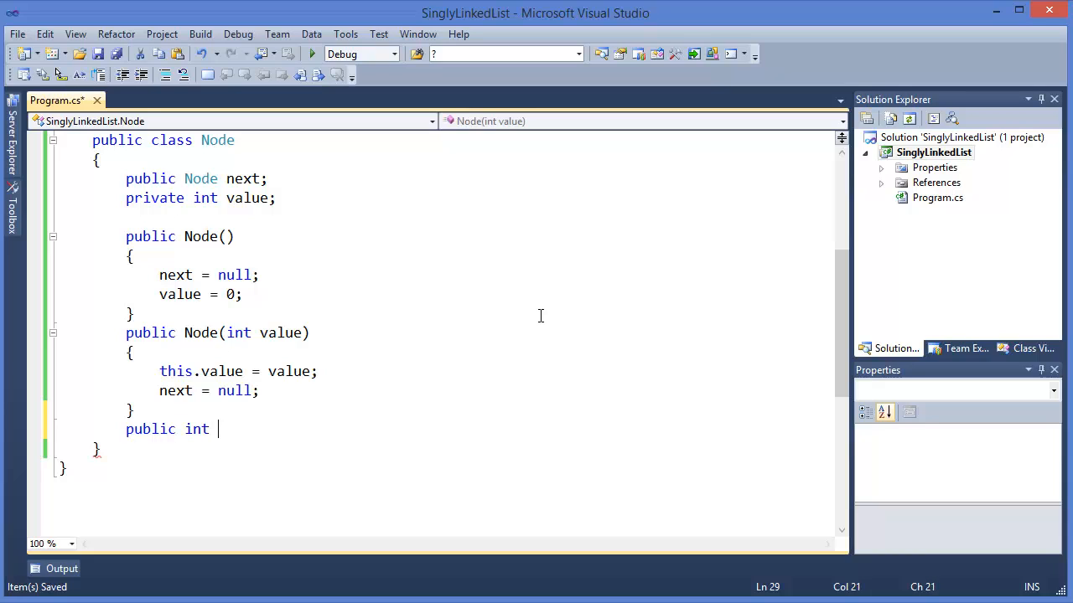
type("Get")
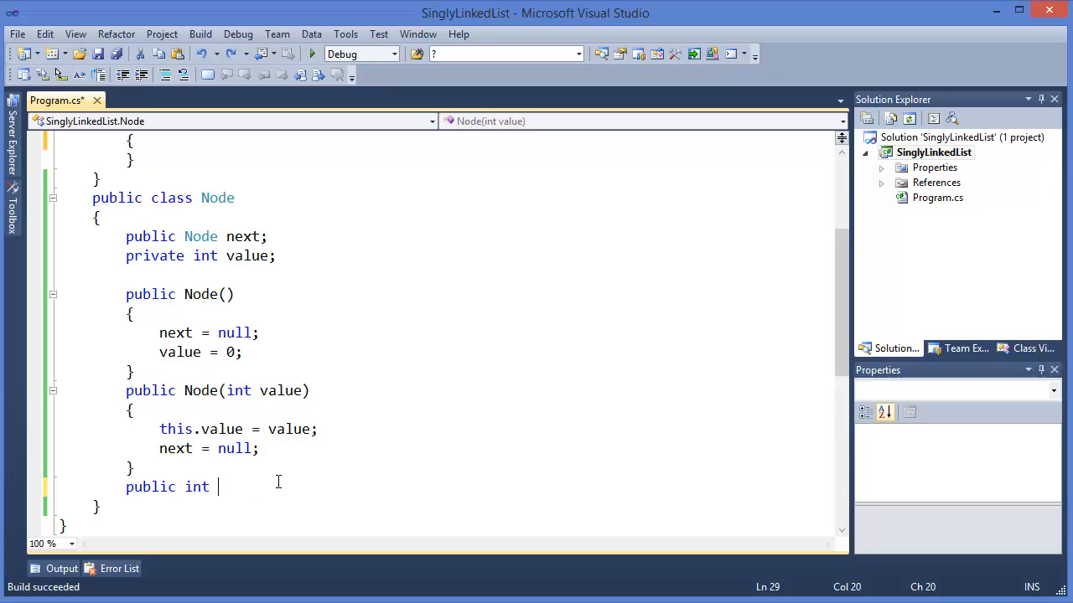
type("Value { }")
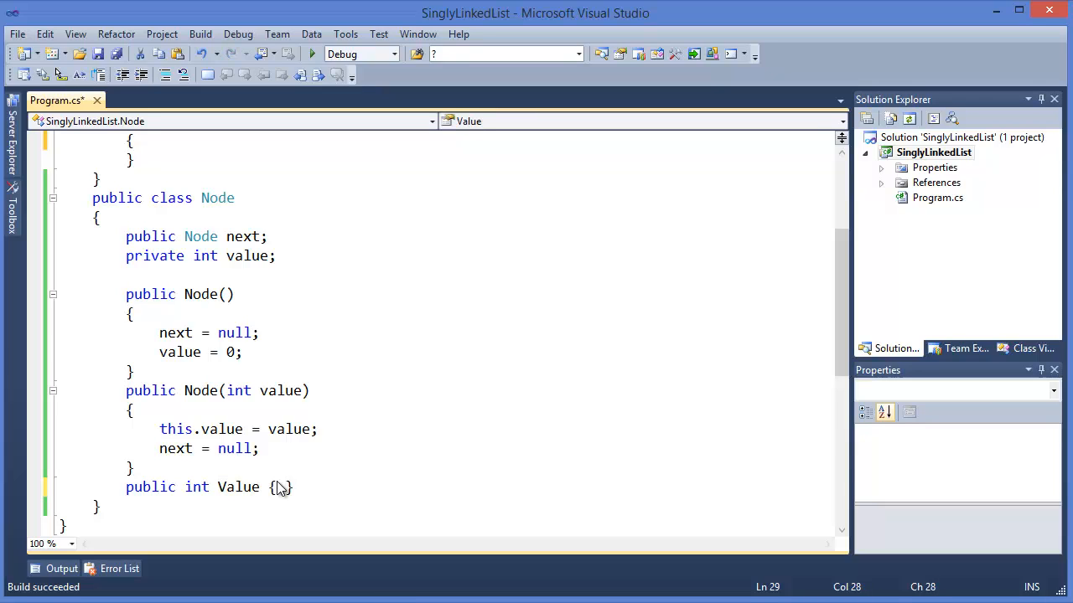
type("get")
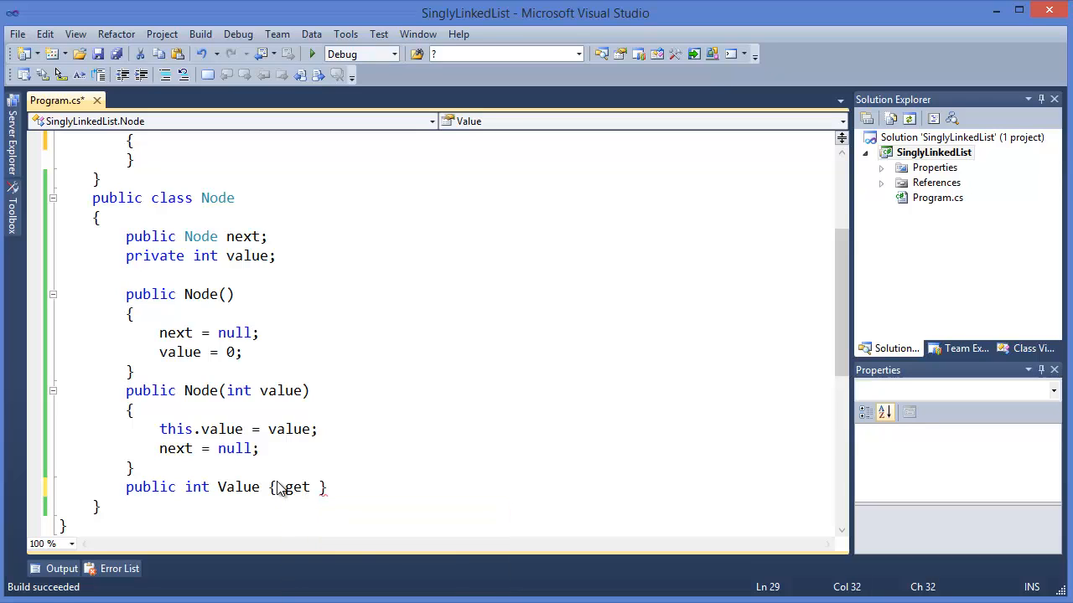
type("{ r")
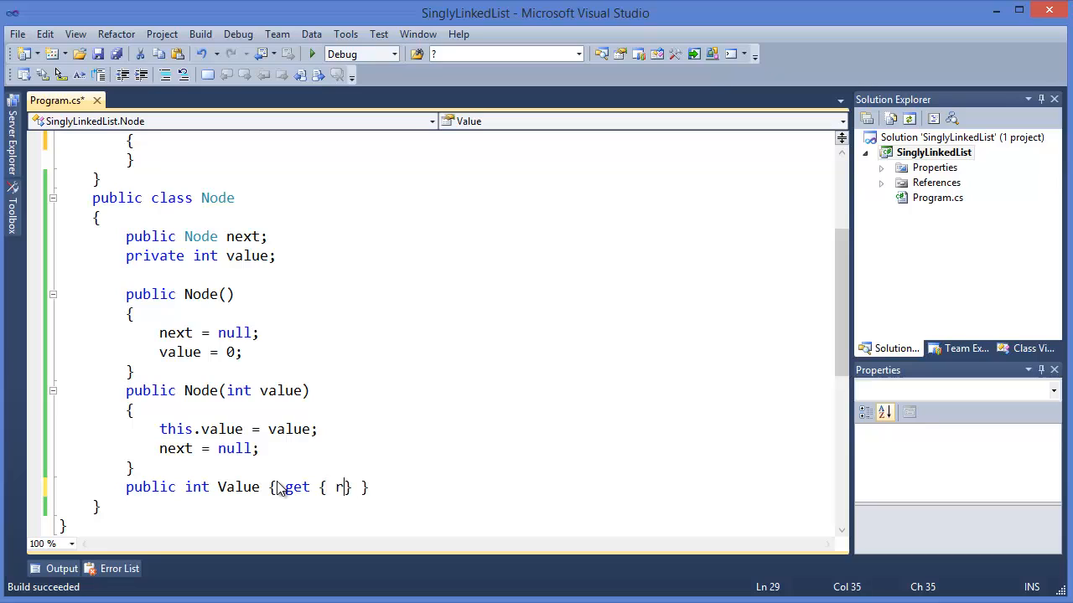
type("eturn val")
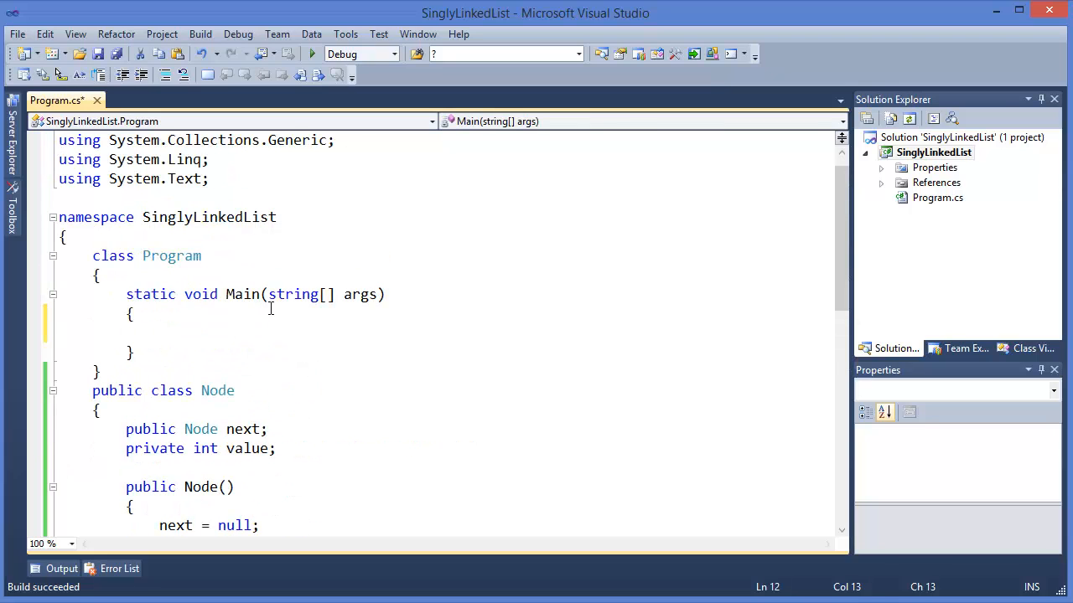
Declare 'Node root = new Node(1);' and 'Node head = root;' in Main.
type("Node")
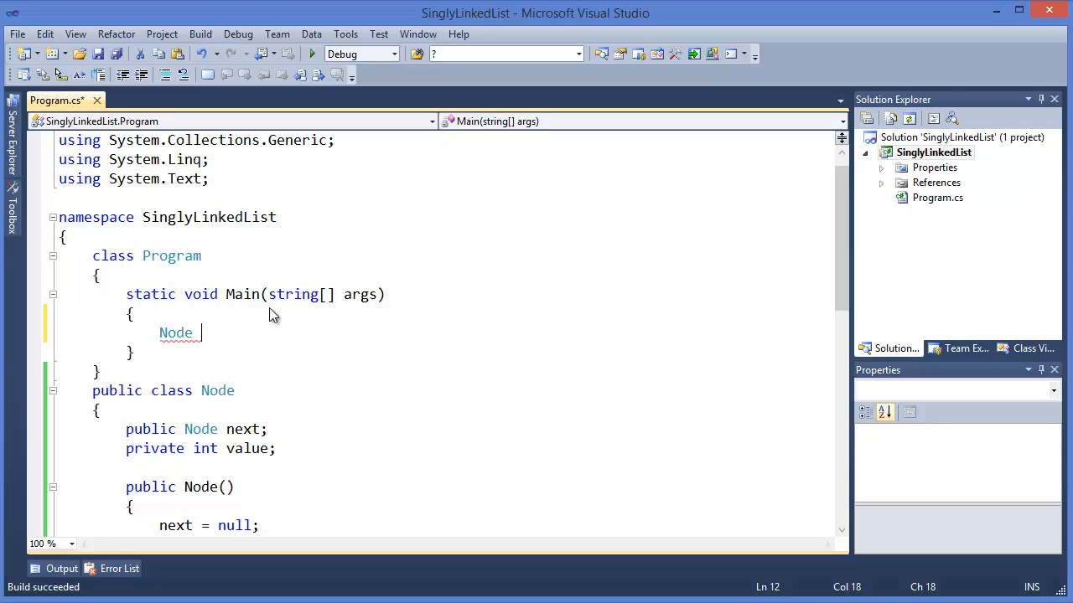
type("root =")
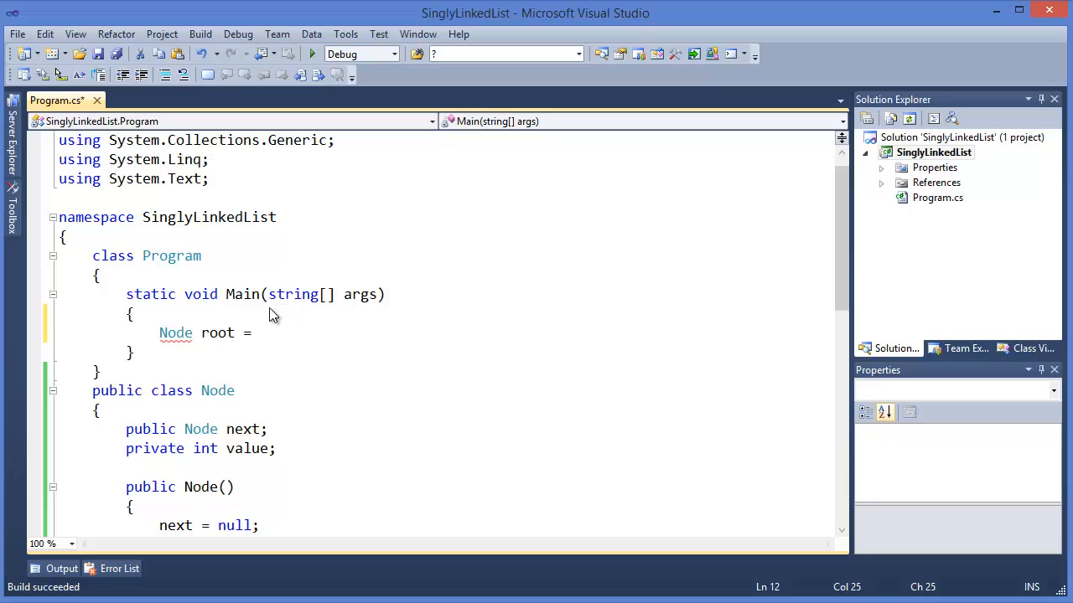
type("new")
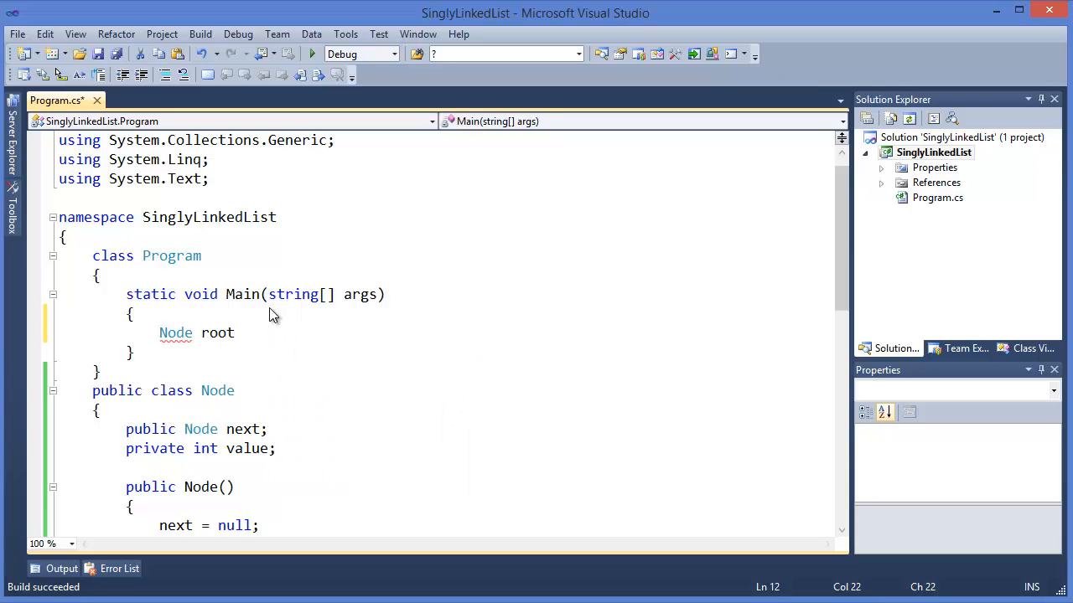
type("Node")
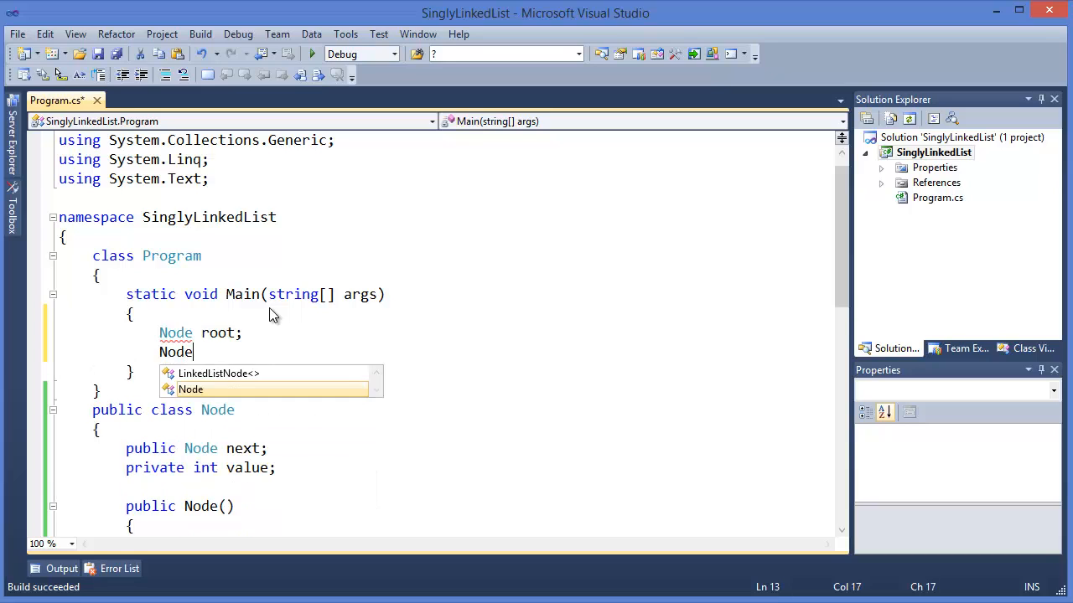
type("head")
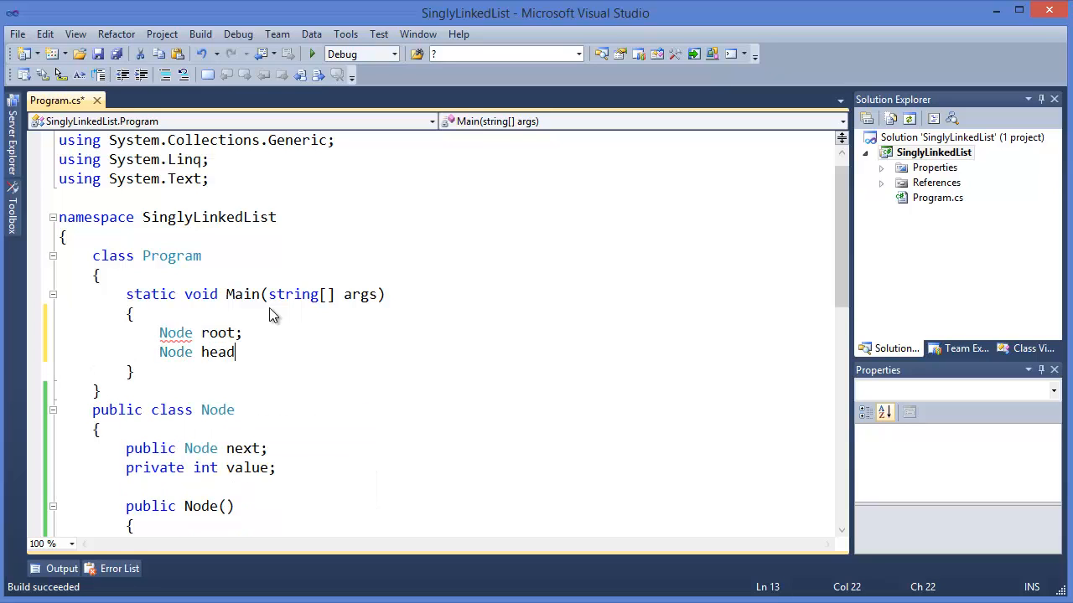
type(";")
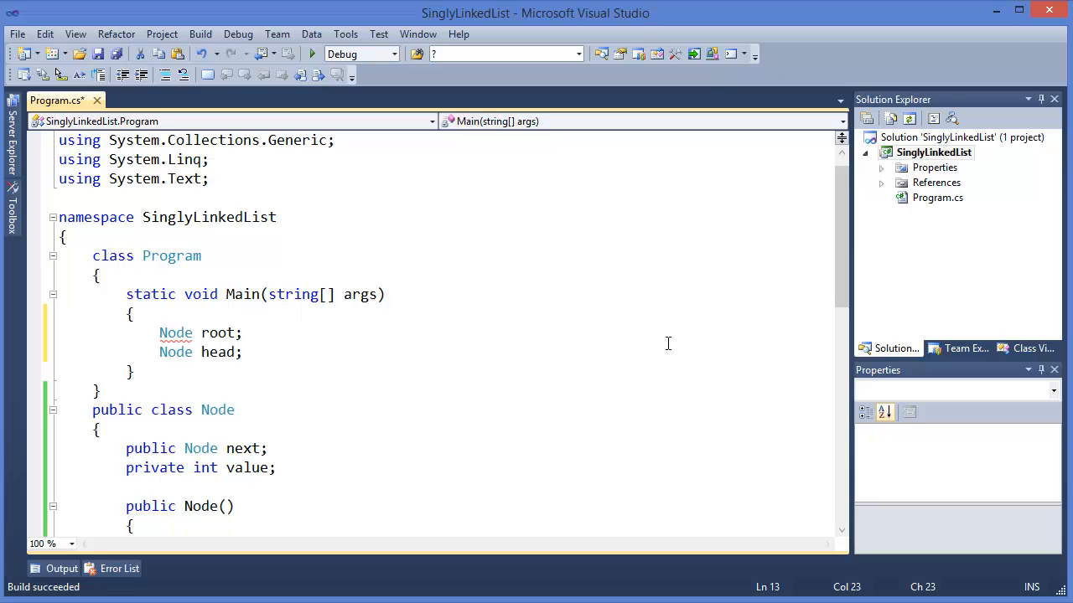
scroll("down", 3)
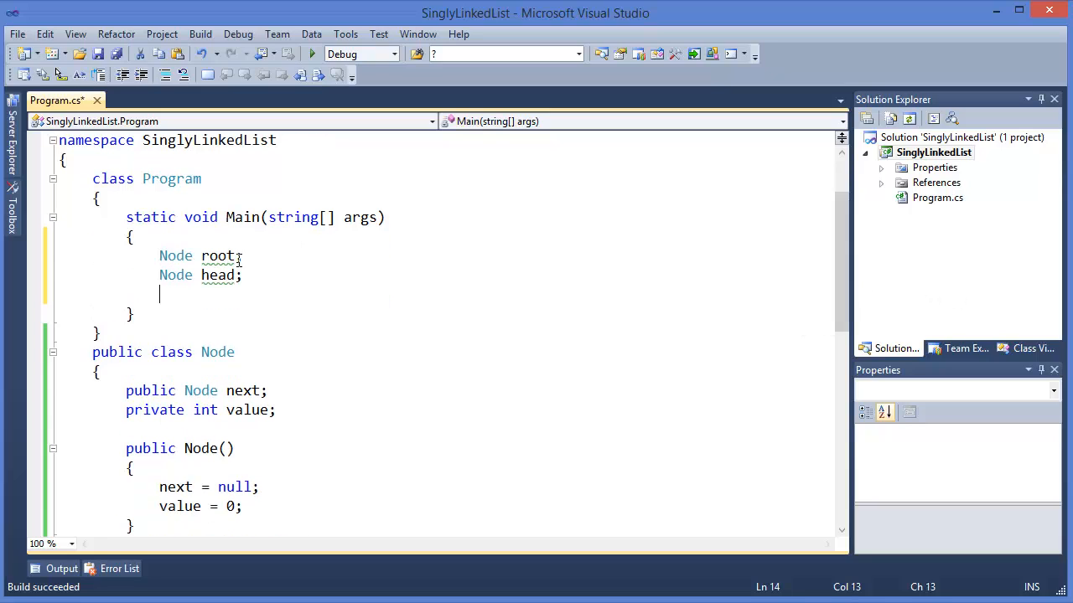
type("= new Node(")
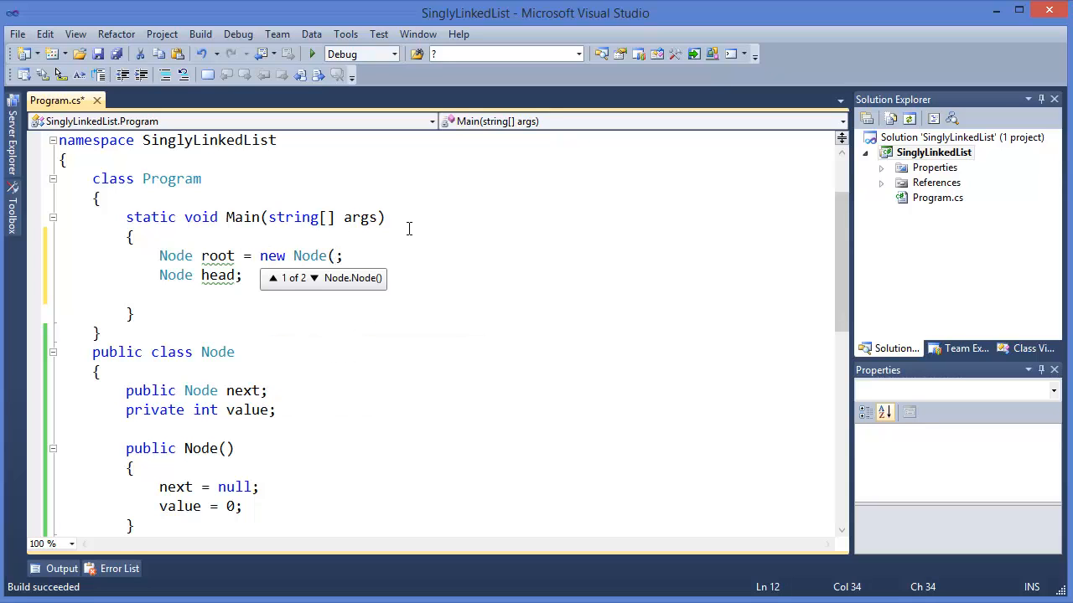
type("1)")
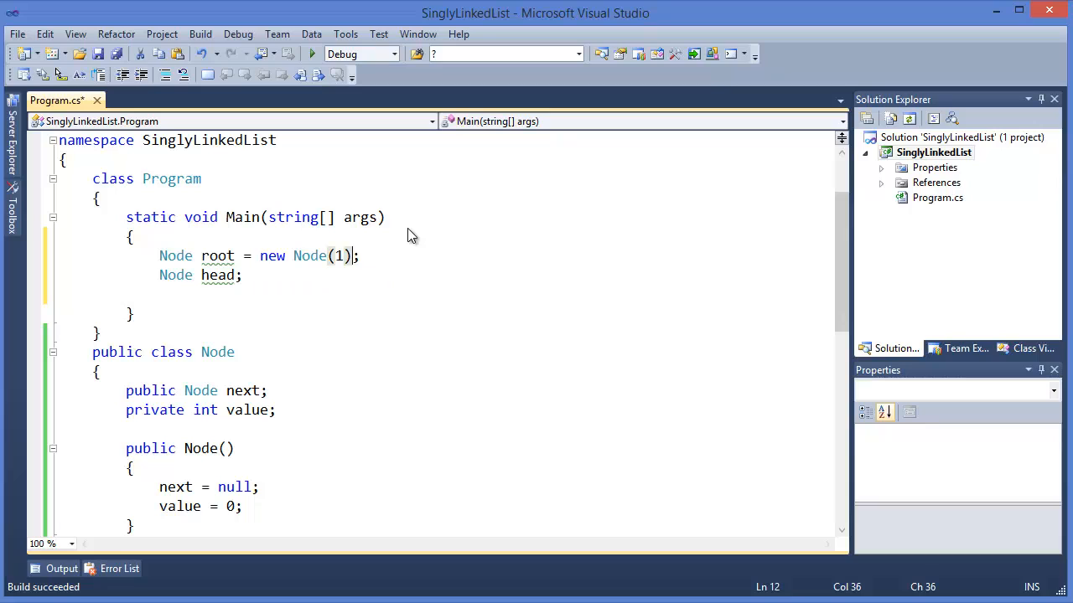
type("=")
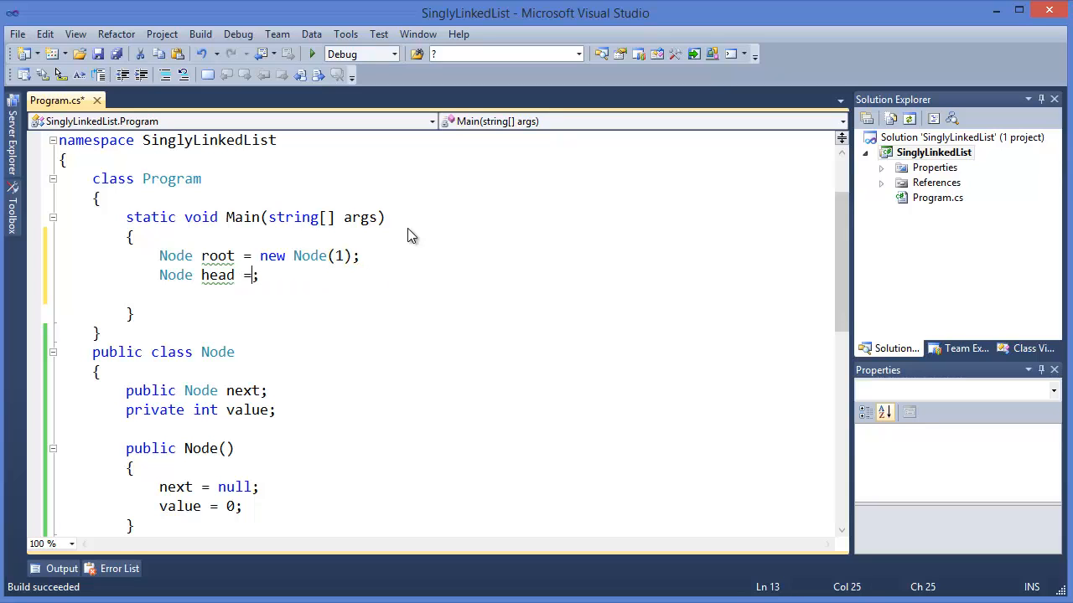
type("root;")
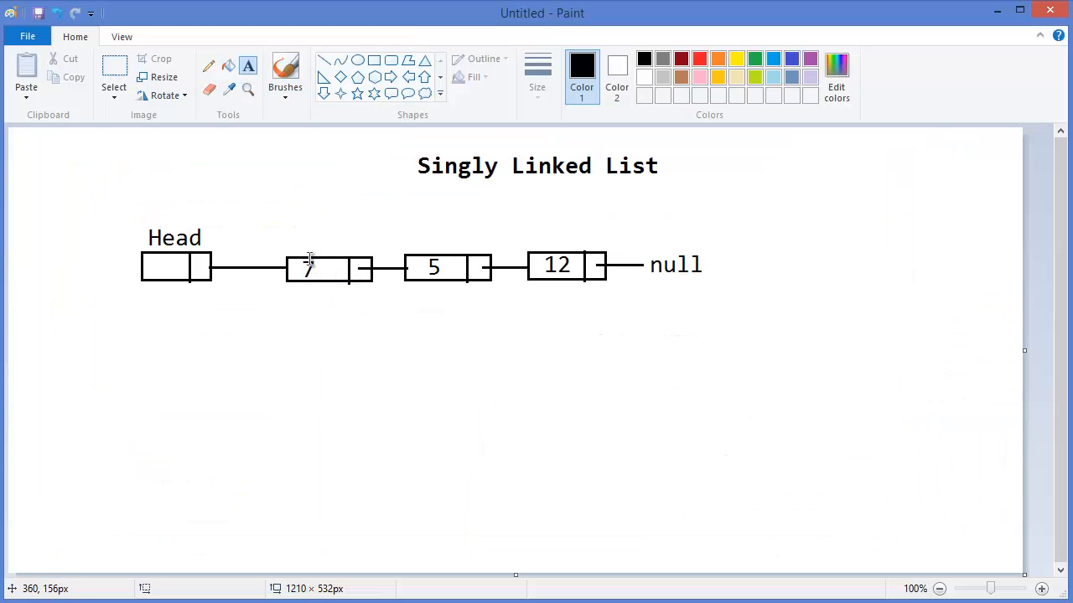
mouse_move(350, 255)
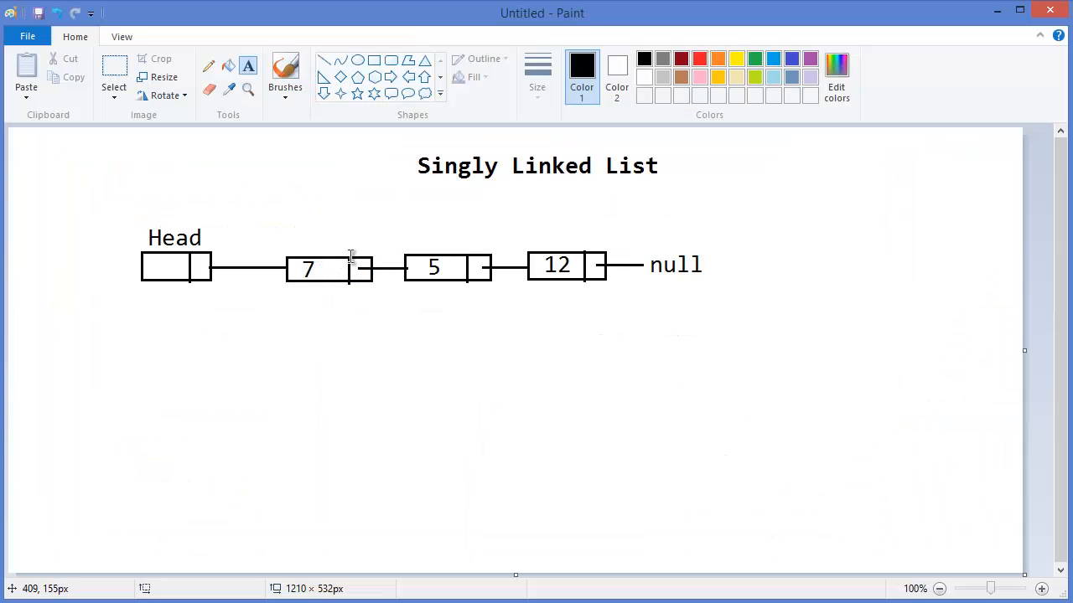
mouse_move(190, 261)
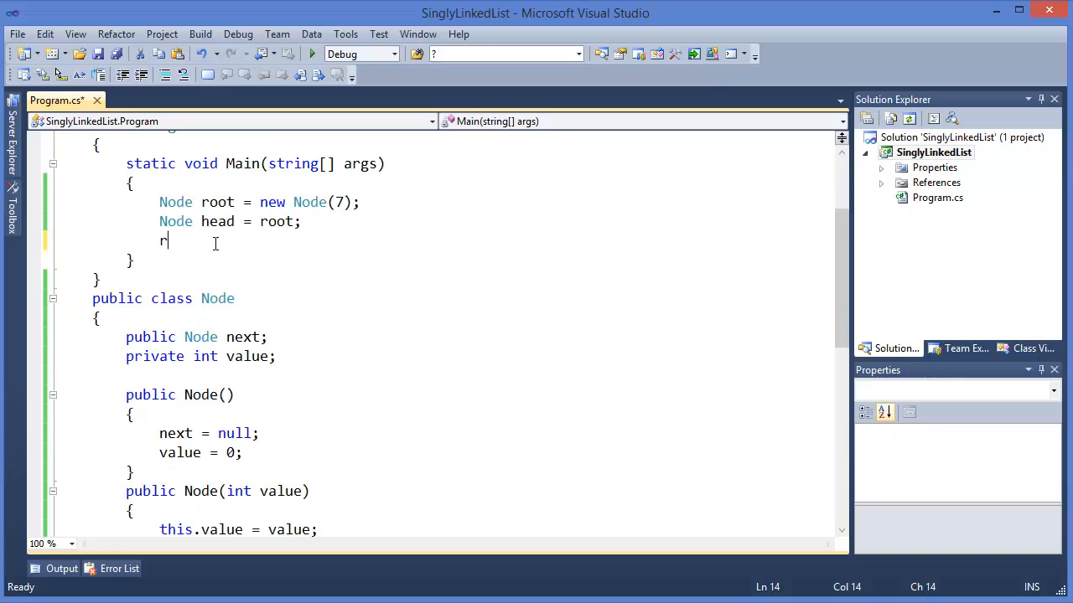
Write 'root = root.next = new Node(5);' and begin 'root = root.next = new Node(12'.
type("oot.ne")
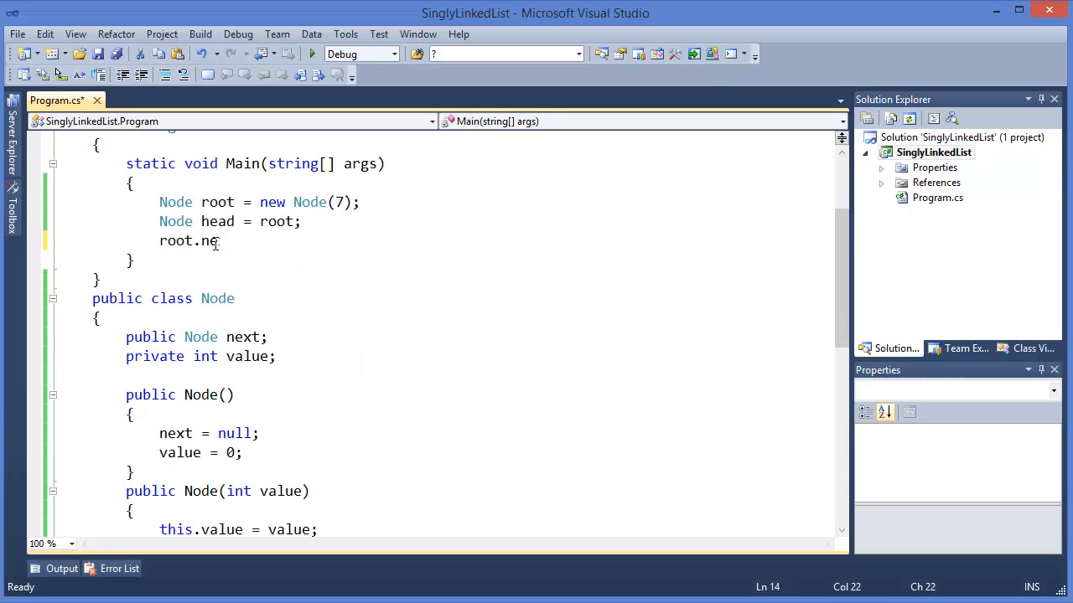
type("xt = new")
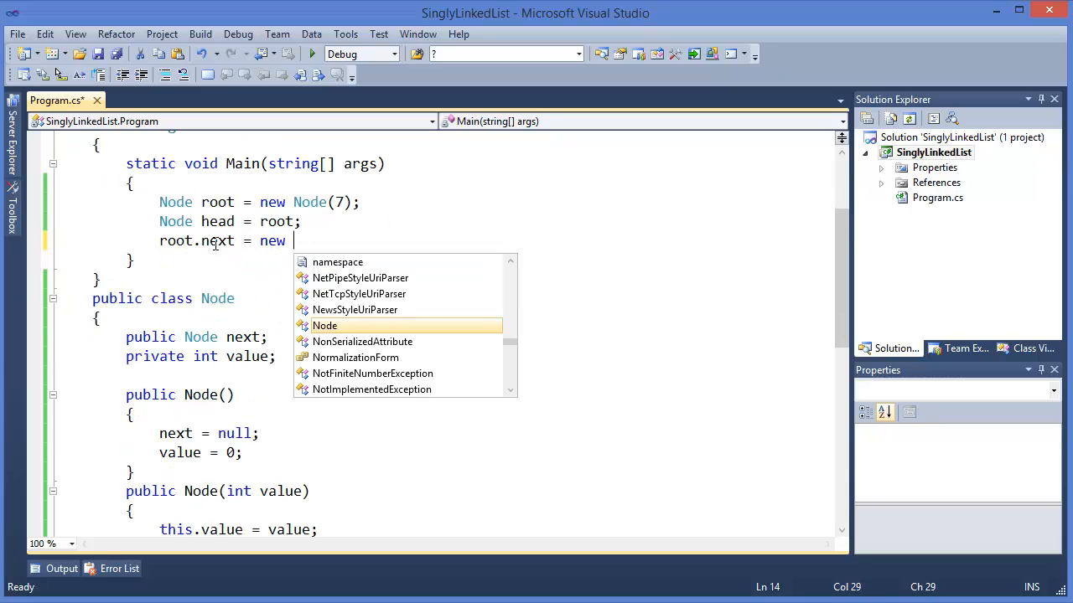
type("Node(5);")
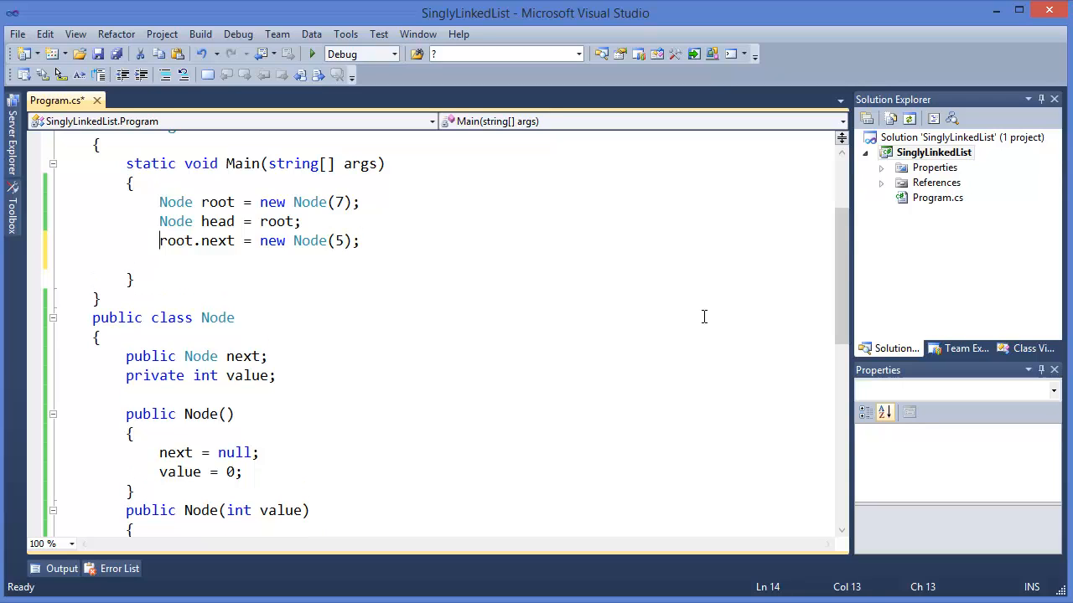
type("root =")
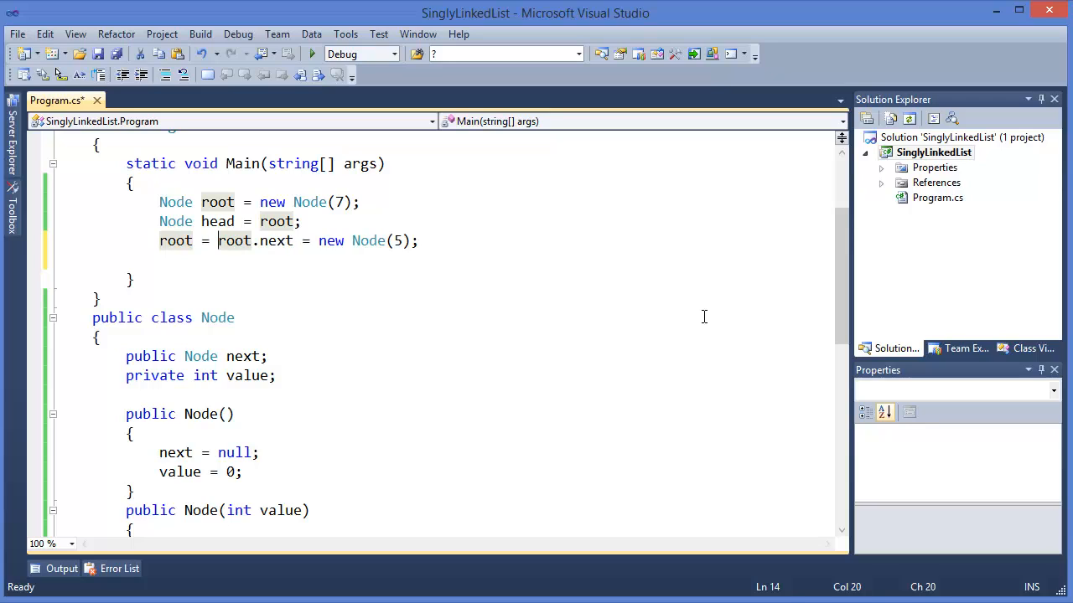
type("root")
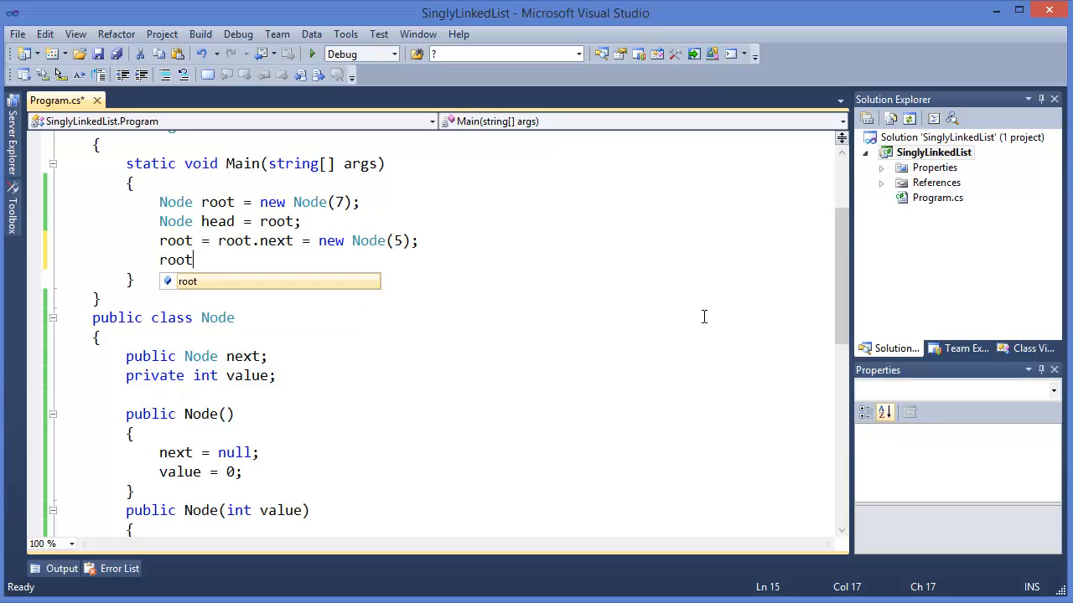
type("= root")
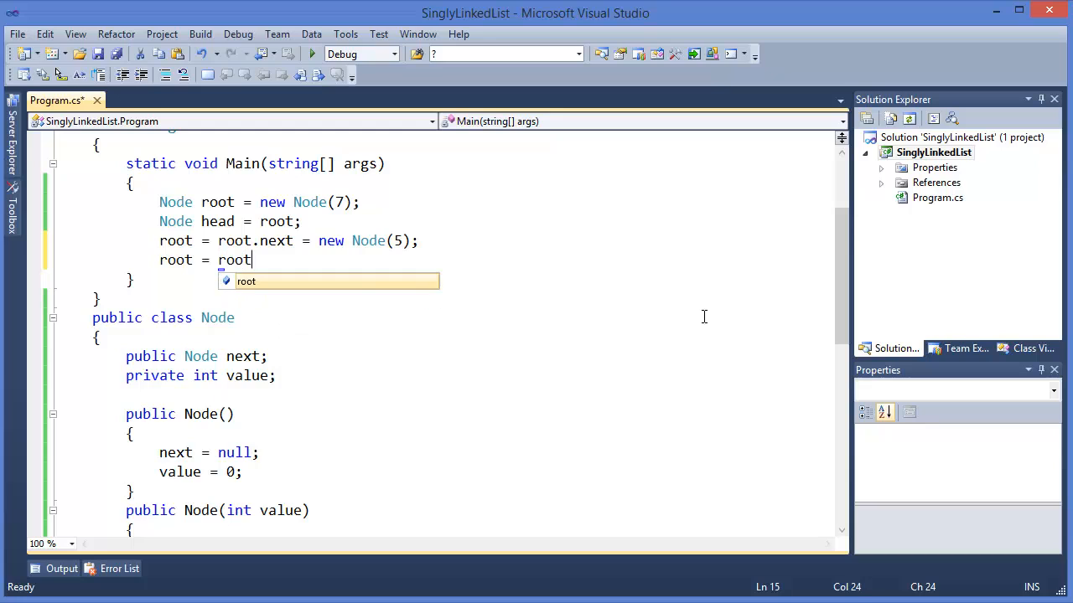
type(".next")
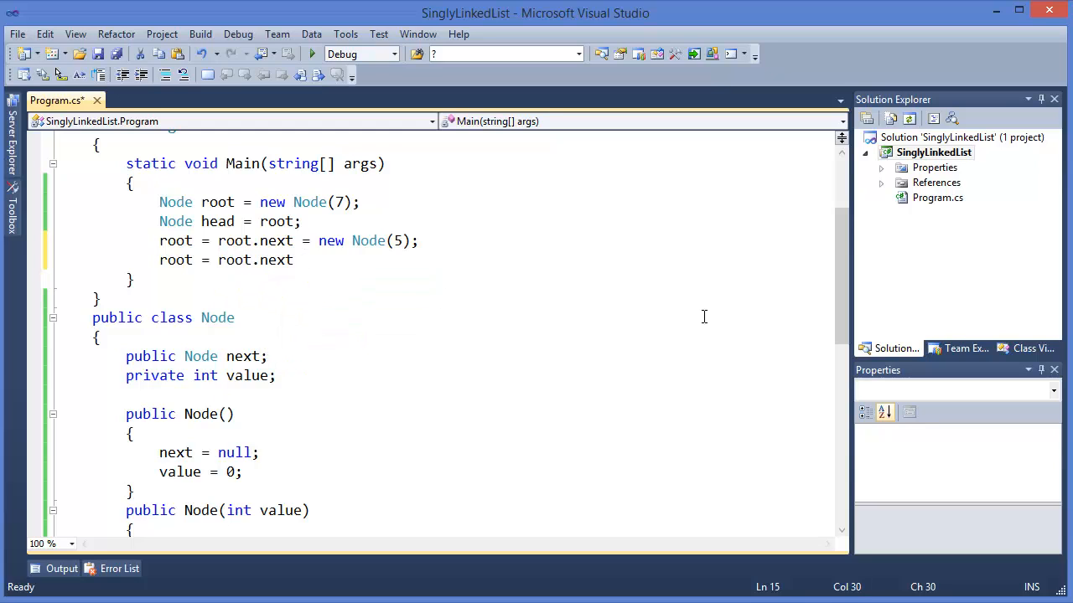
type("new")
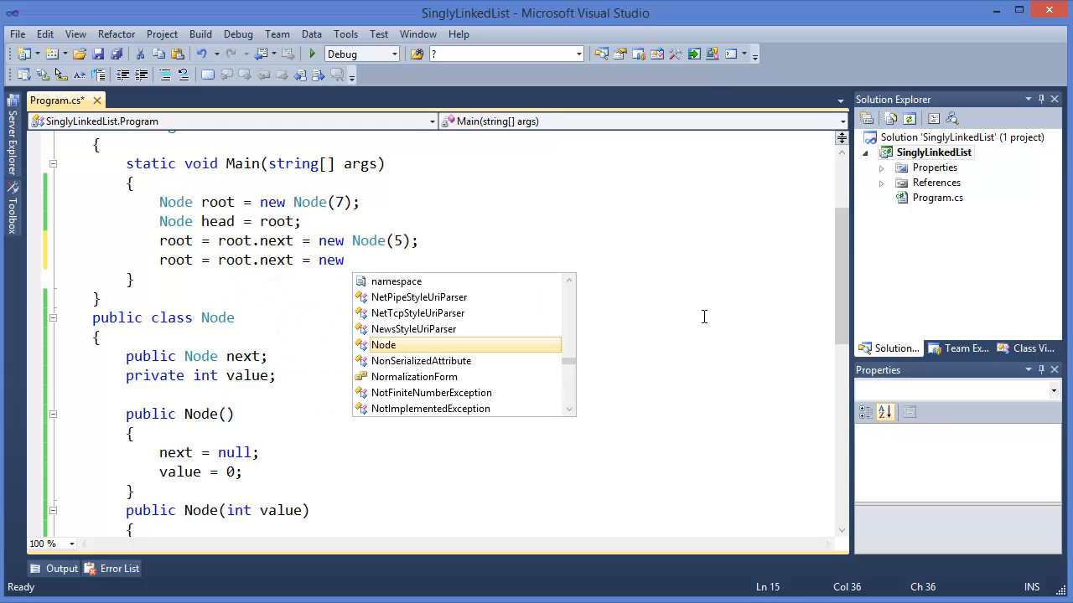
type("Node(12")
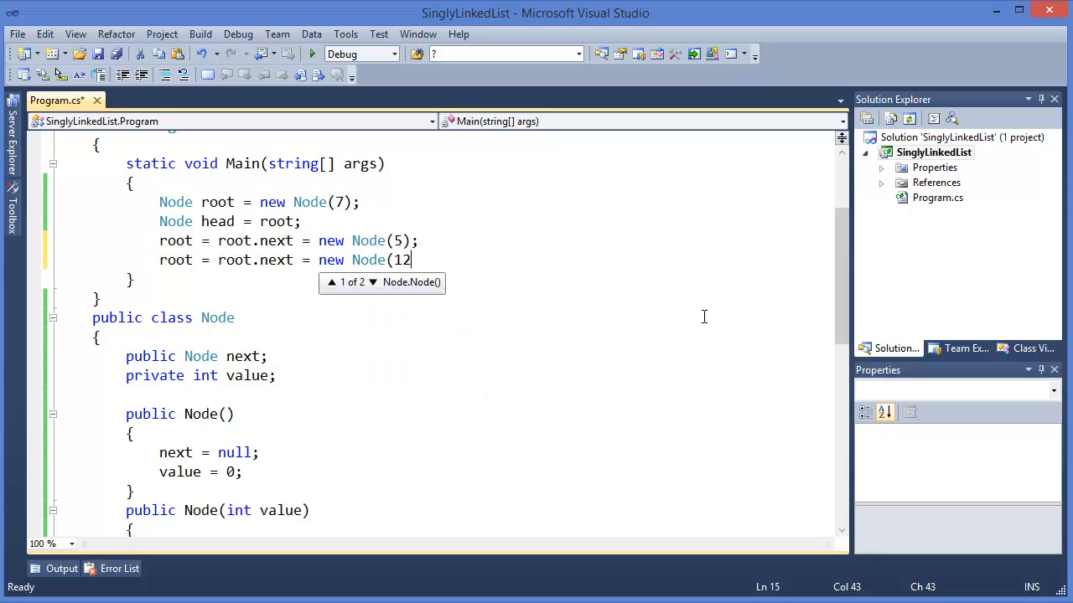
Close the Node(12) line, save Program.cs, and start a new line.
type(");")
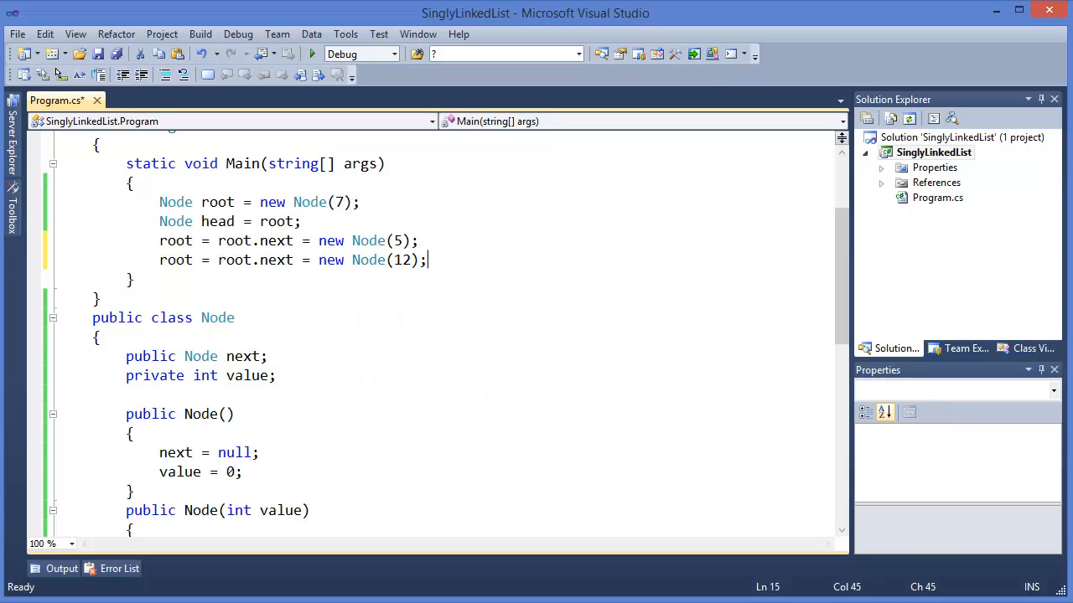
mouse_move(515, 289)
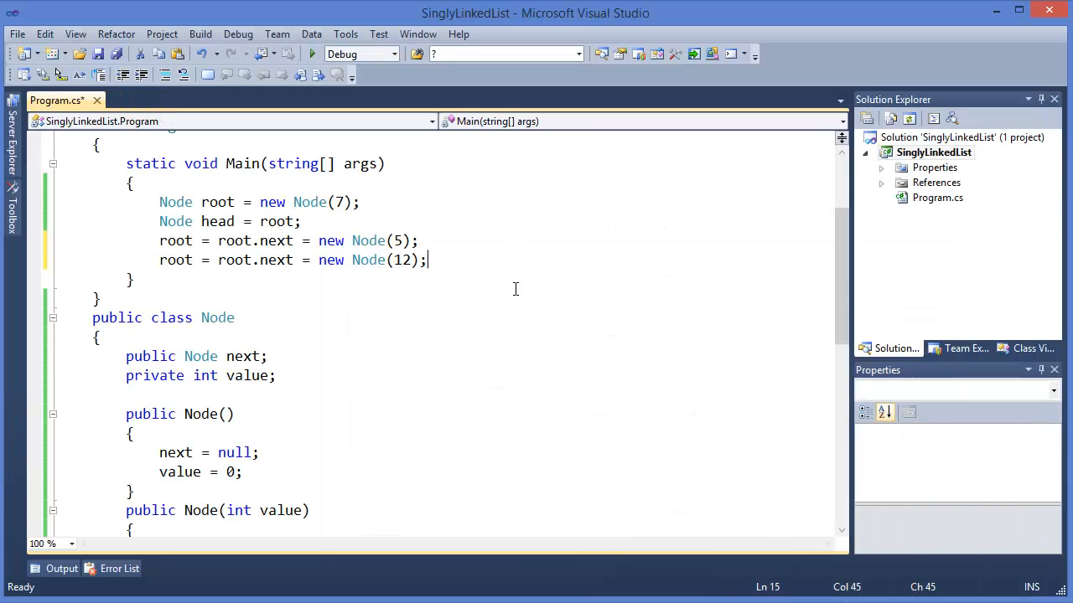
key("Ctrl+S")
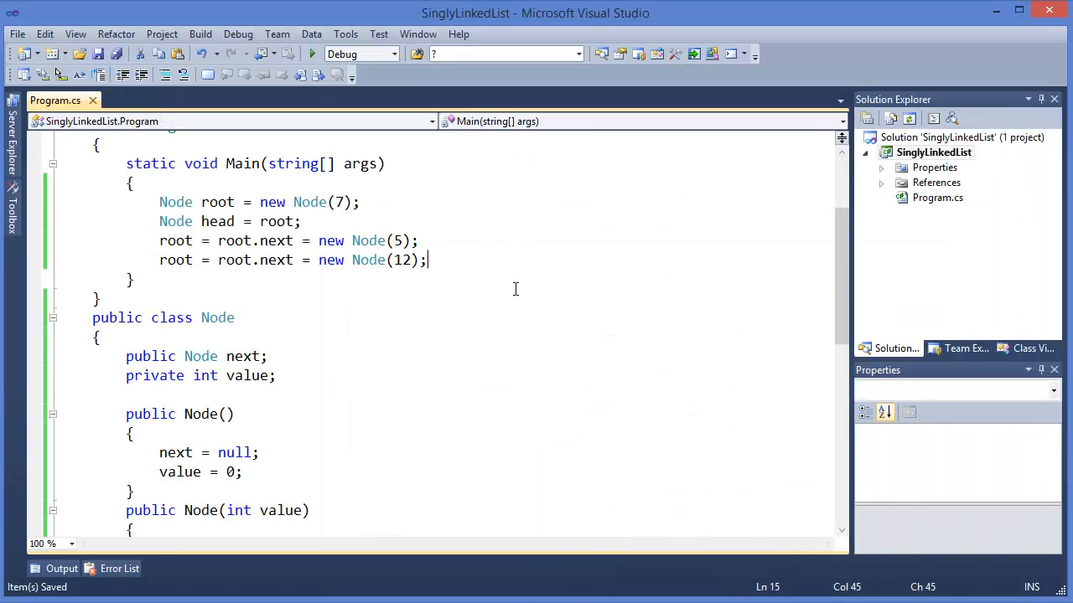
key("Enter")
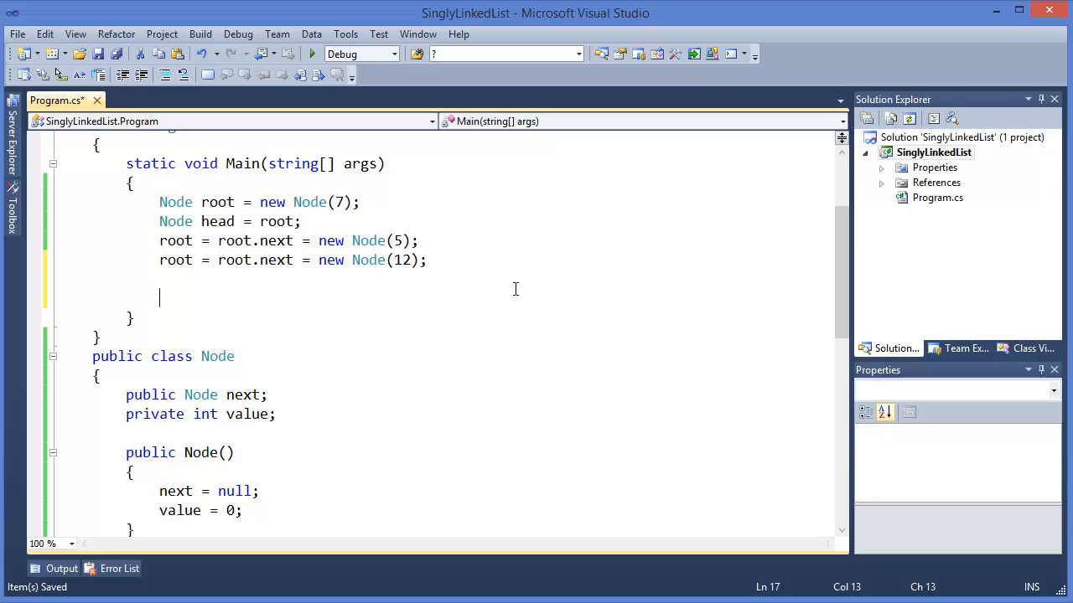
Begin a 'while (head != null)' loop containing a Console.WriteLine() call.
type("while")
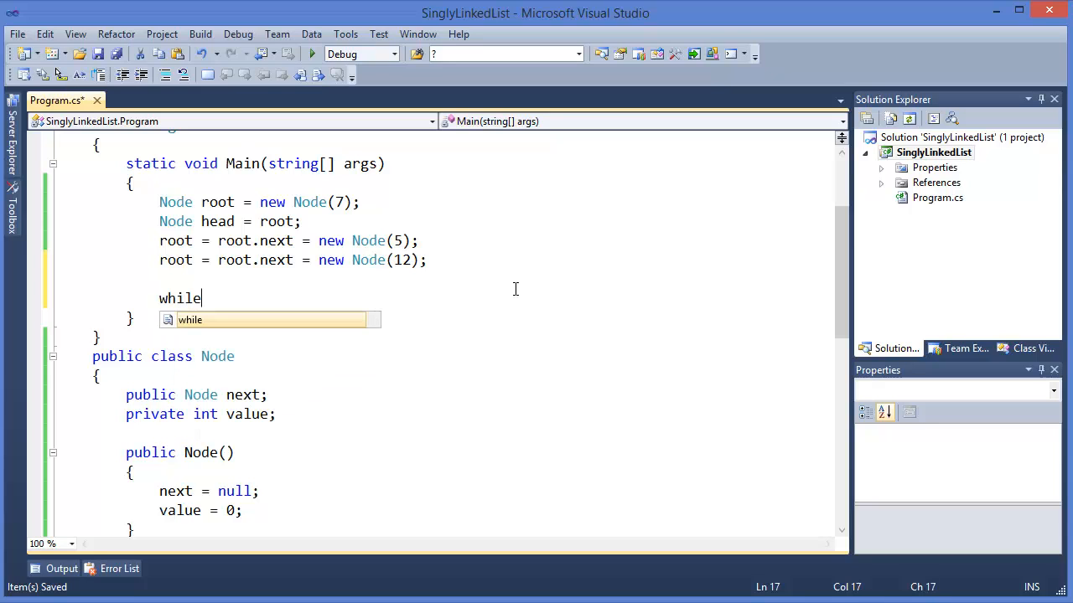
type("(head")
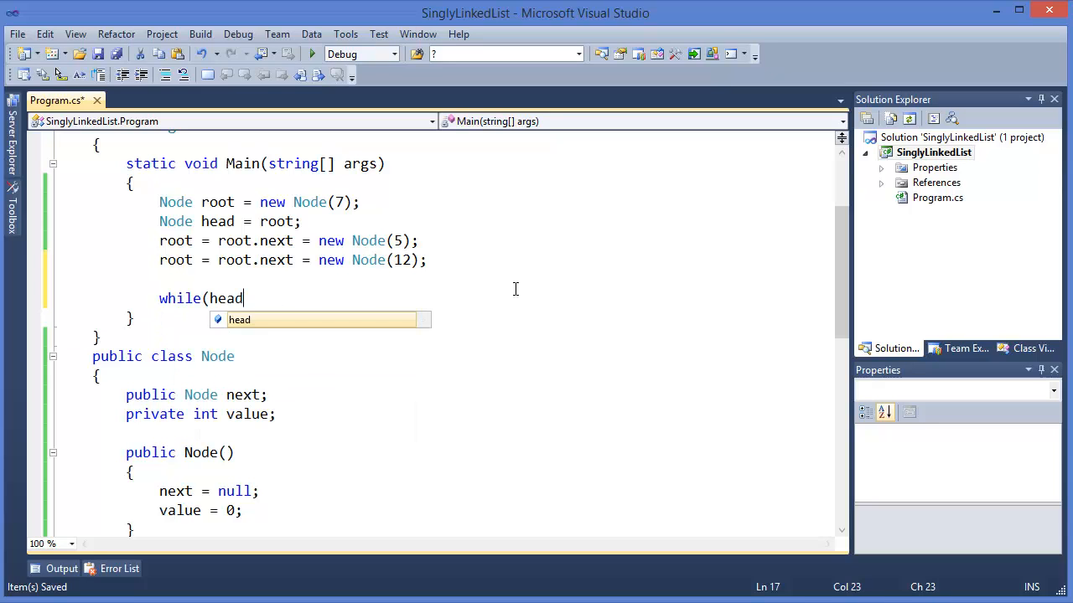
type("!")
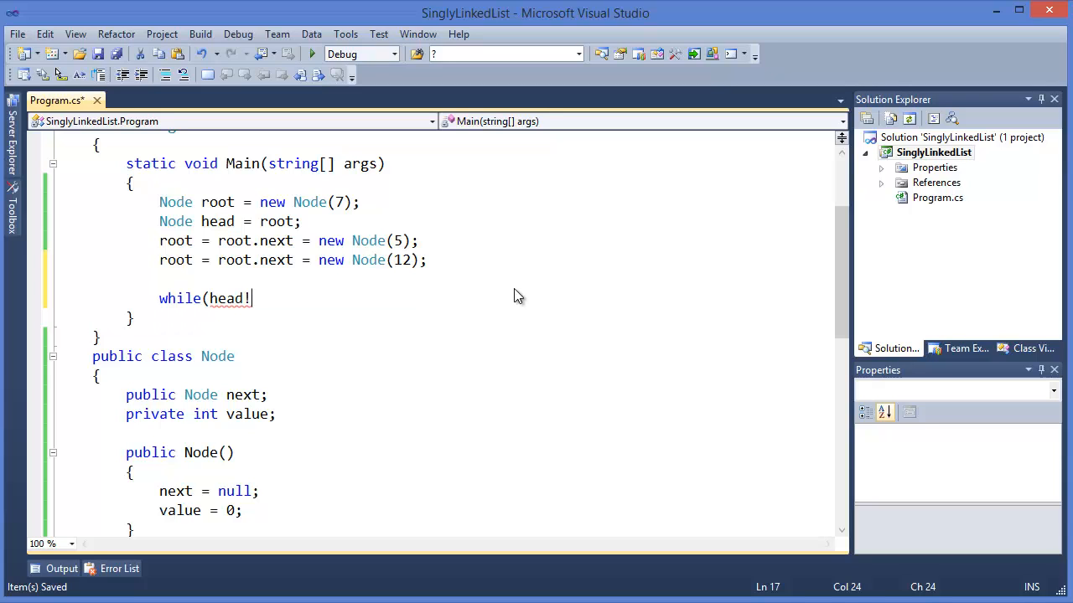
type("=null) {")
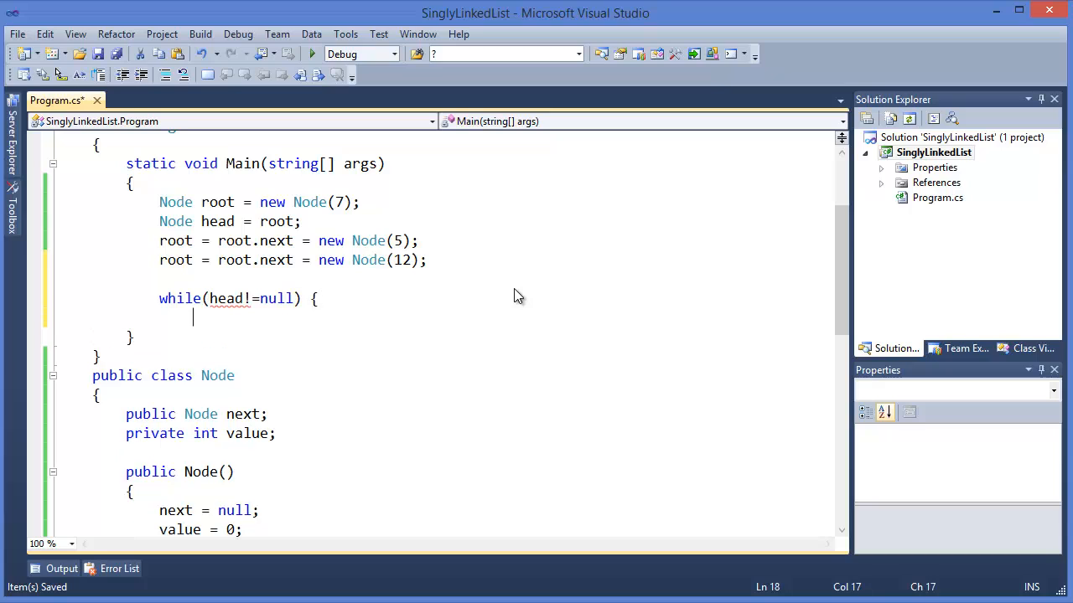
type("c")
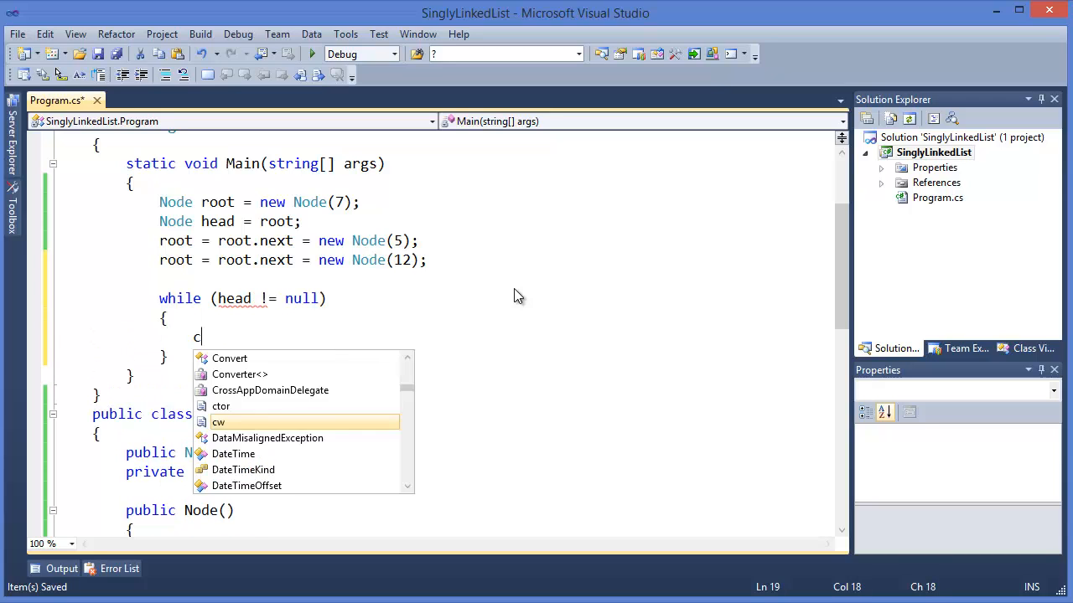
key("Escape")
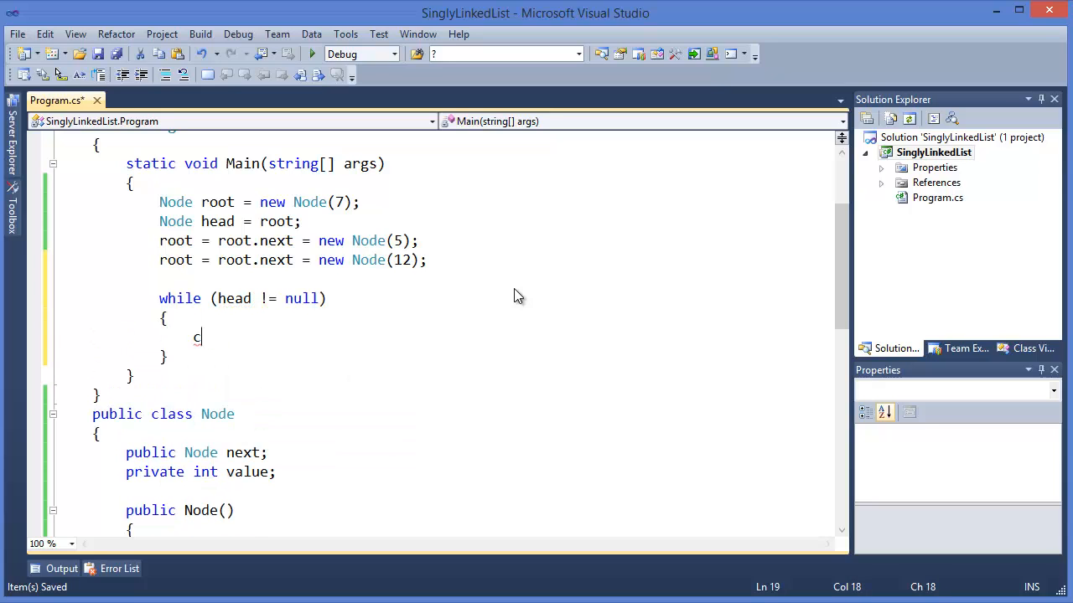
type("Console.WriteLine( );")
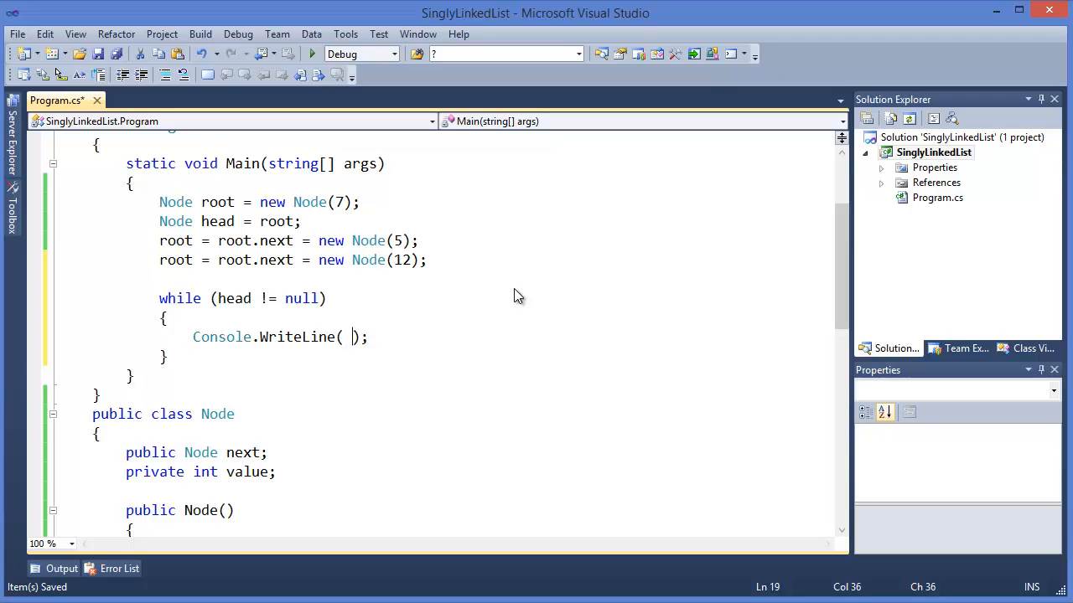
key("Backspace")
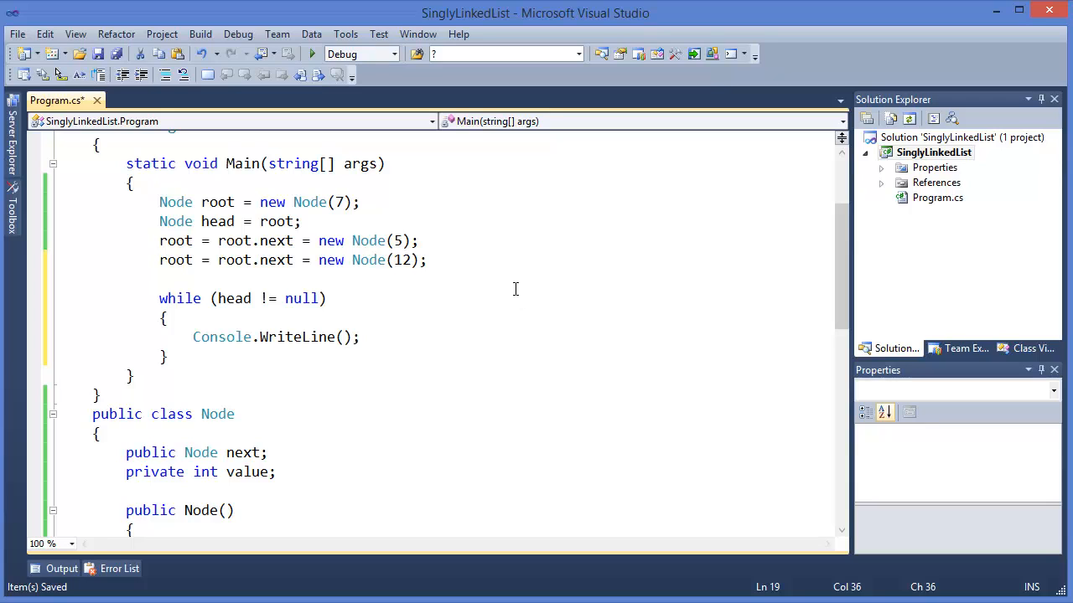
Print head.Value and advance head to head.next inside the loop.
type("head.Value")
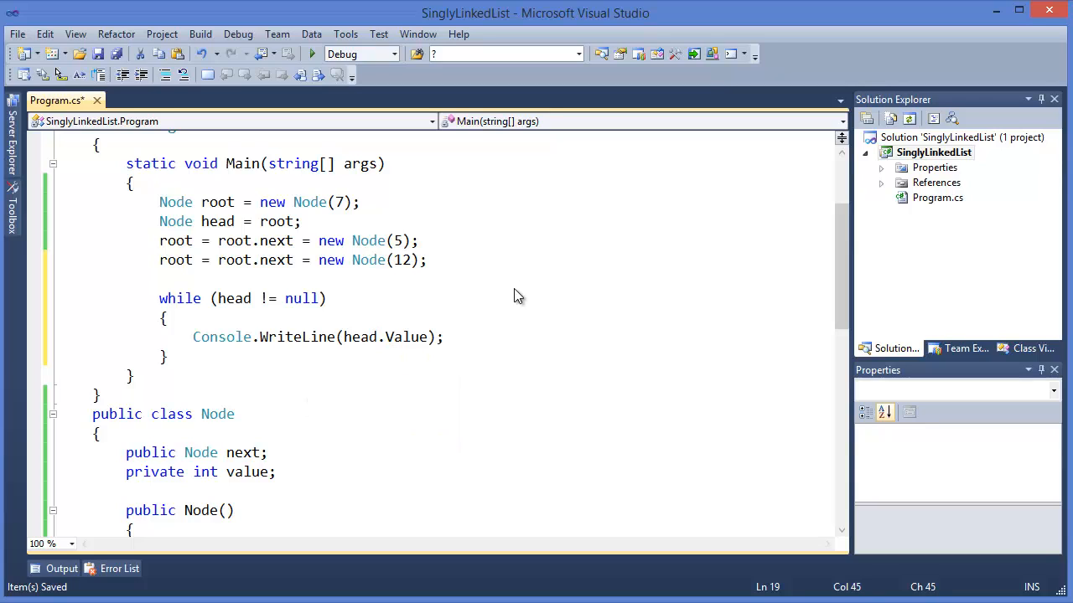
key("Enter")
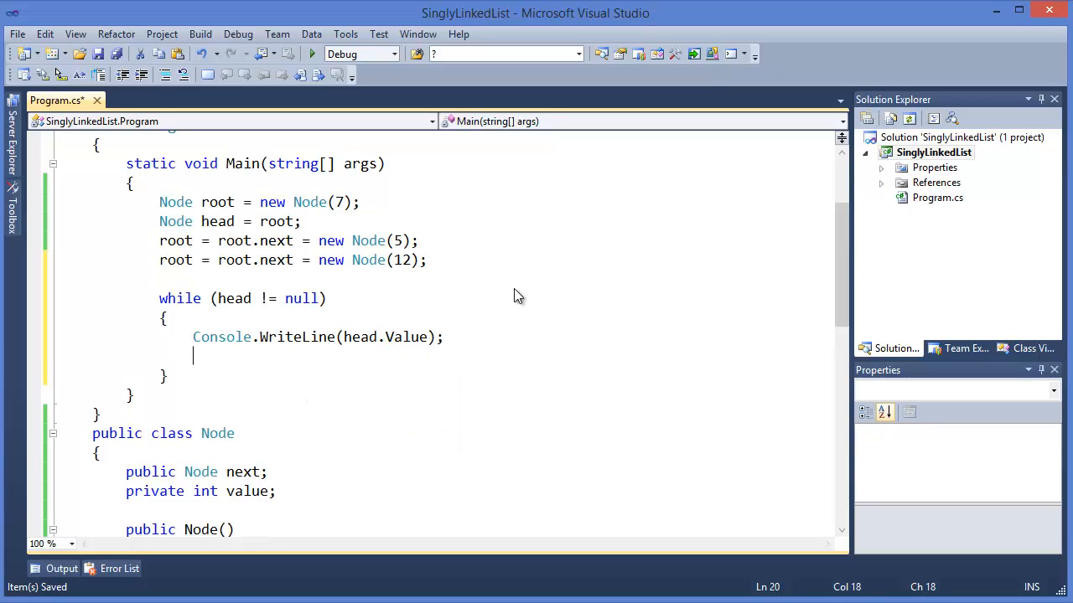
type("head=")
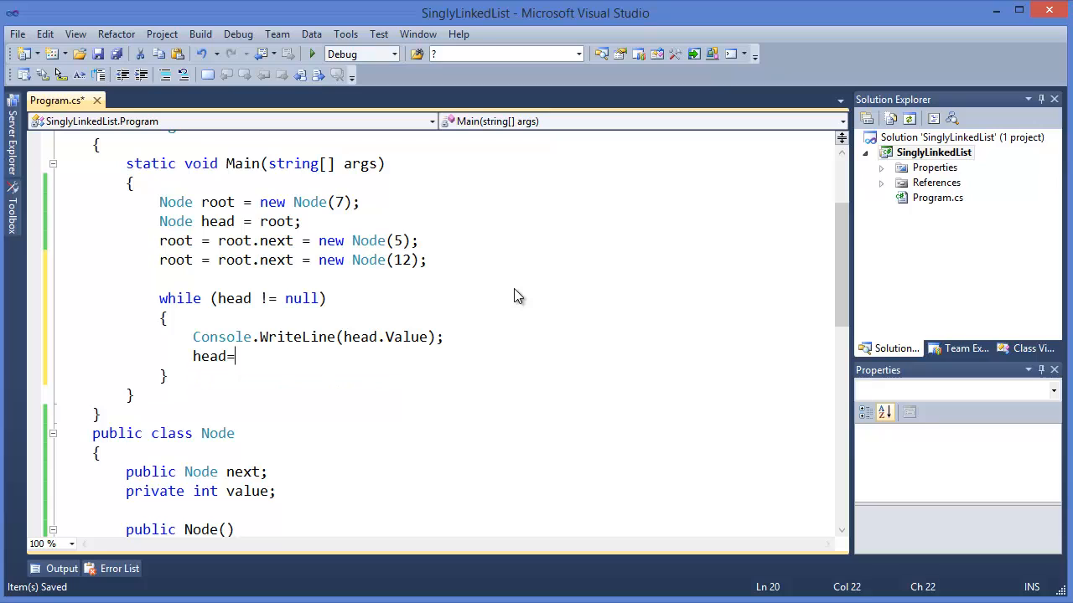
type("head.next;")
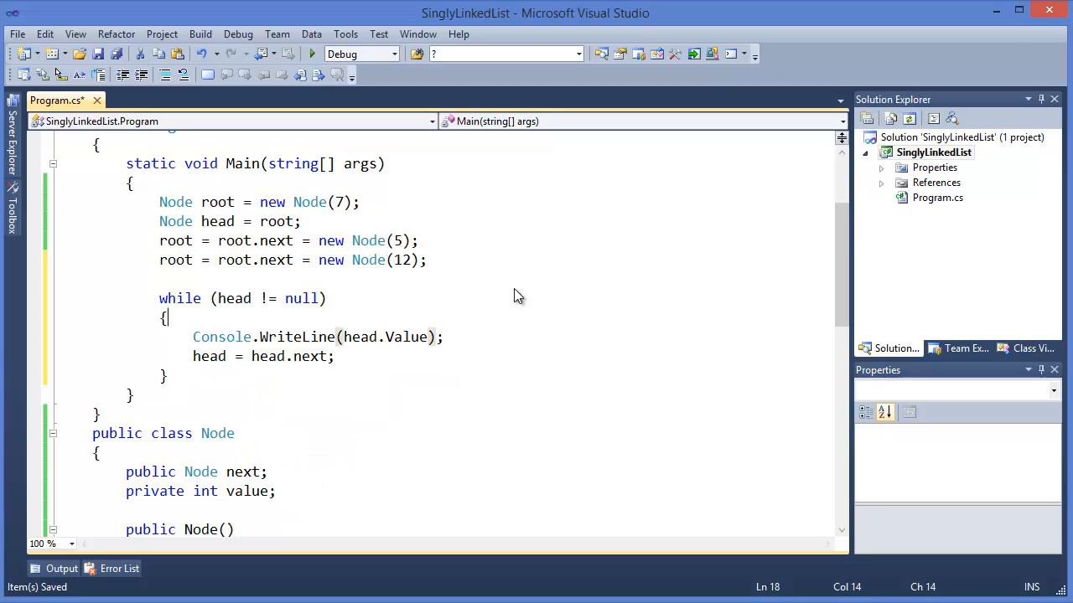
Declare Node current = head; and use current in place of head in the loop.
type("Node current")
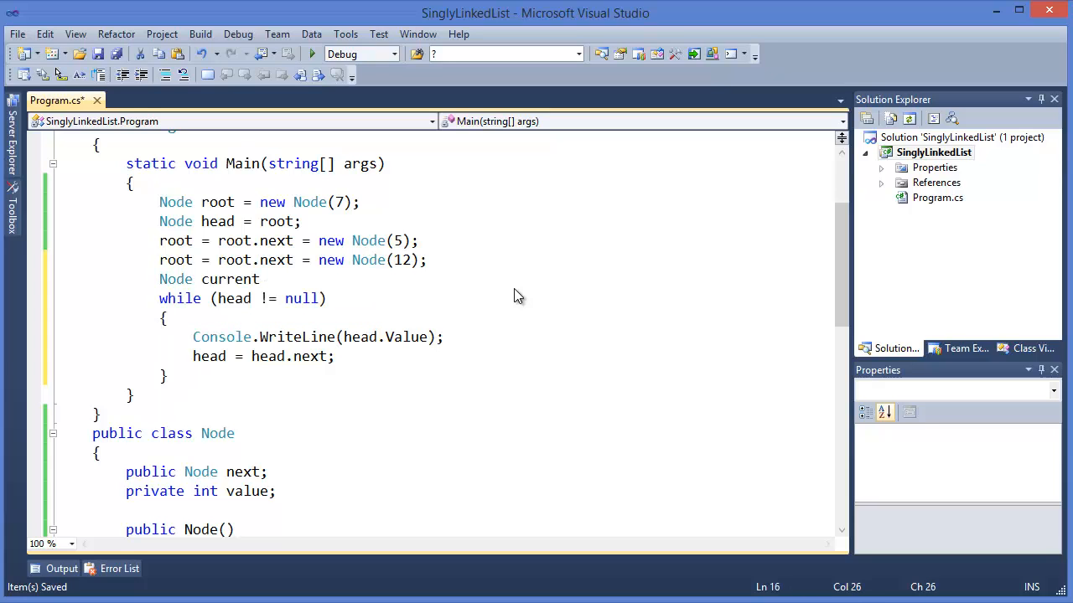
type("=")
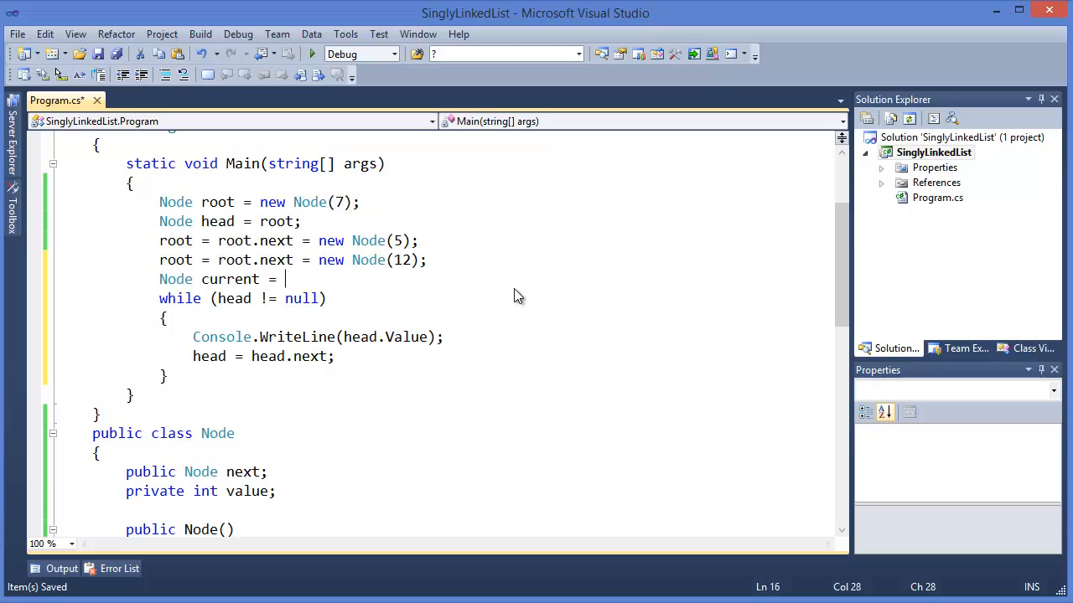
type("head;")
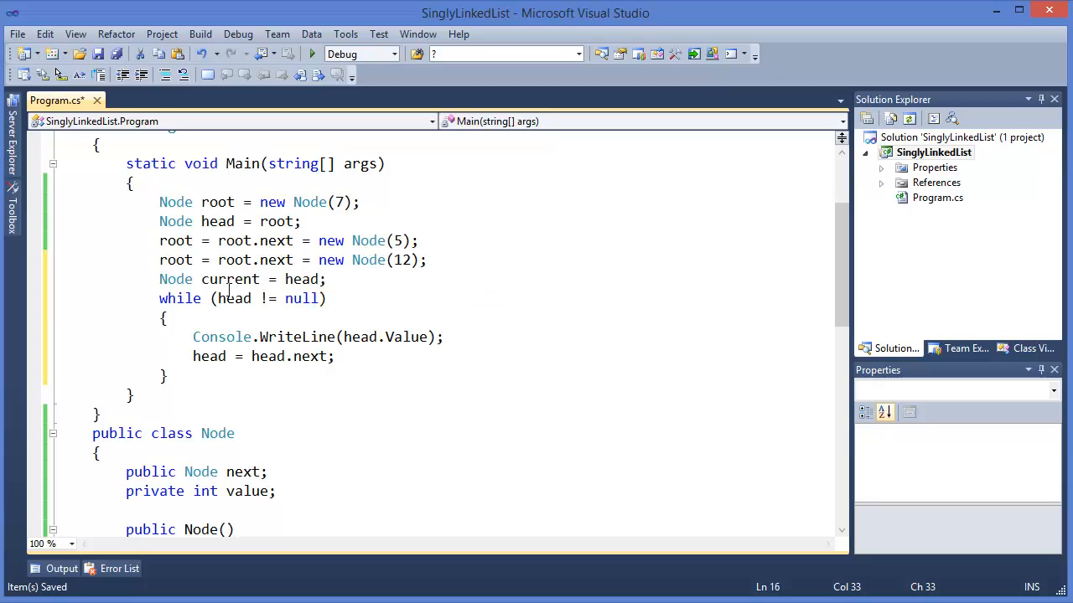
type("current")
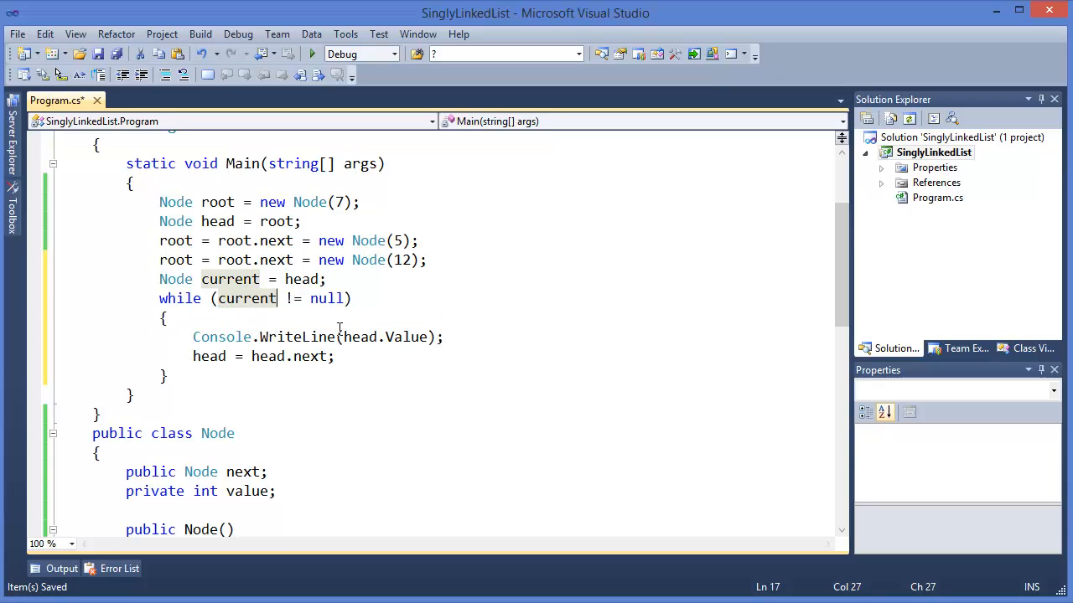
type("curr")
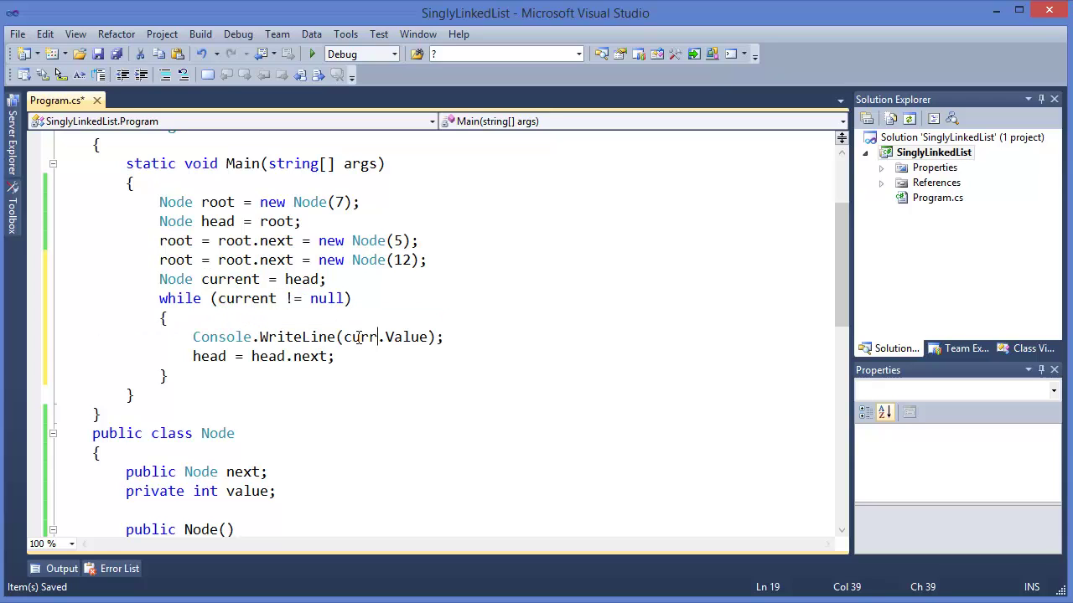
type("ent")
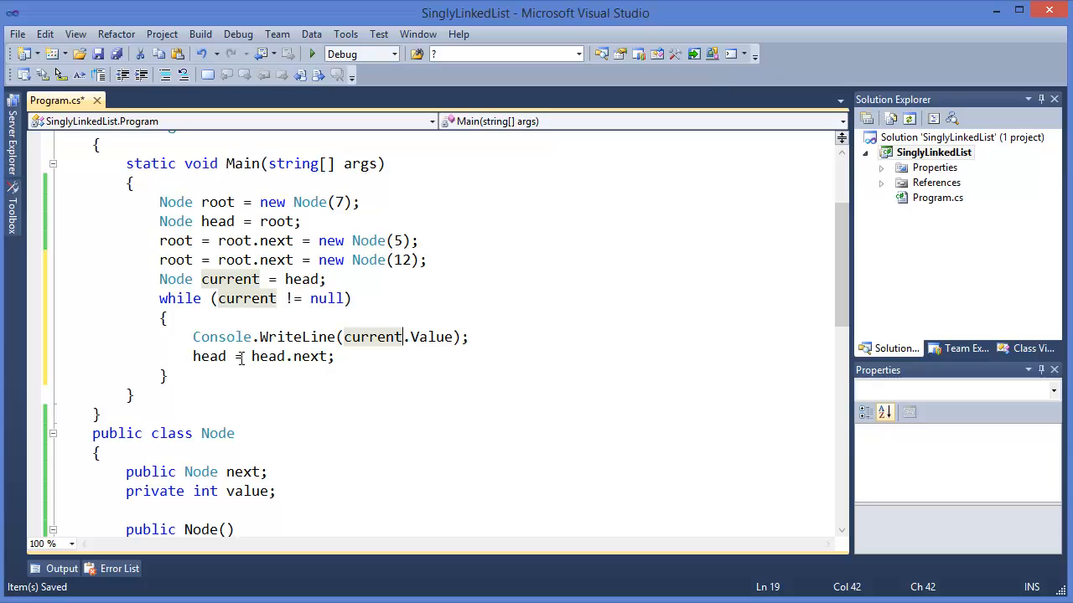
type("current")
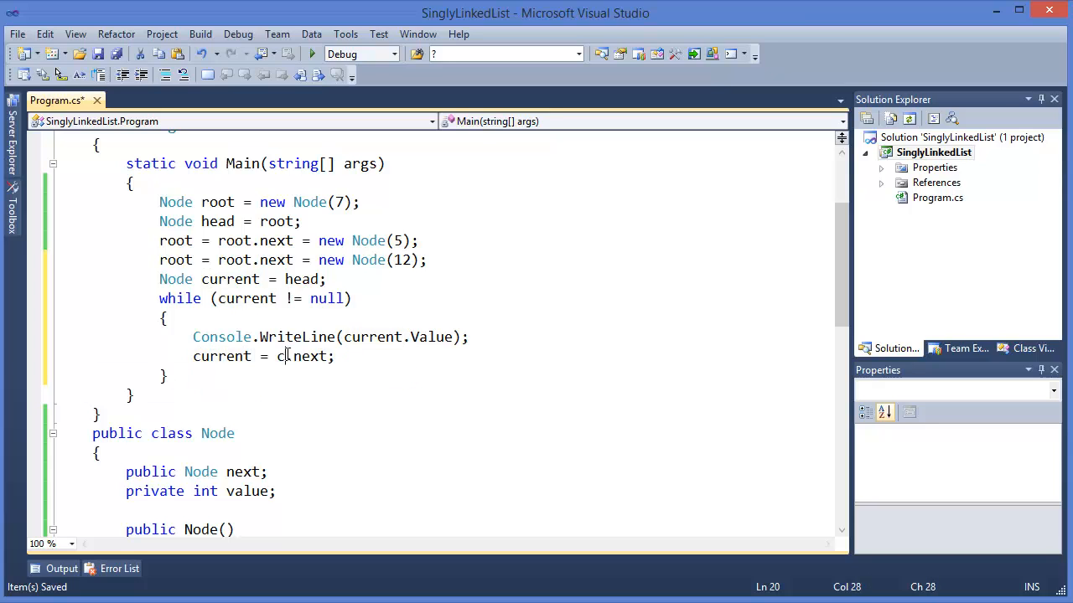
type("urrent")
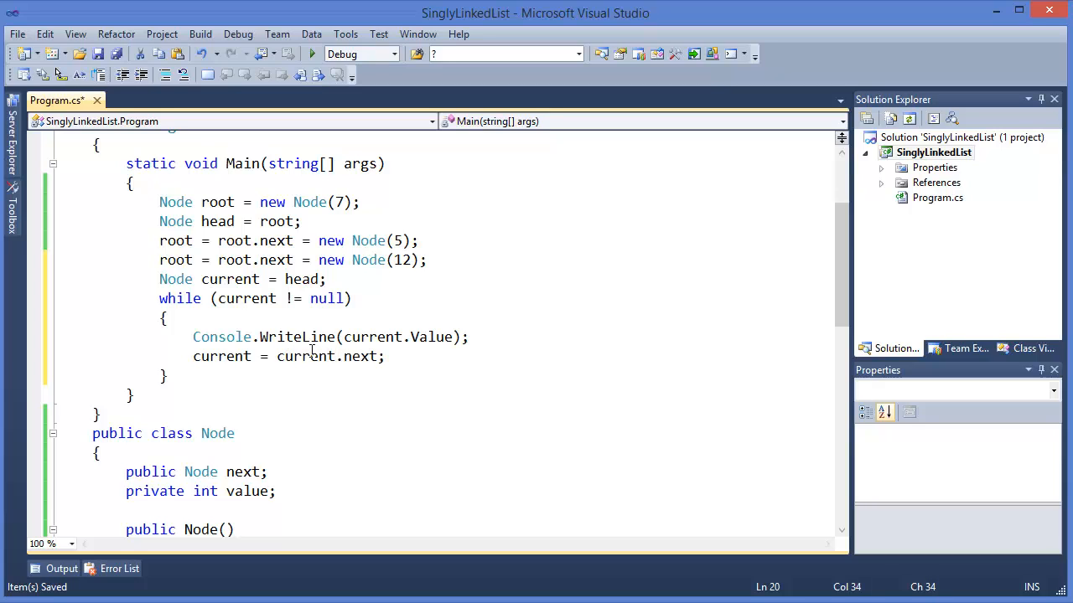
Add a Console.ReadLine() line after the while loop.
left_click(238, 379)
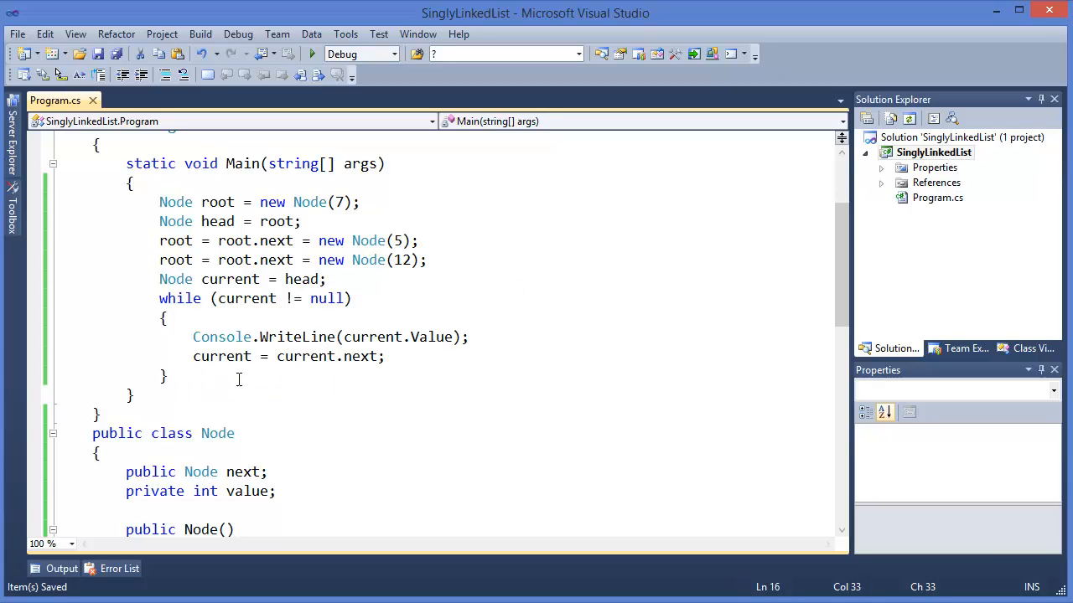
type("c")
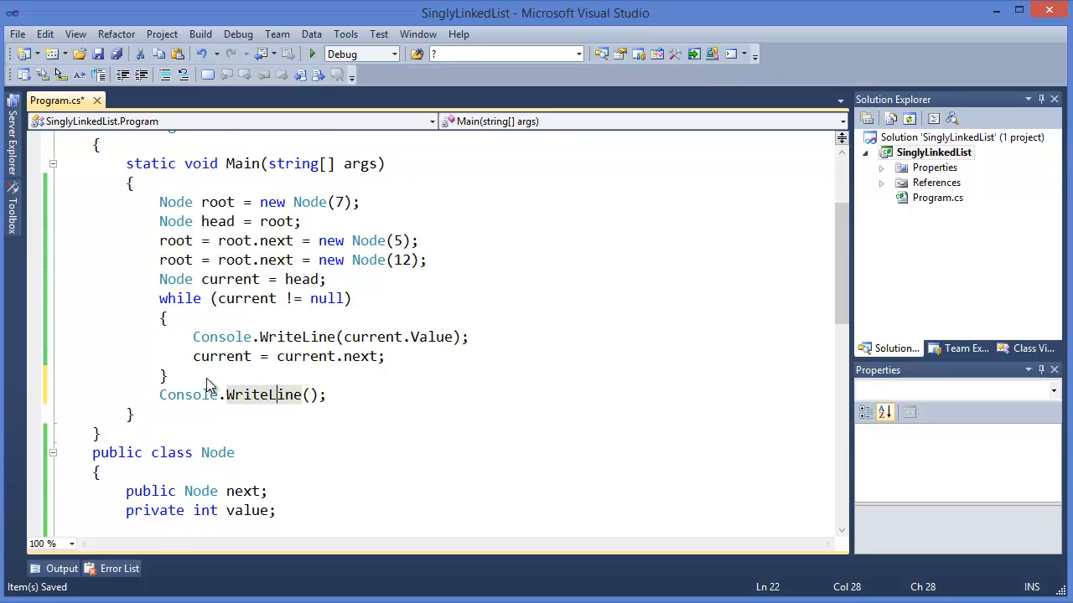
double_click(262, 395)
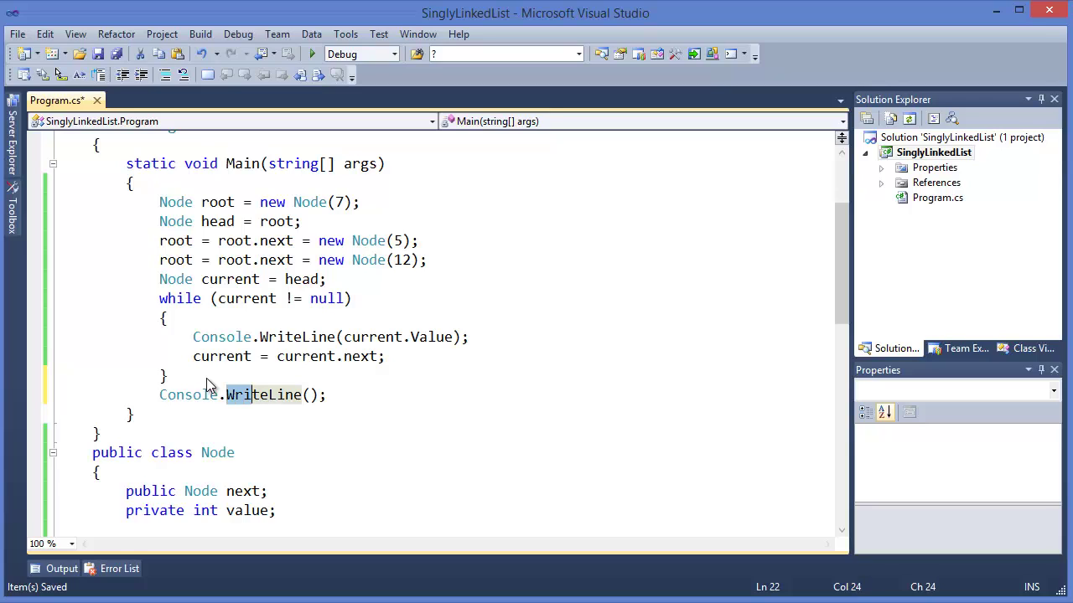
type("ReadLine")
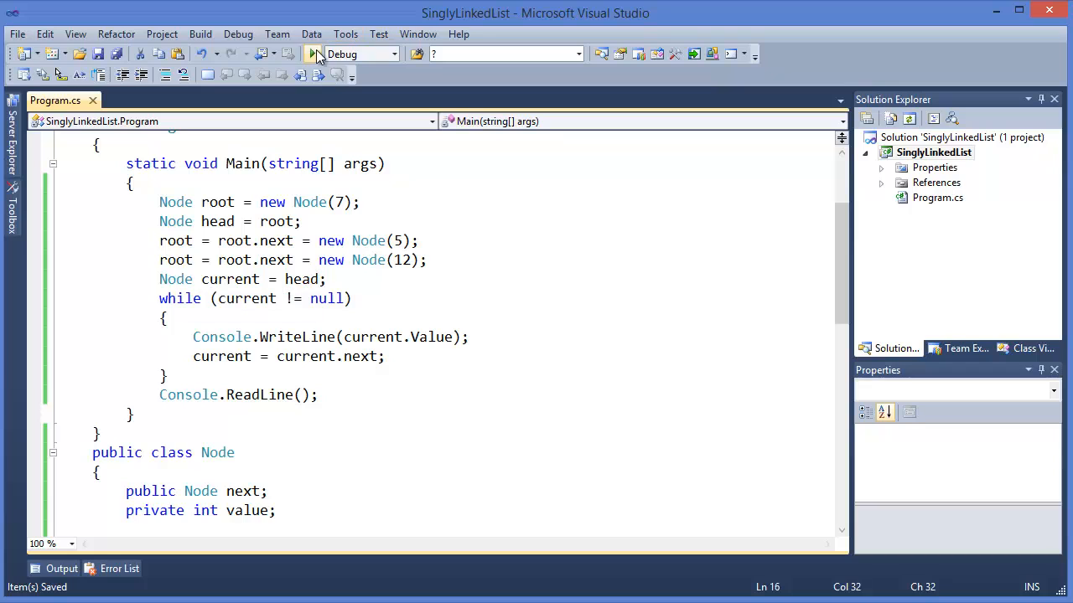
Set a breakpoint on the root Node creation line and start debugging with F5.
left_click(312, 53)
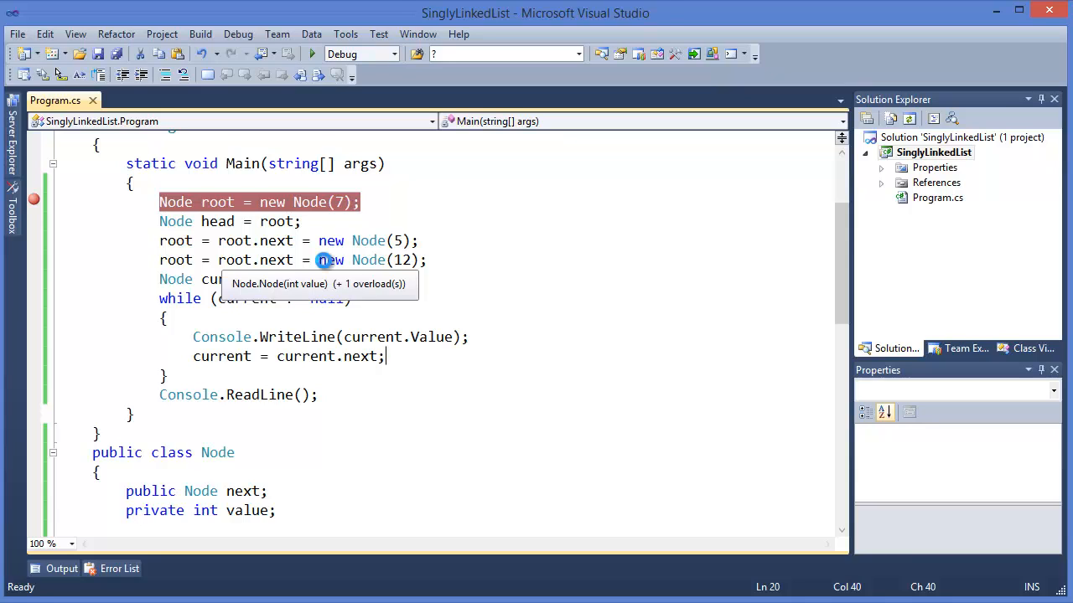
key("F5")
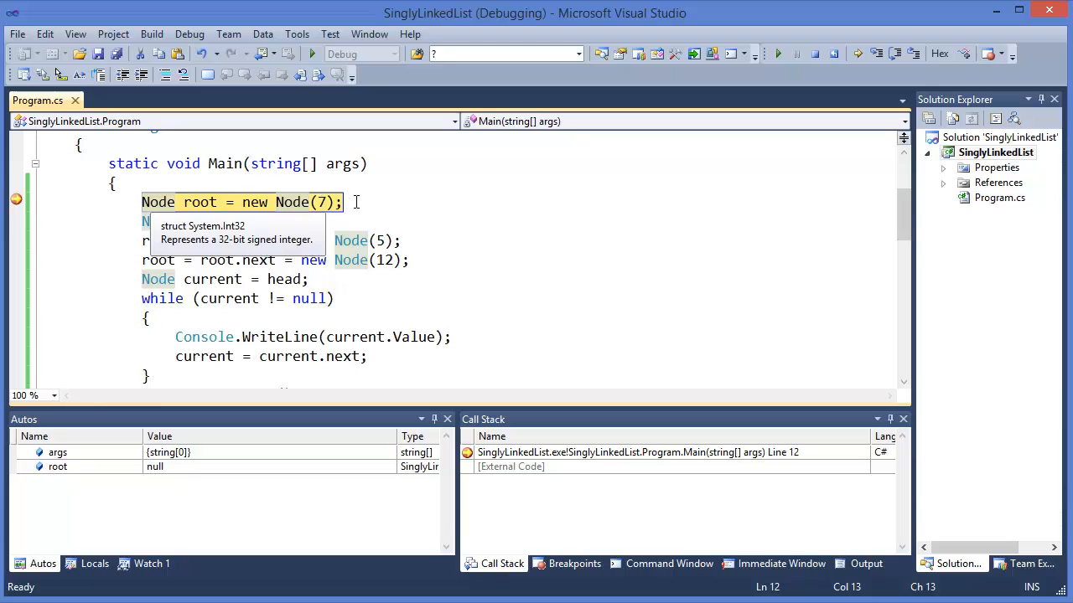
Step into the Node constructor, then step over the node additions and current = head.
key("F11")
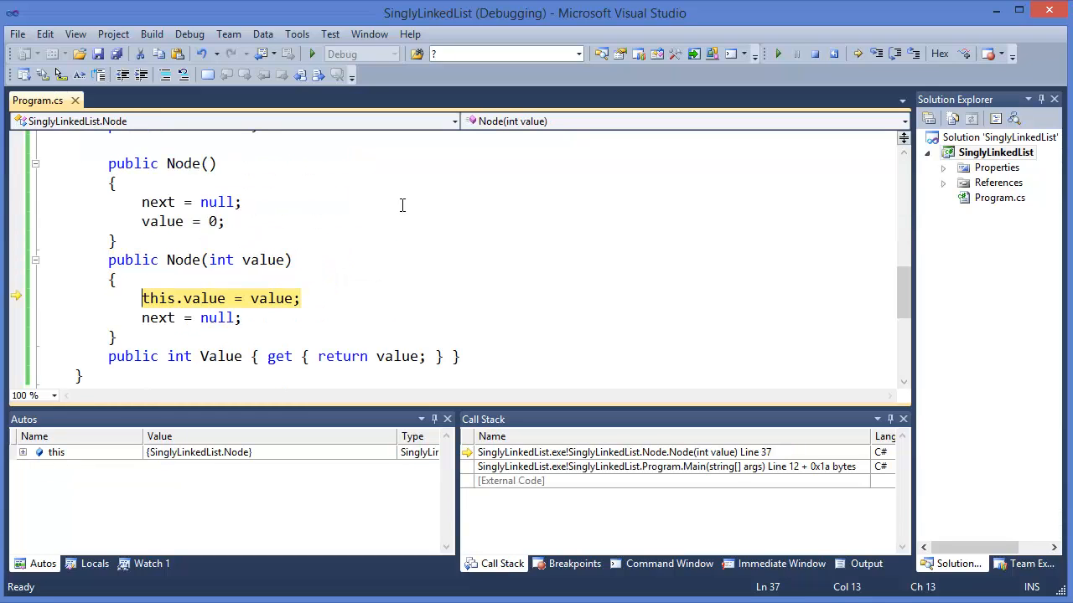
key("F10")
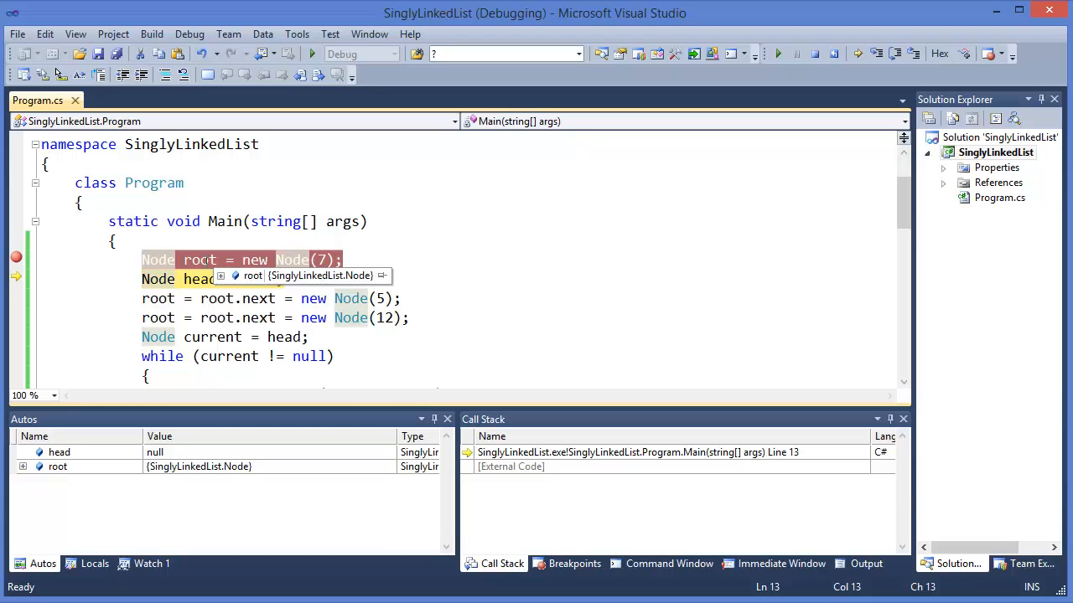
left_click(236, 275)
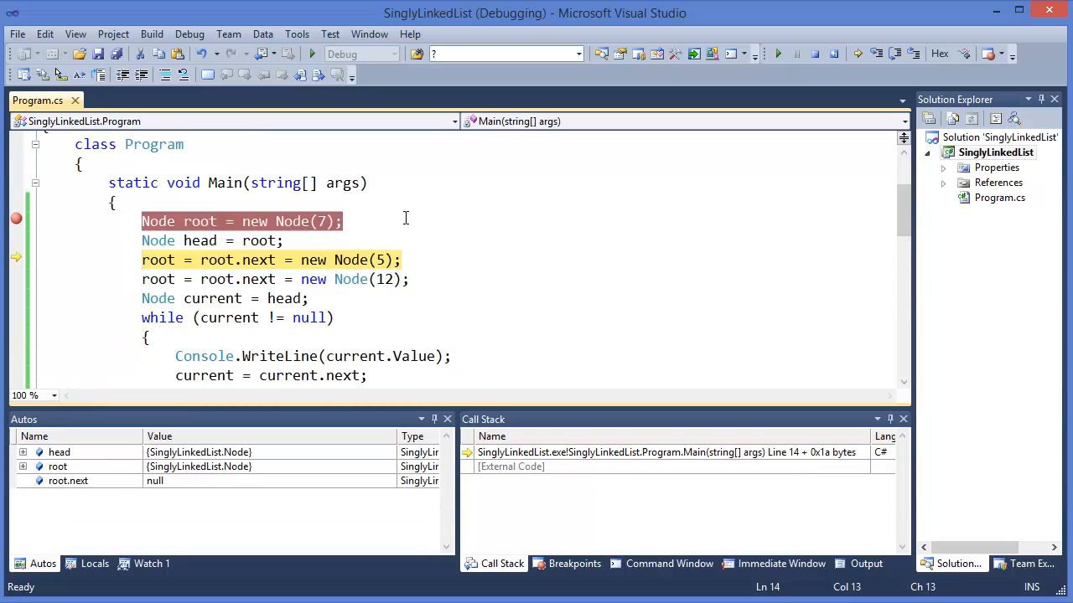
key("F10")
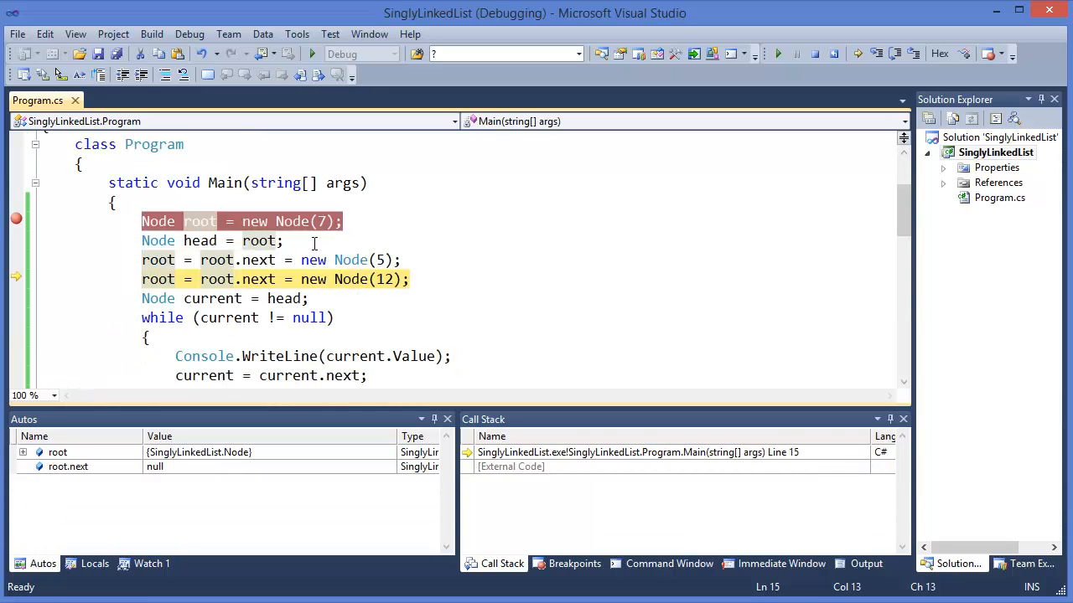
mouse_move(216, 279)
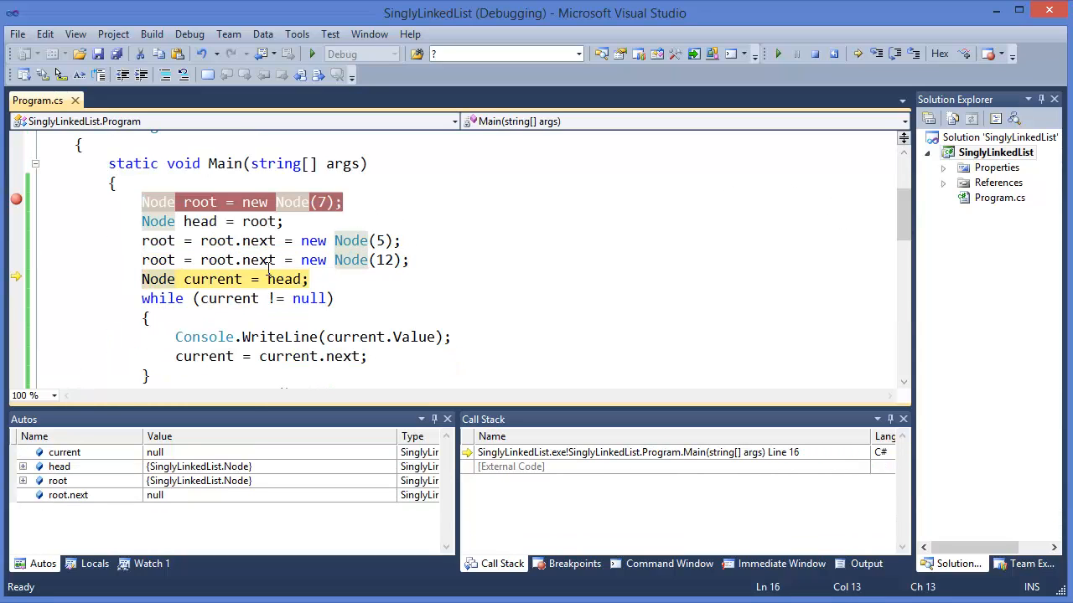
key("F10")
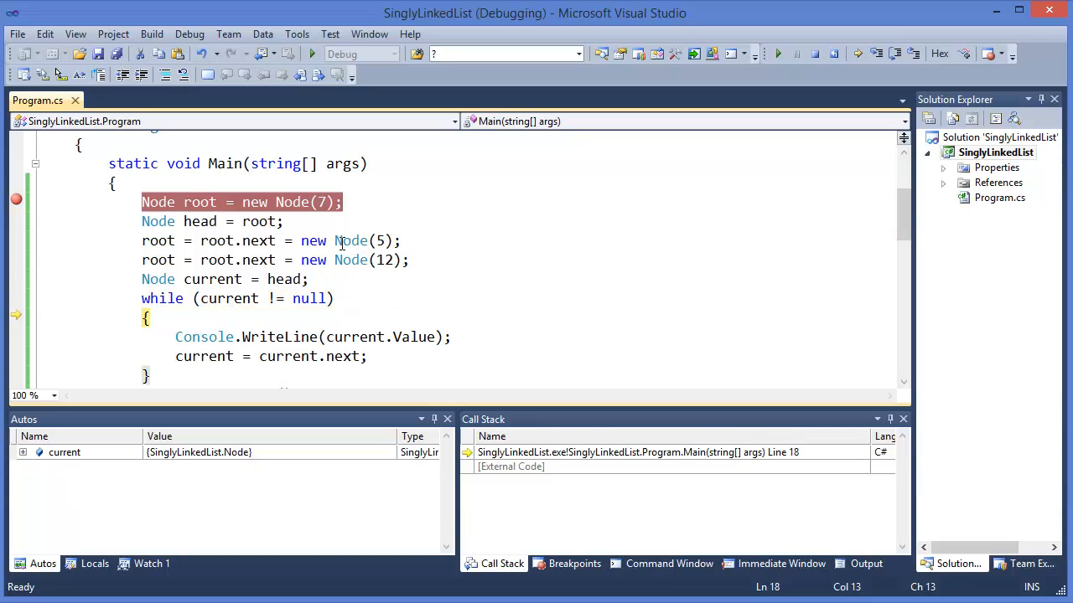
mouse_move(226, 298)
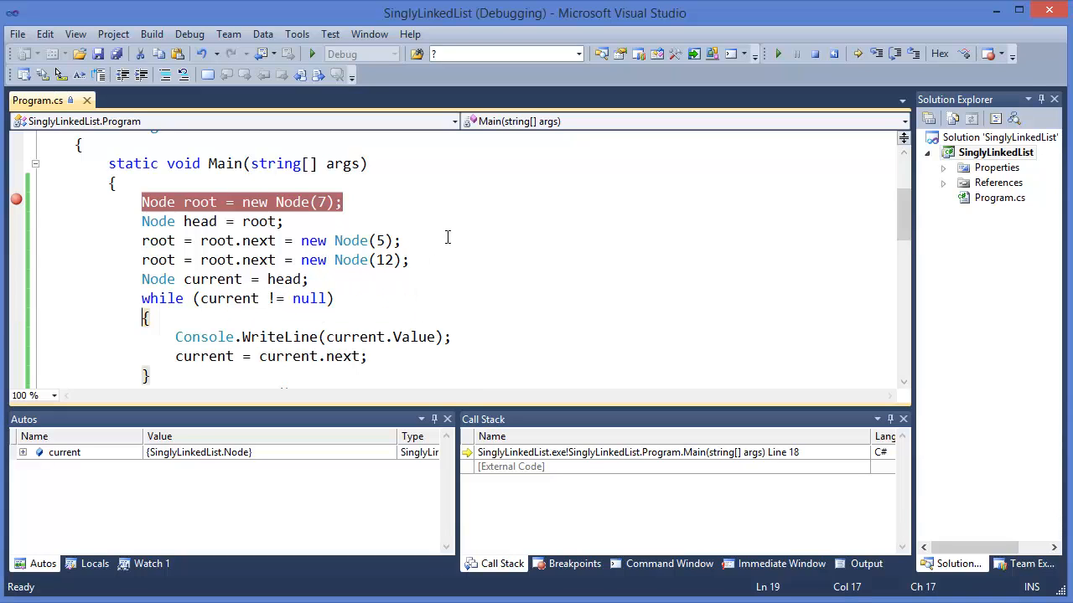
Step through each loop iteration, dismissing the step-over notice, until 7, 5, 12 print.
key("F10")
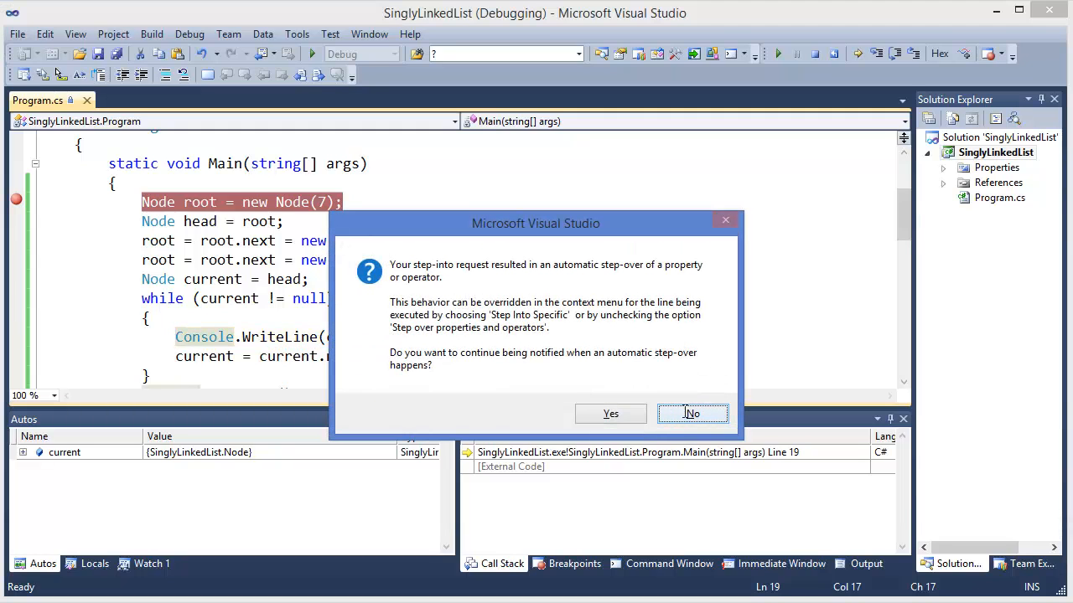
left_click(692, 414)
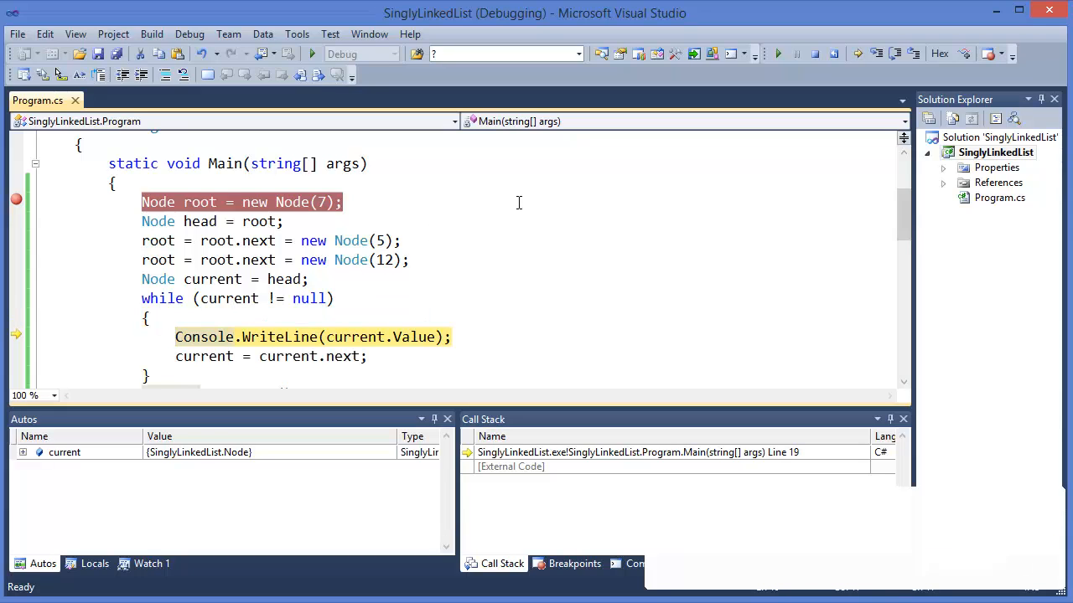
key("F10")
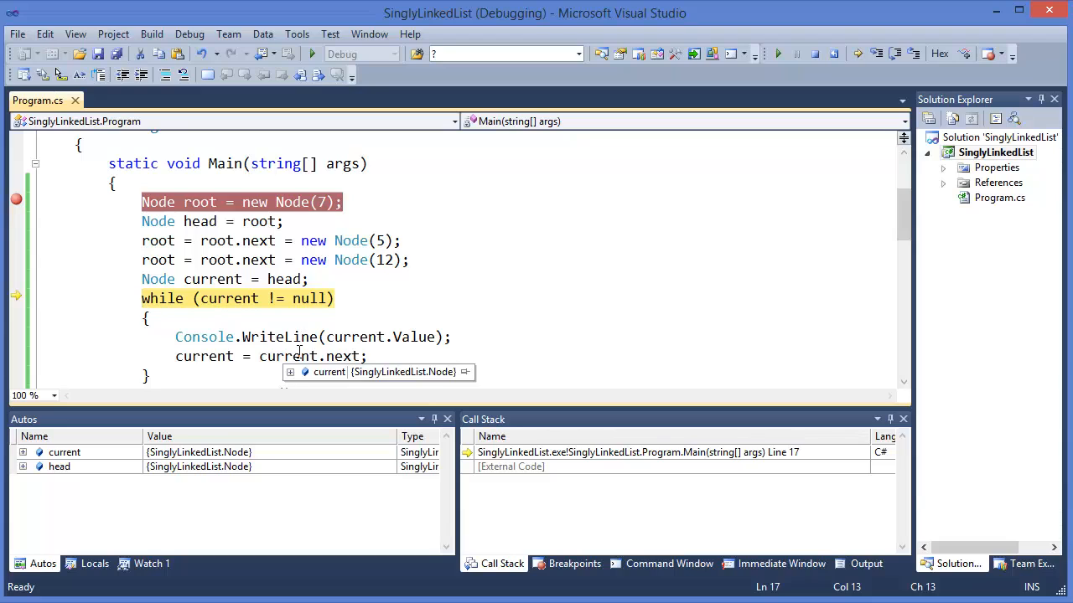
left_click(192, 372)
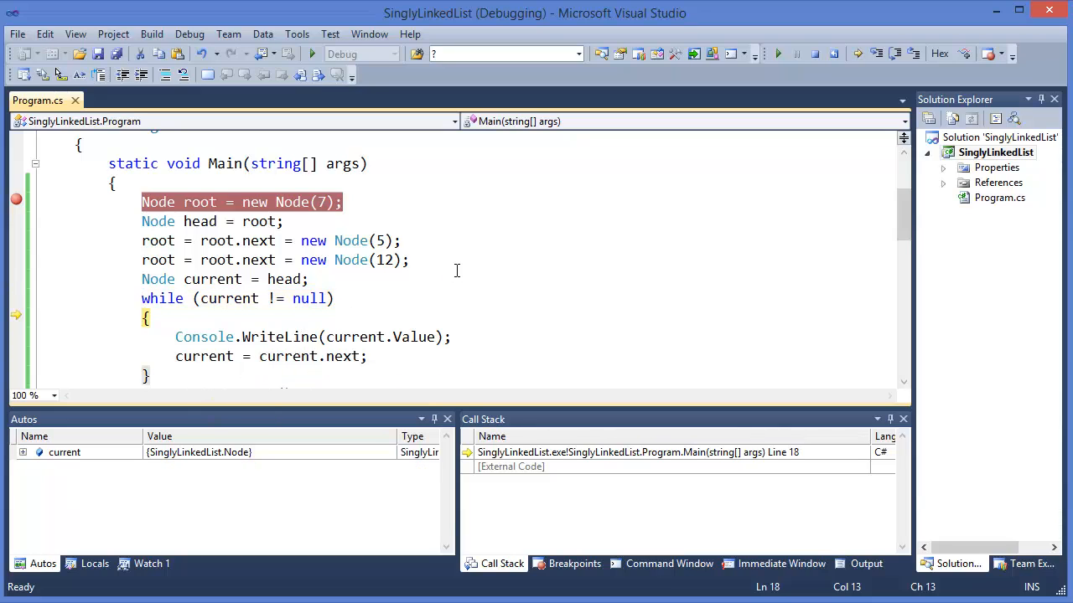
key("F10")
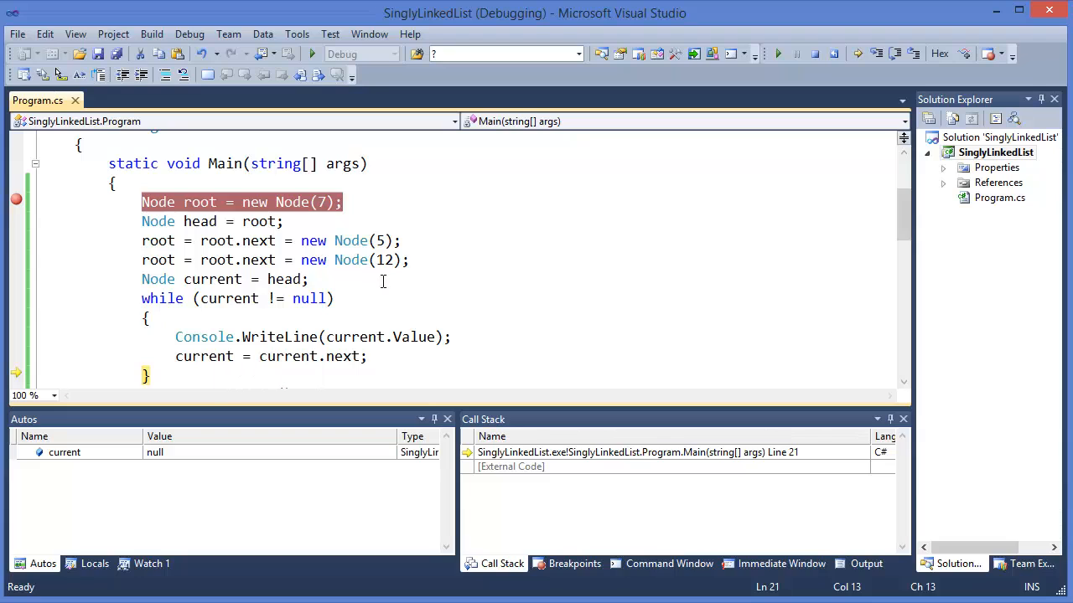
key("F10")
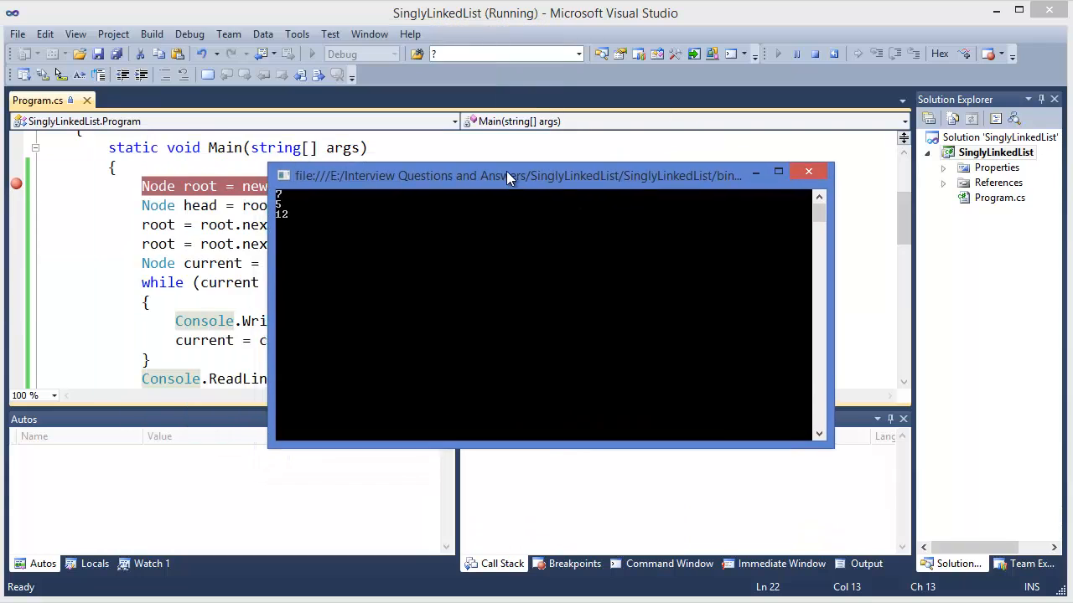
Close the console window to end the run and scroll through Program.cs.
left_click(808, 171)
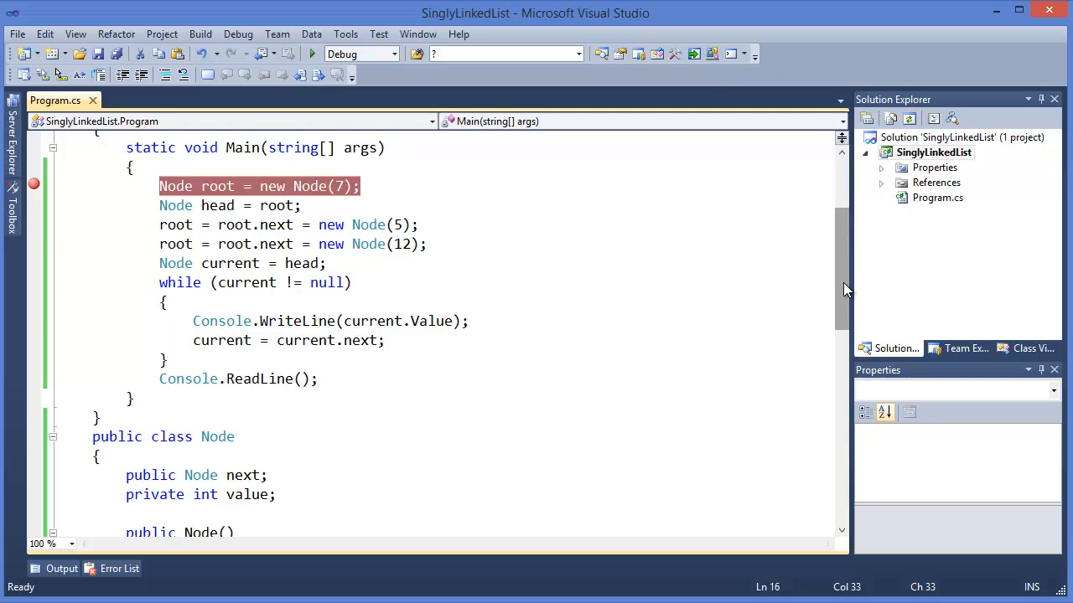
scroll("down", 3)
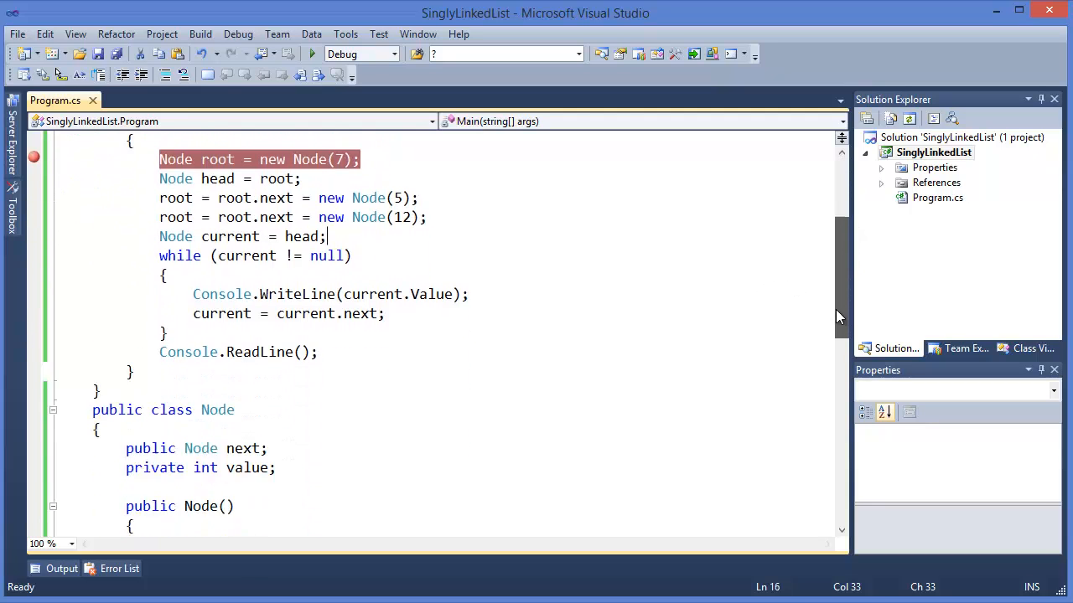